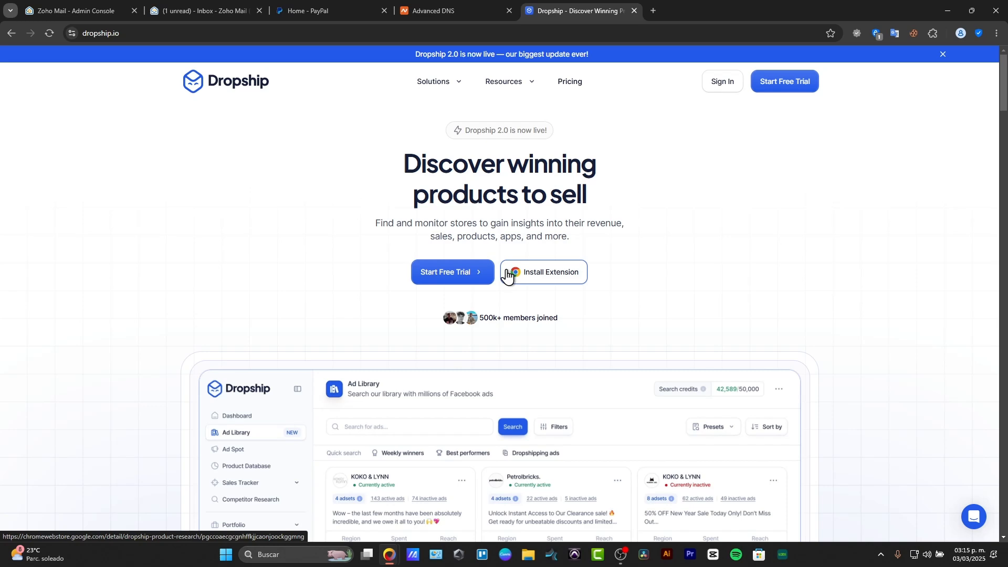
Browse down the homepage feature sections and choose 'Try For Free'
scroll(down, 3)
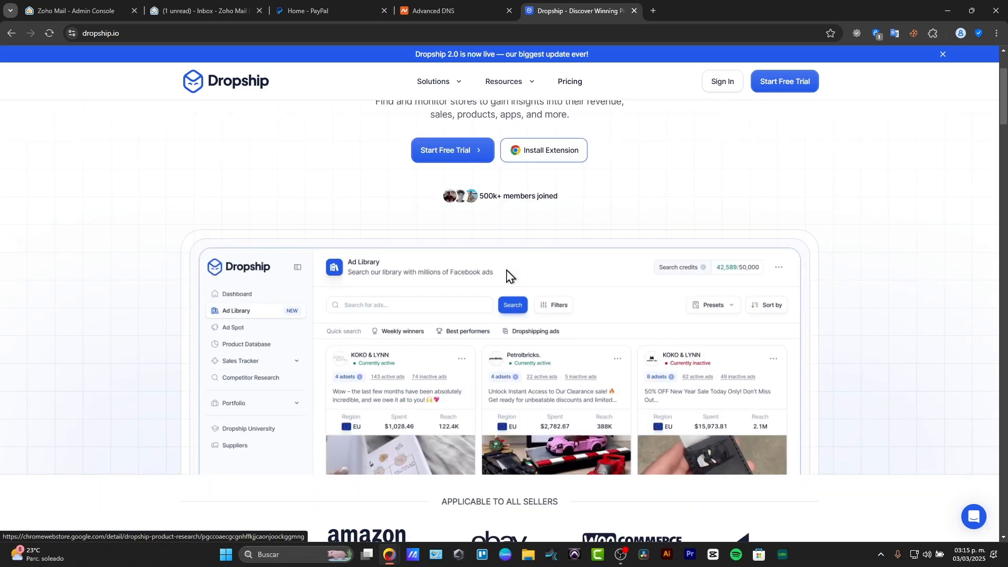
scroll(down, 3)
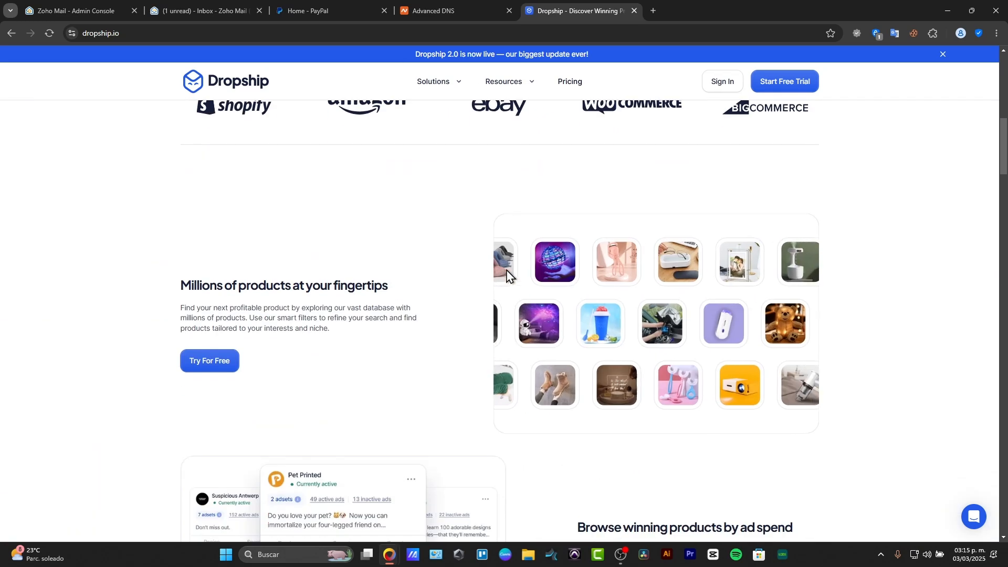
scroll(down, 3)
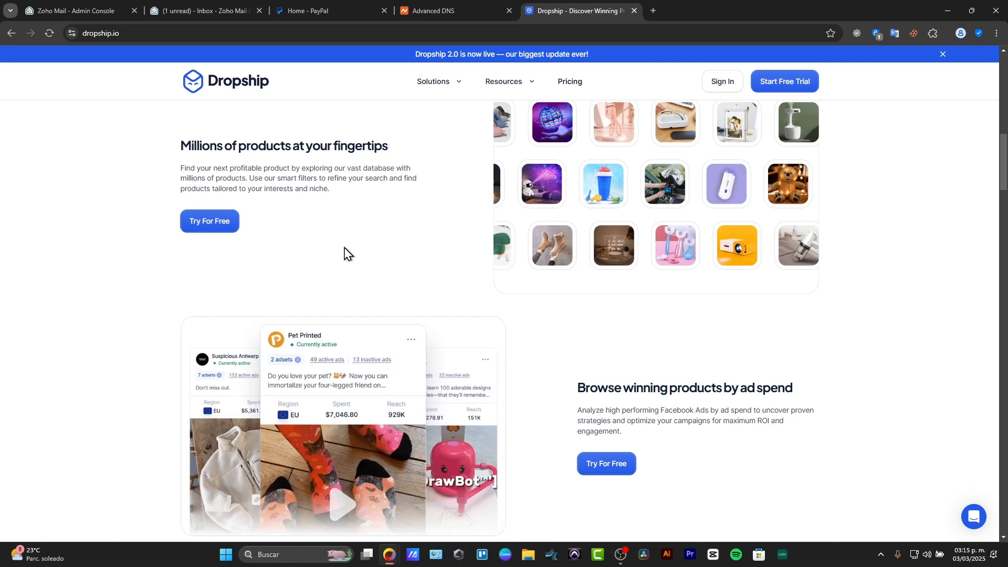
click(209, 221)
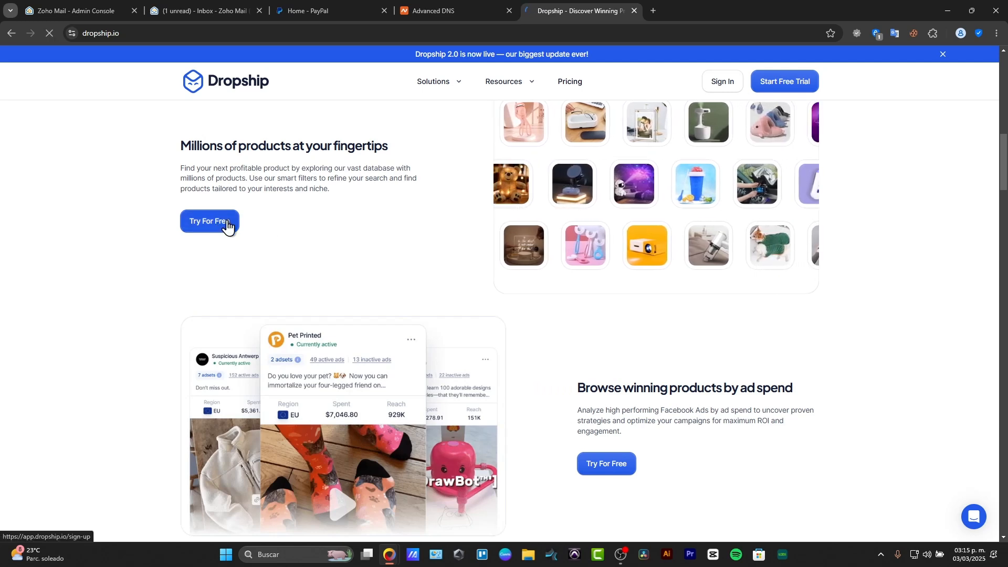
Create the account and land on the 7-day free-trial plan page
click(210, 222)
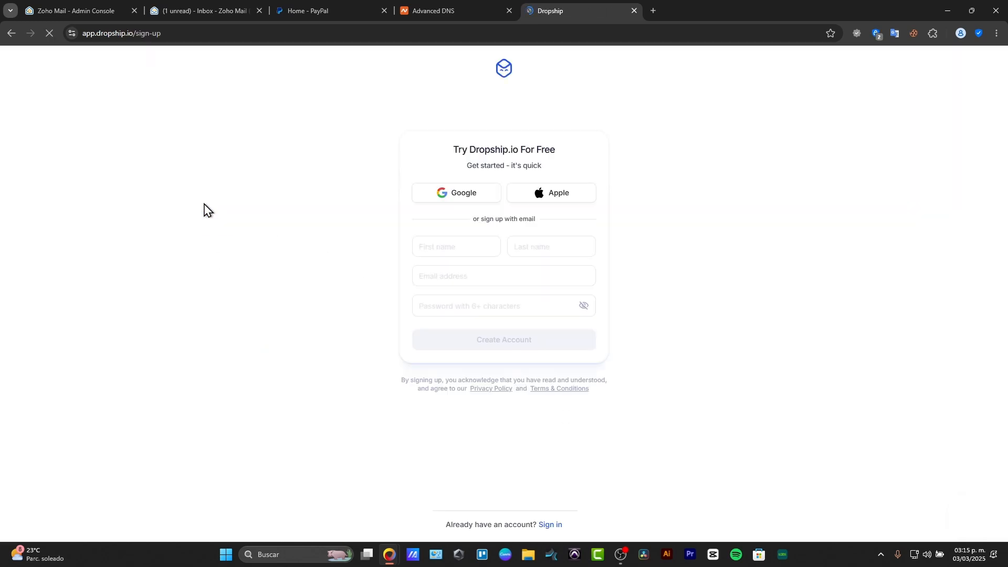
mouse_move(512, 236)
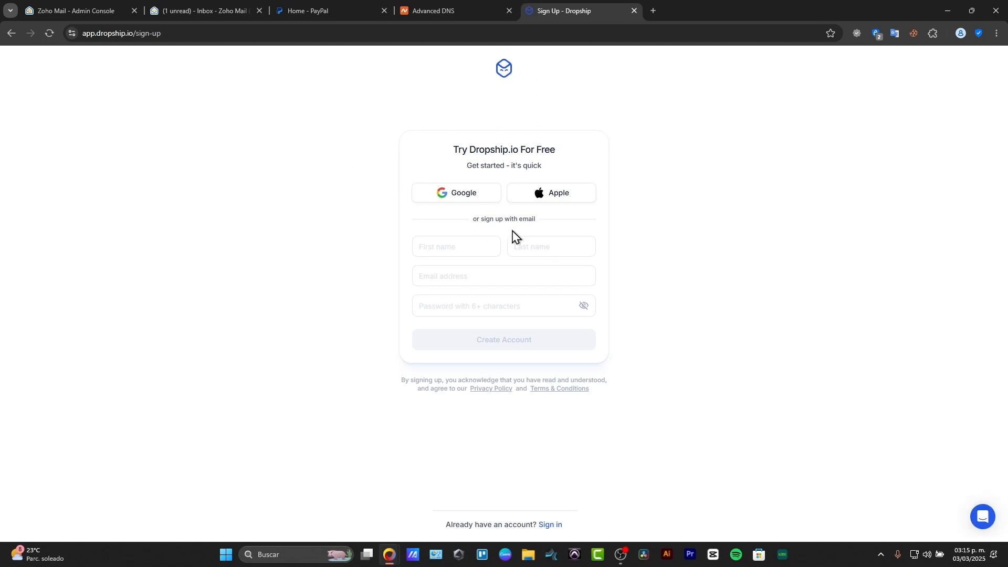
click(455, 193)
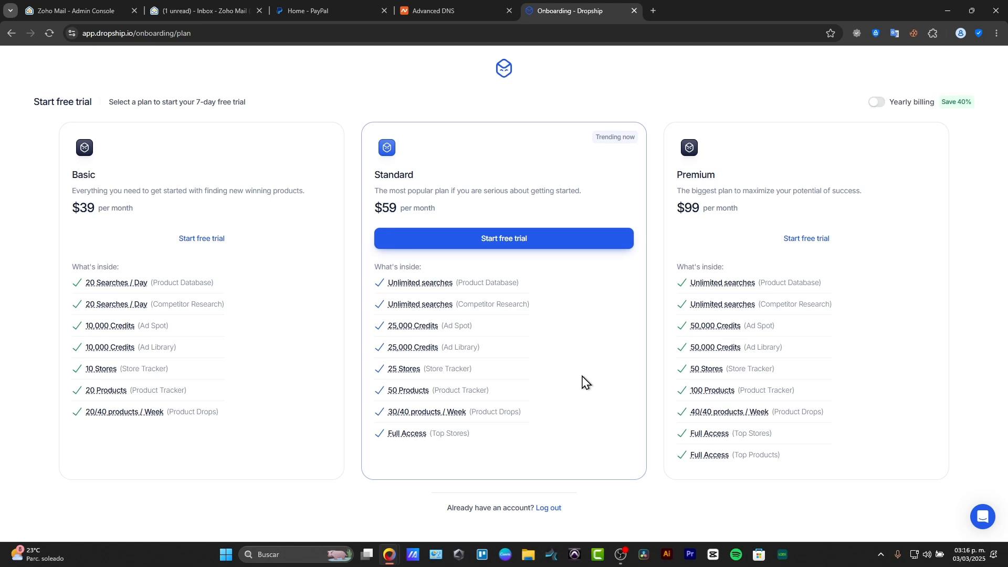
mouse_move(483, 371)
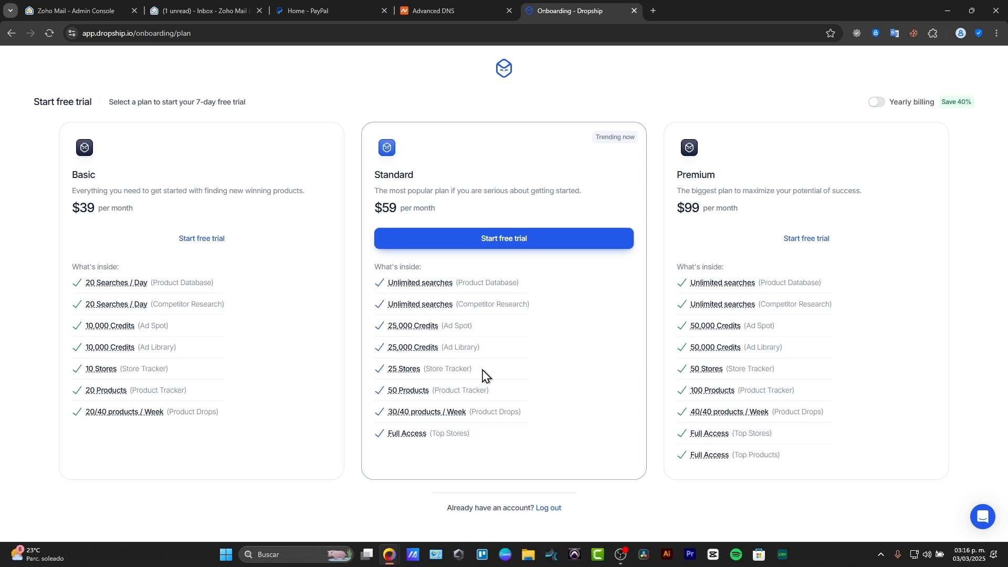
Start the free trial under the $39 Basic plan, reaching checkout with $0.00 due today
click(202, 239)
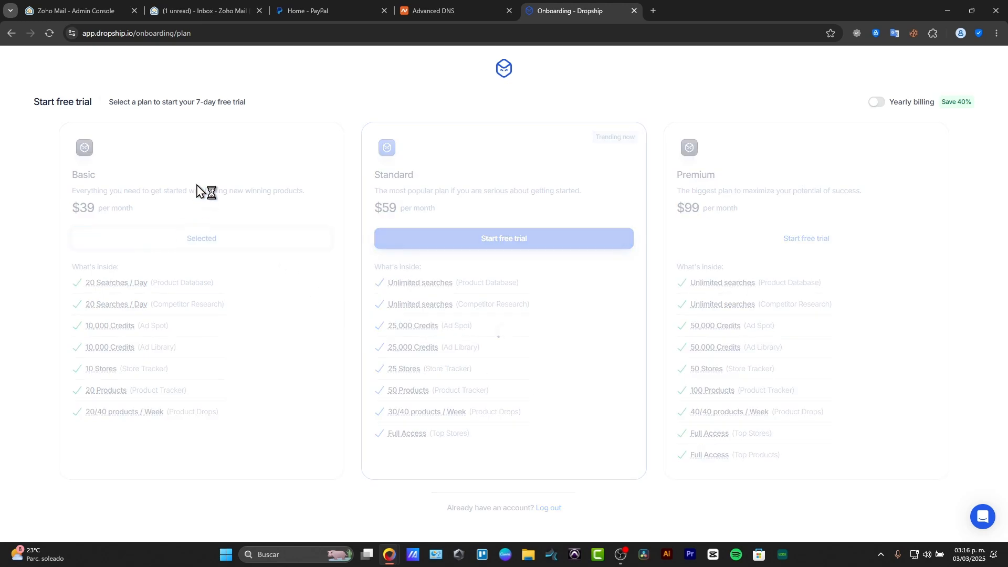
click(503, 238)
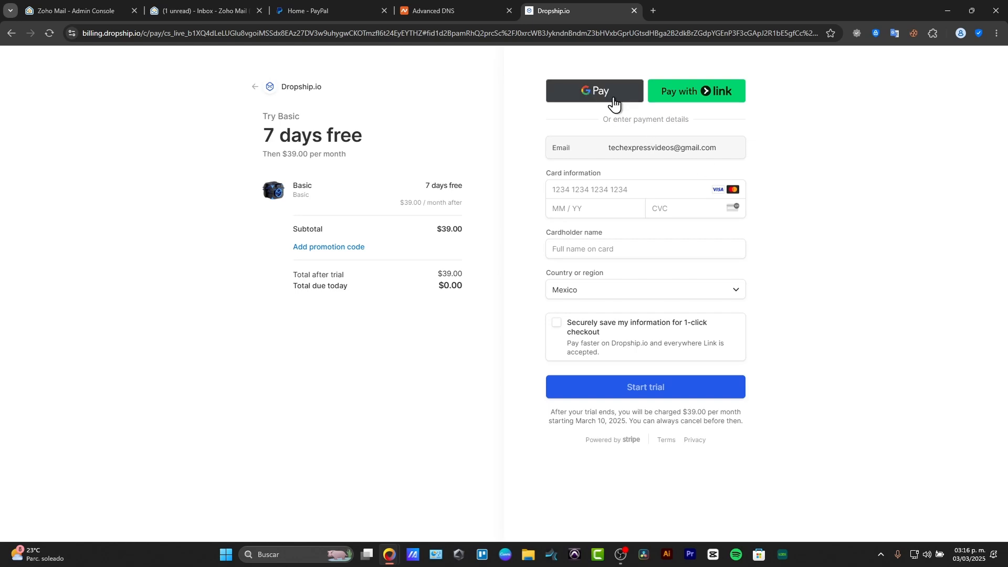
Complete the Basic trial checkout with Google Pay
click(595, 90)
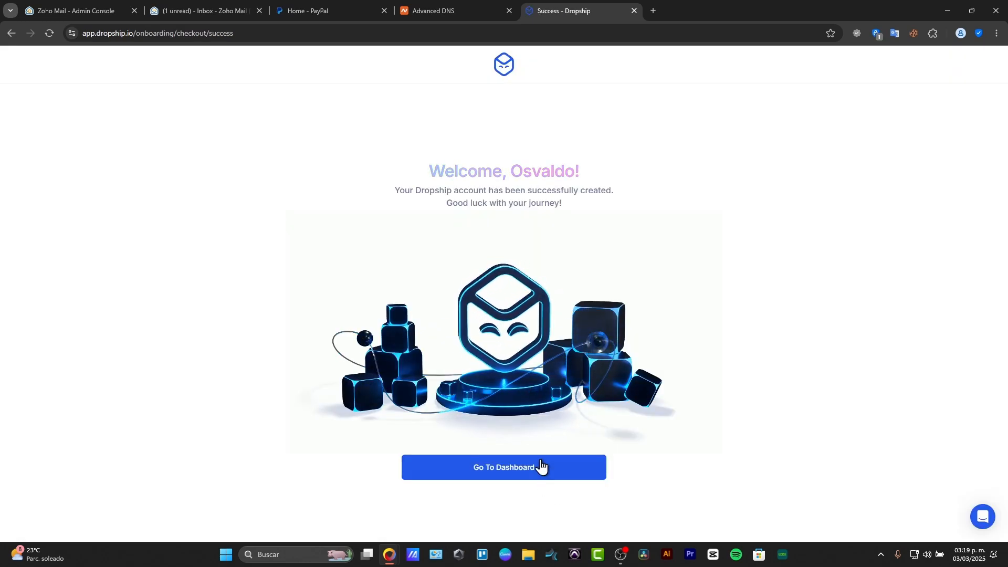
Go to the dashboard from the account-created success page
click(503, 468)
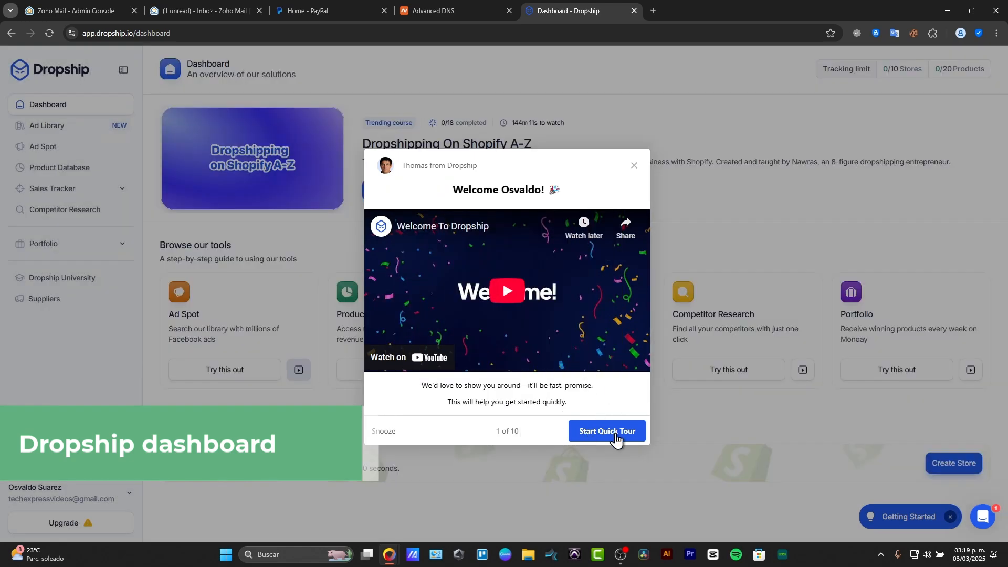
Step through the quick tour past Ad Library, Product Database, Sales Tracker, Competitor Research and Portfolio, then enter the Ad Library
click(605, 430)
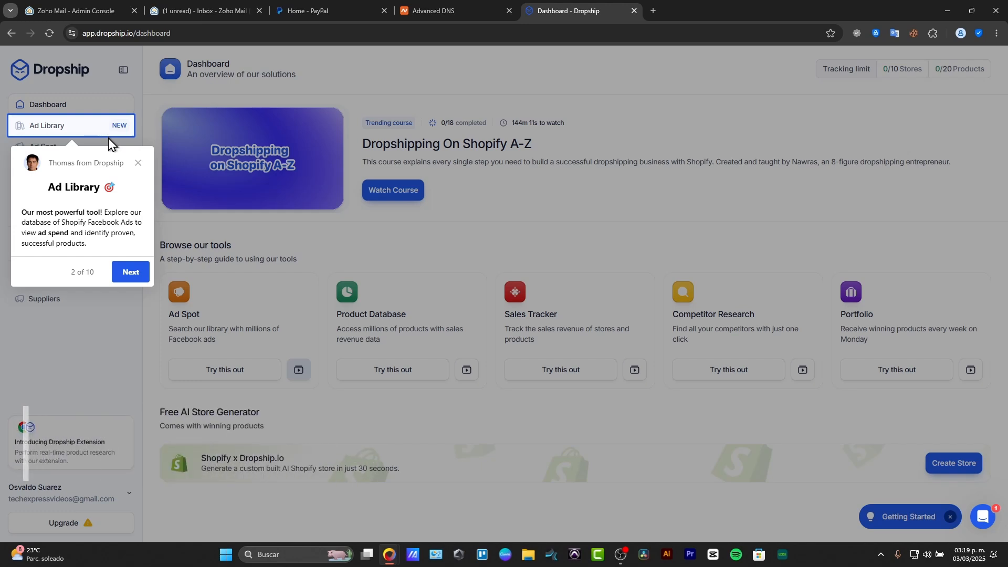
click(130, 271)
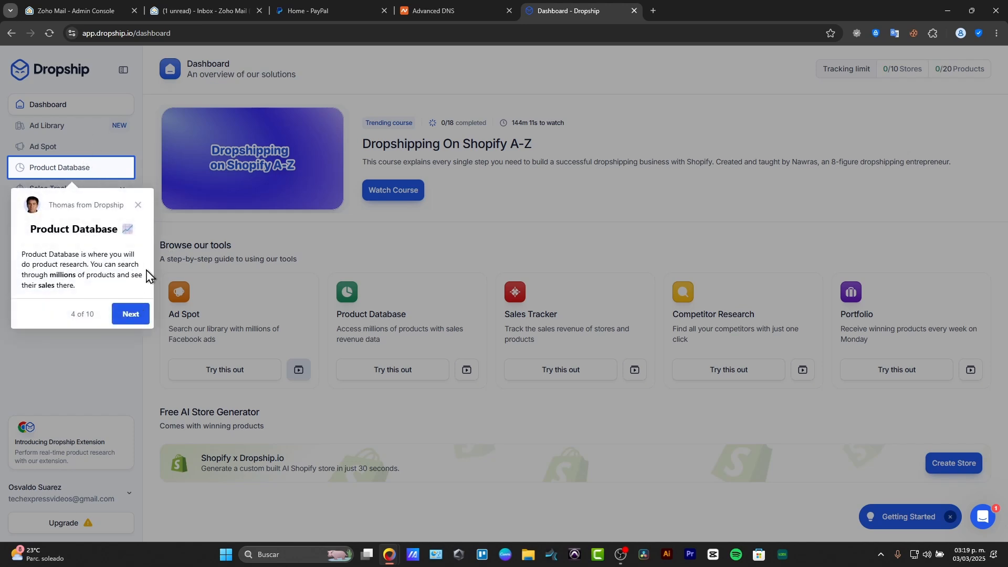
mouse_move(160, 292)
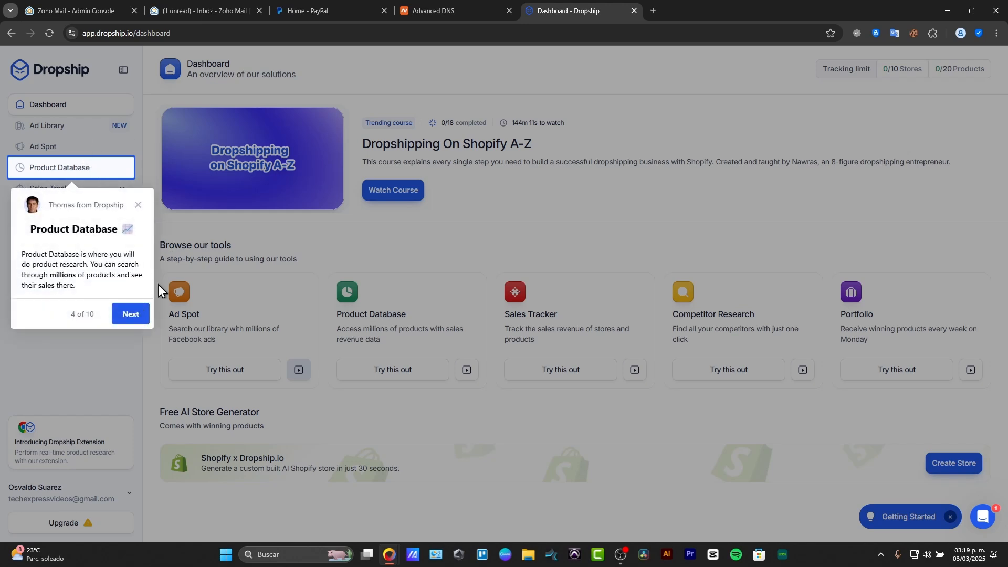
click(130, 314)
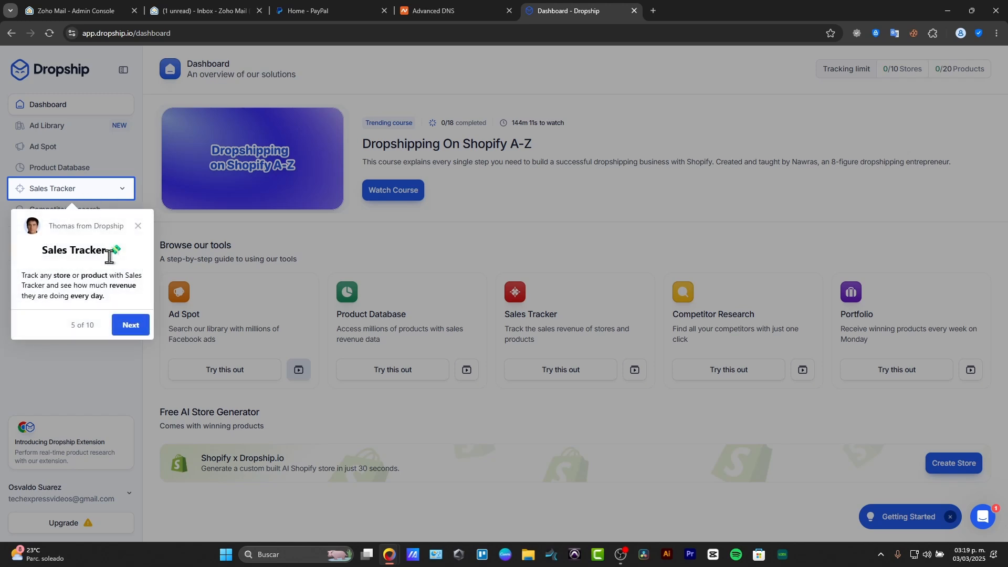
mouse_move(130, 324)
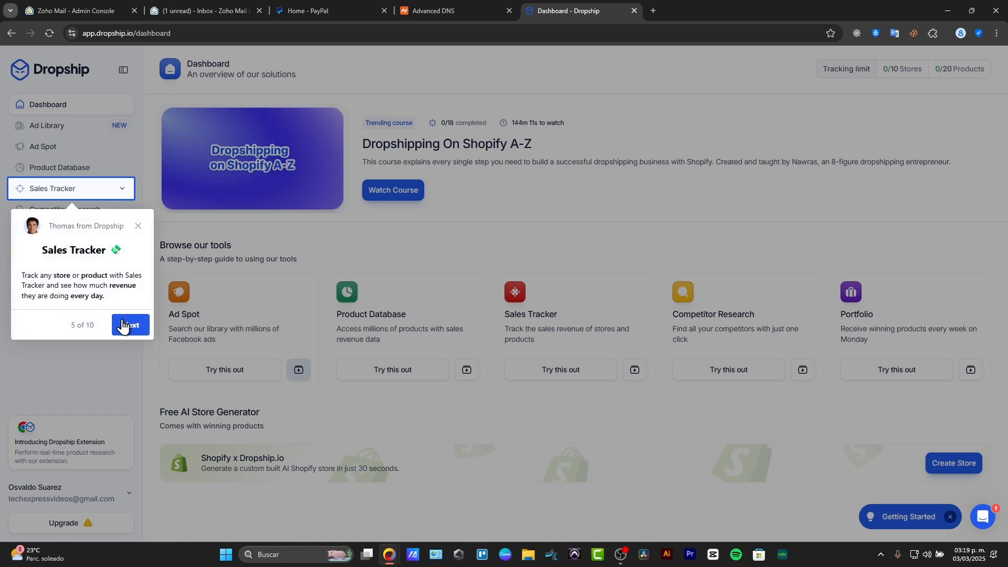
click(130, 324)
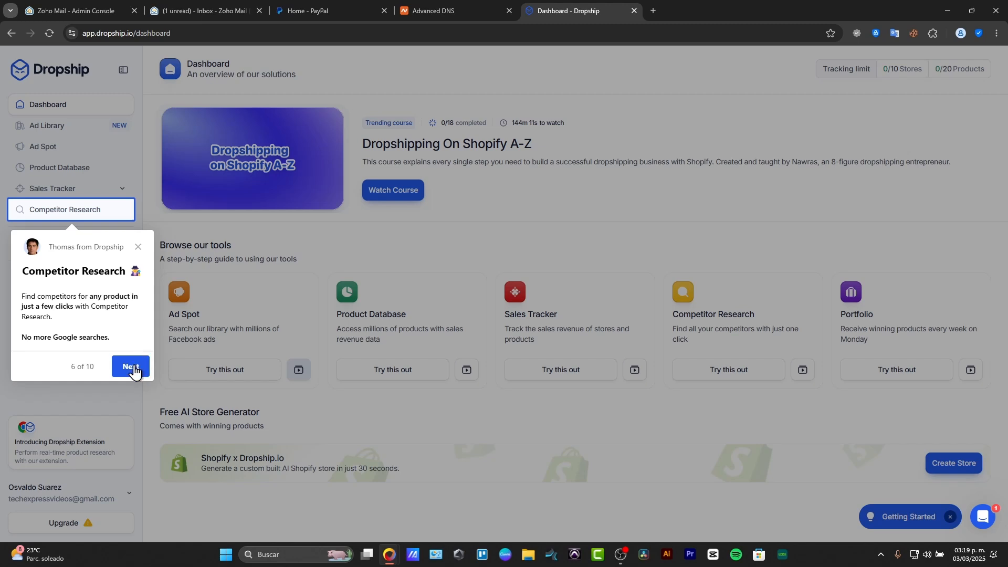
click(131, 366)
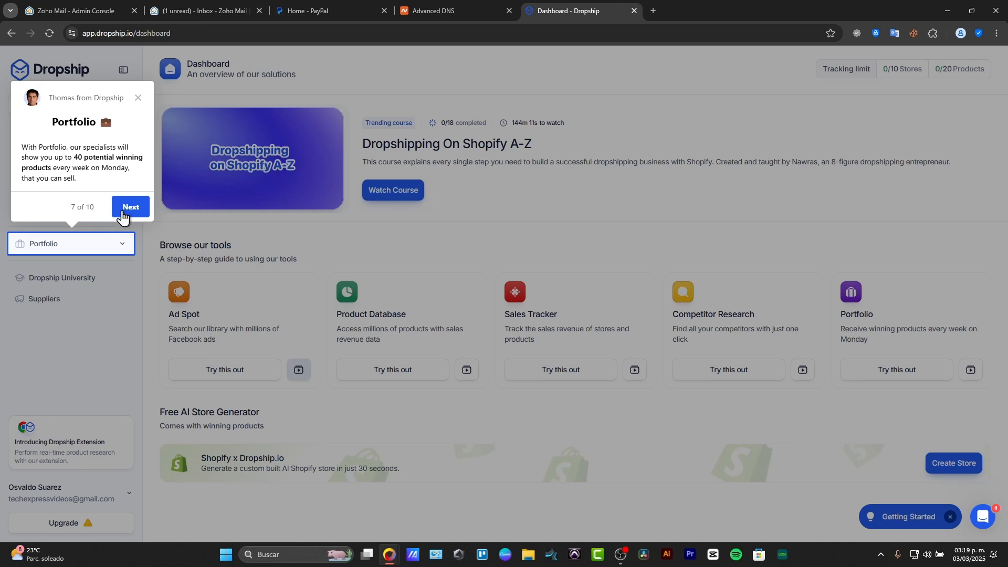
click(130, 207)
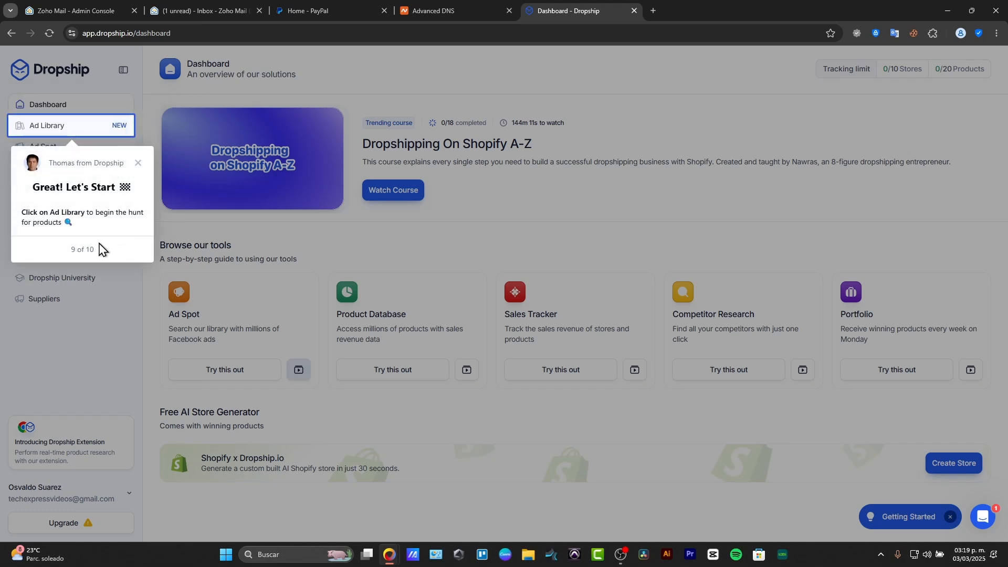
mouse_move(57, 140)
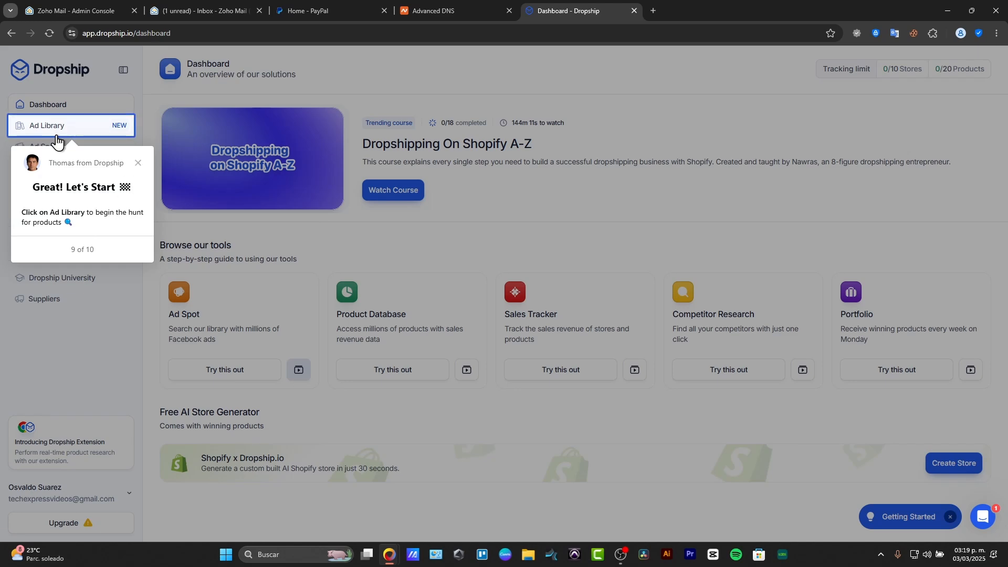
click(46, 125)
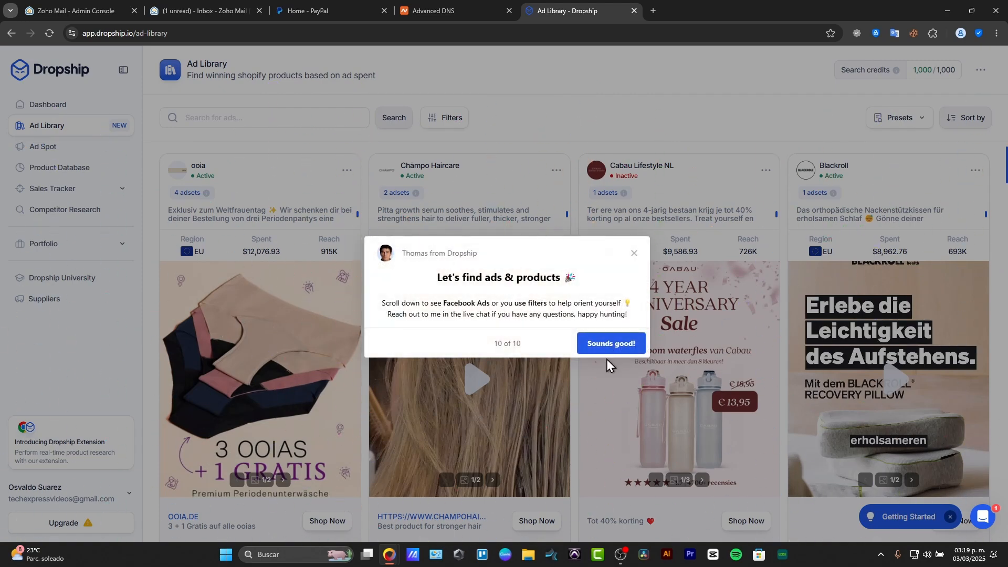
Finish the tour with 'Sounds good!' and browse the ad cards down and back up
click(611, 343)
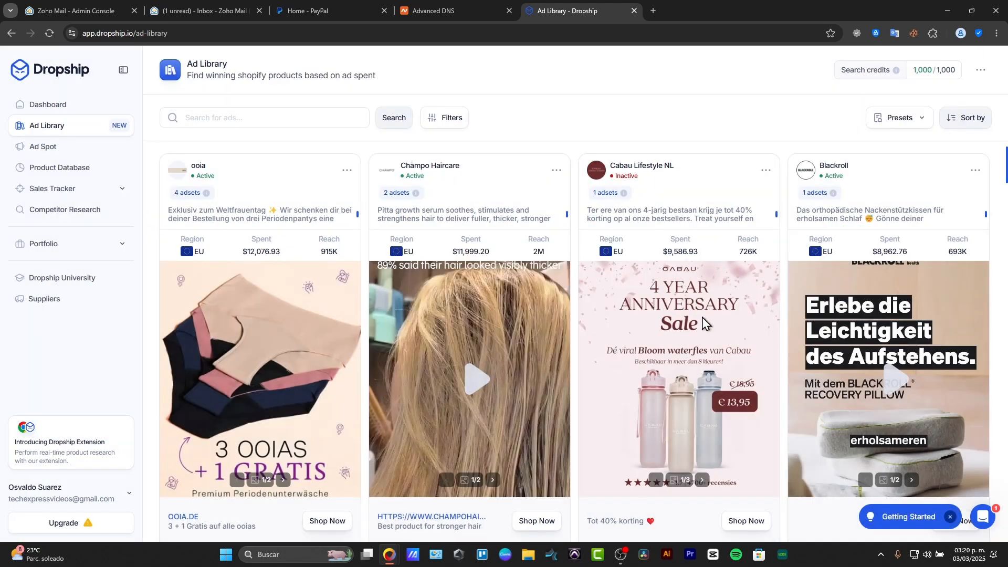
scroll(down, 3)
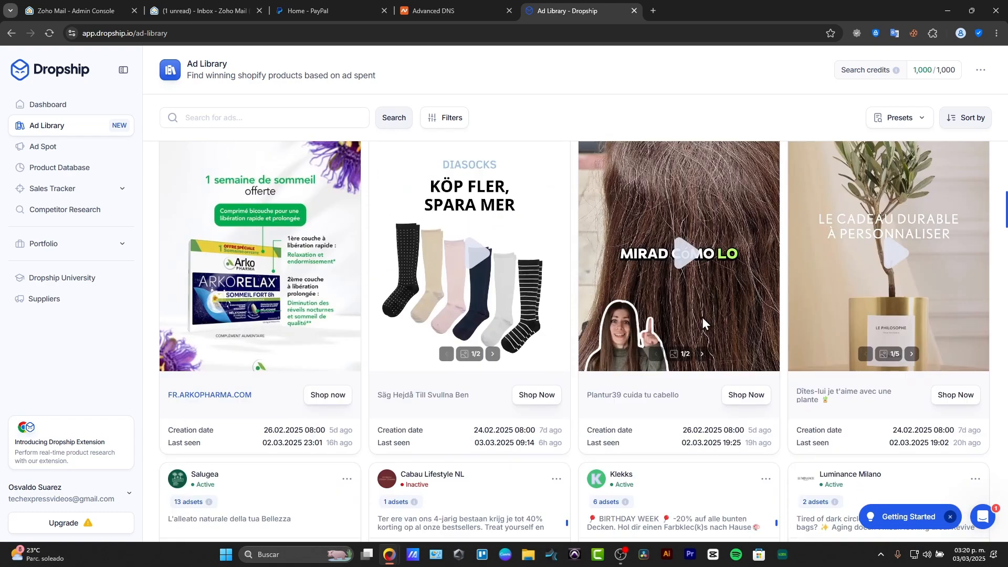
scroll(down, 3)
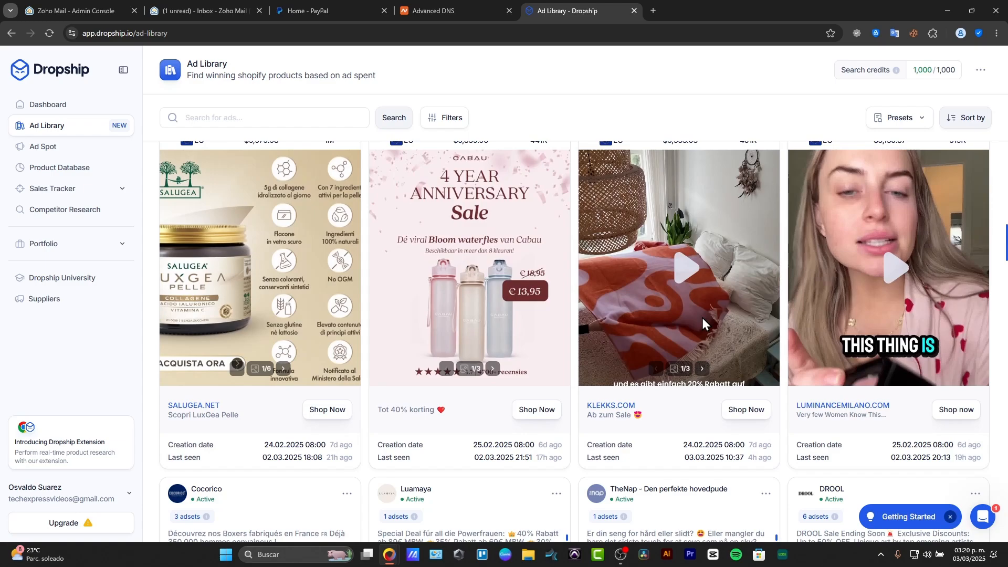
scroll(up, 3)
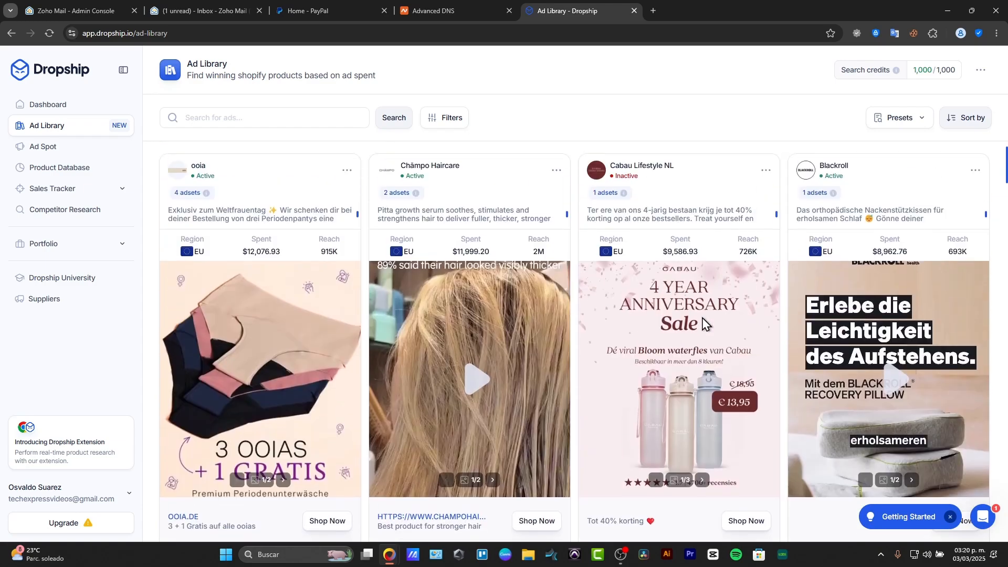
click(443, 117)
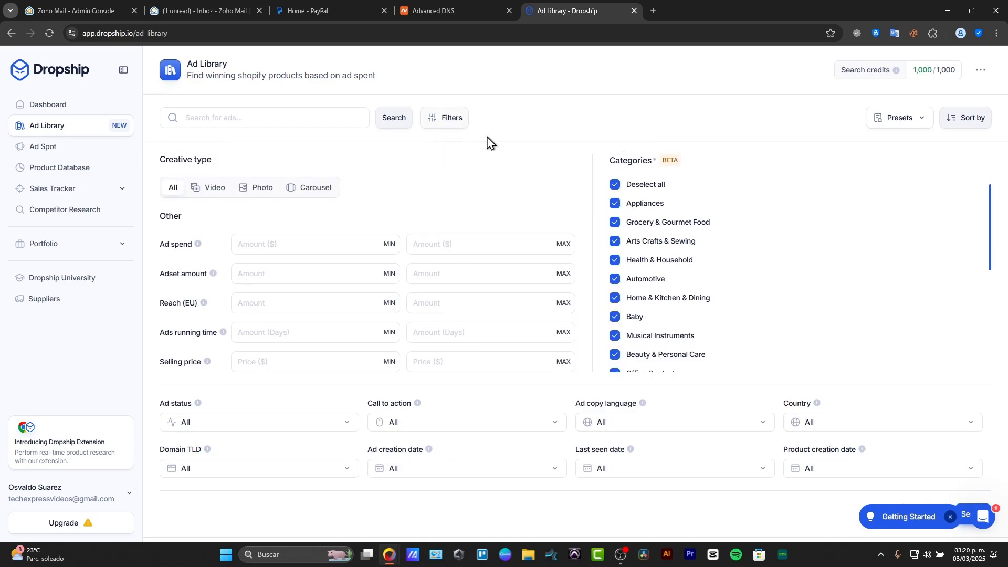
mouse_move(486, 137)
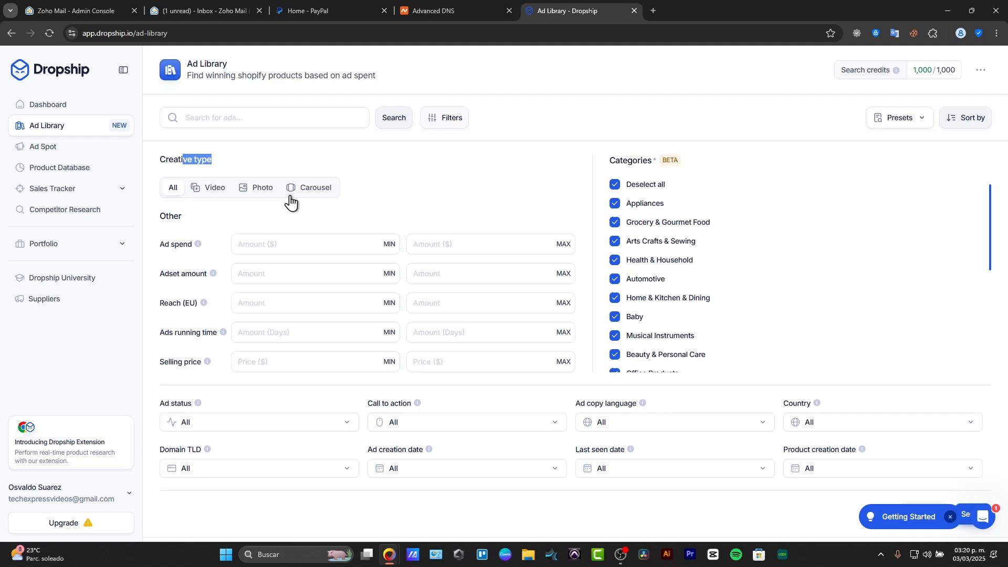
mouse_move(313, 268)
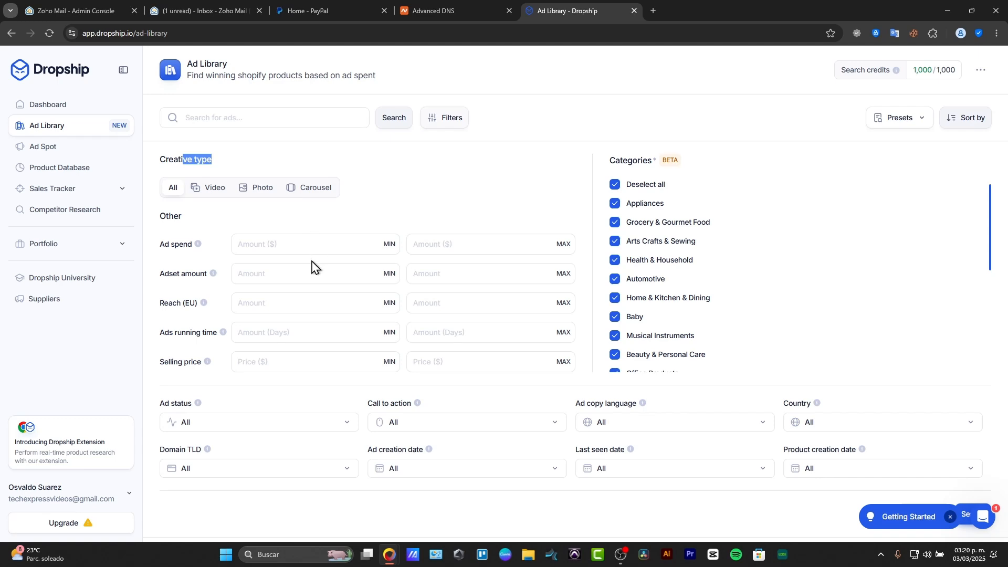
scroll(down, 3)
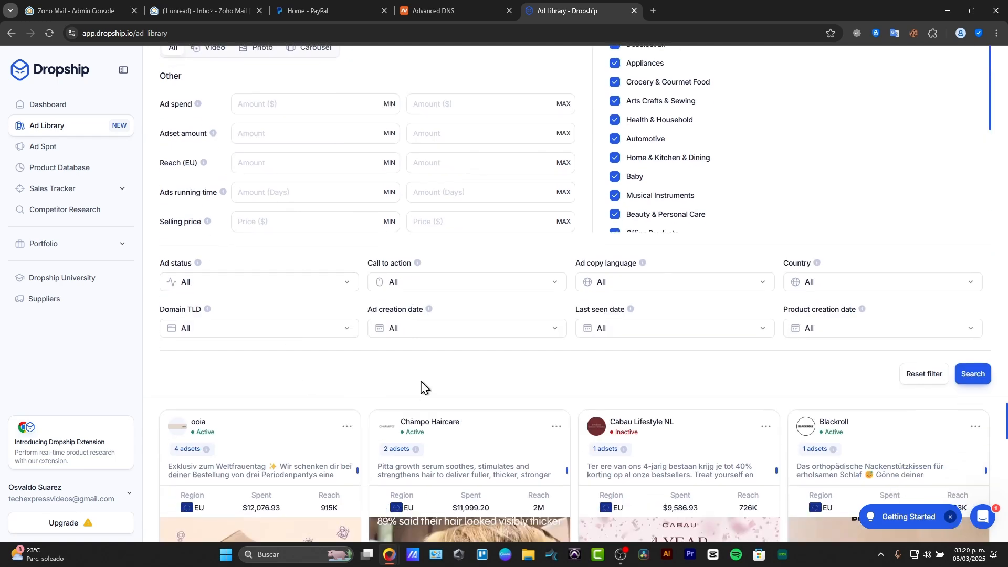
scroll(up, 3)
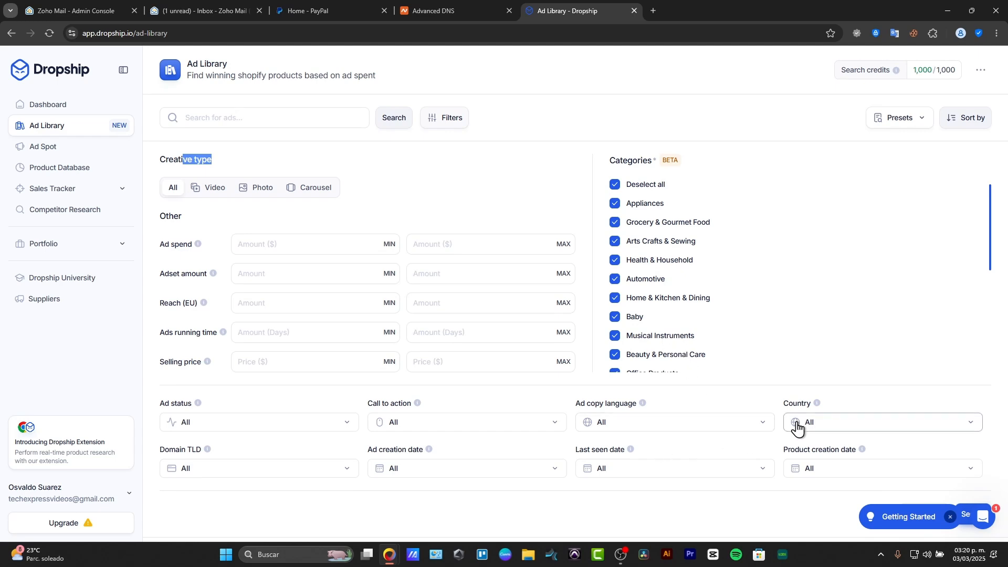
click(881, 422)
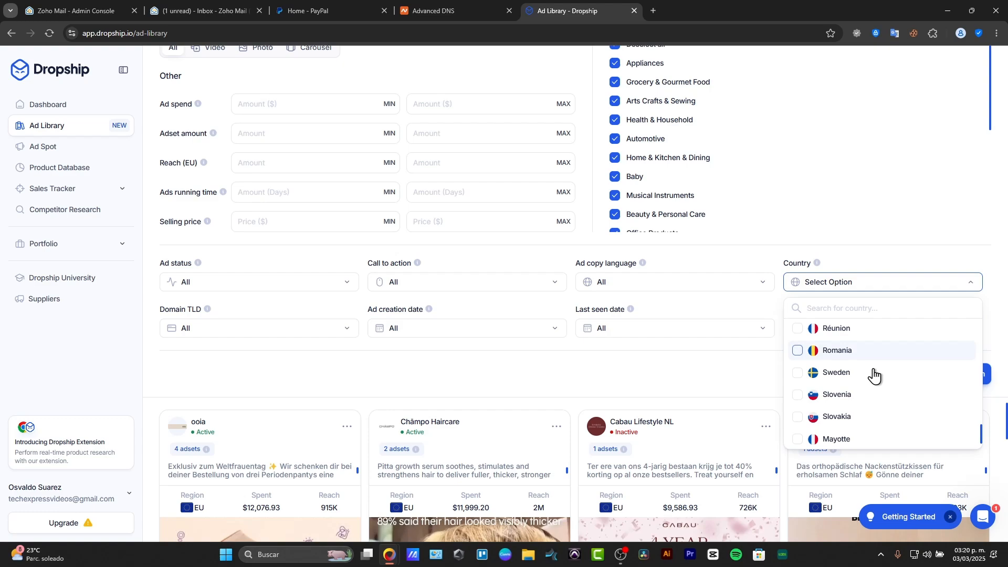
mouse_move(913, 396)
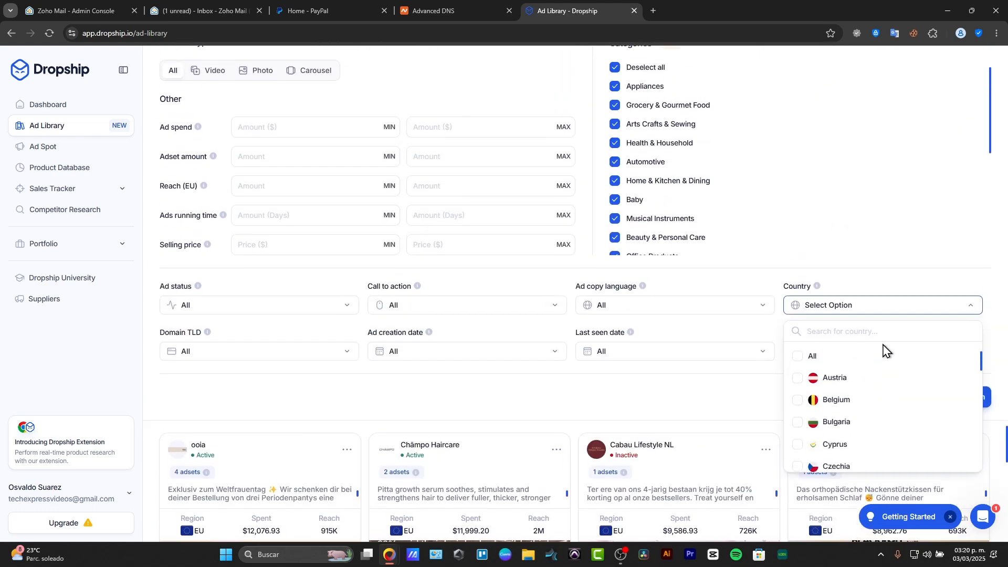
scroll(down, 3)
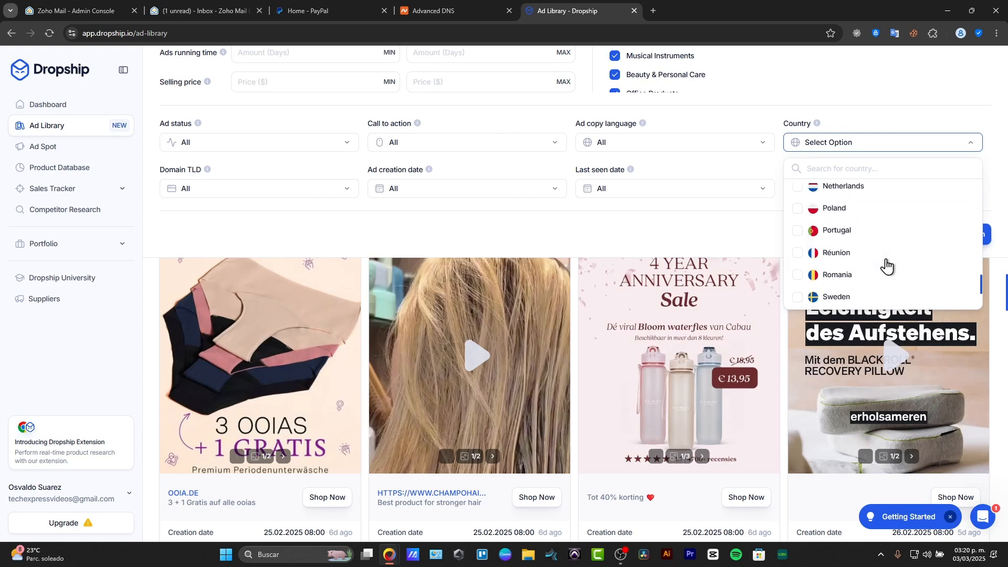
scroll(down, 3)
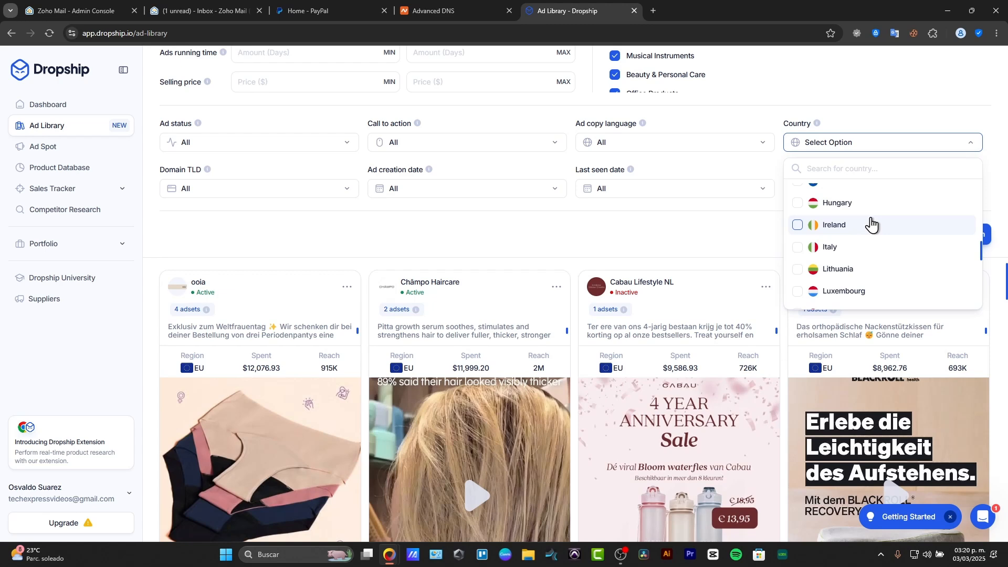
scroll(up, 3)
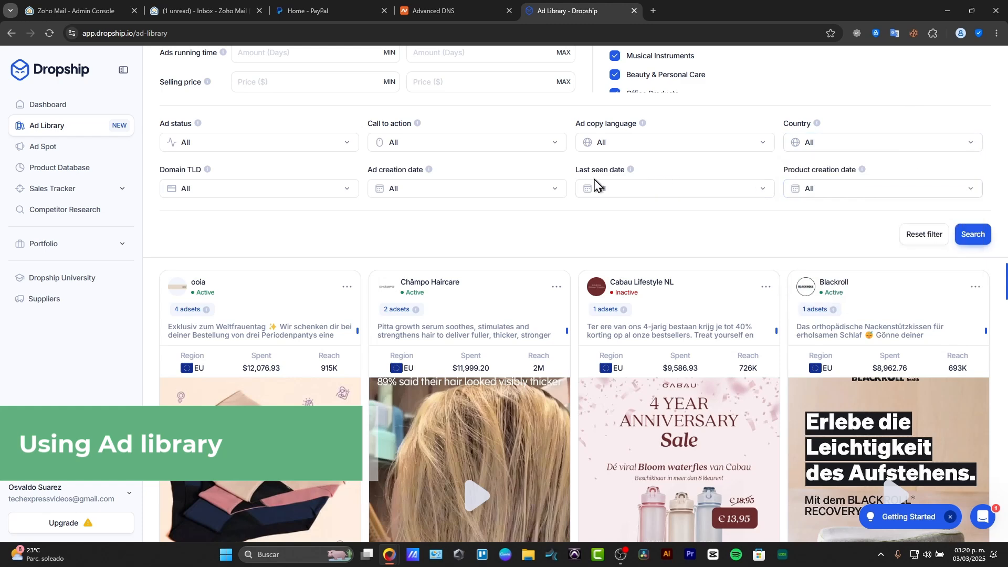
Set the ad copy language filter to English only, unchecking All
click(674, 142)
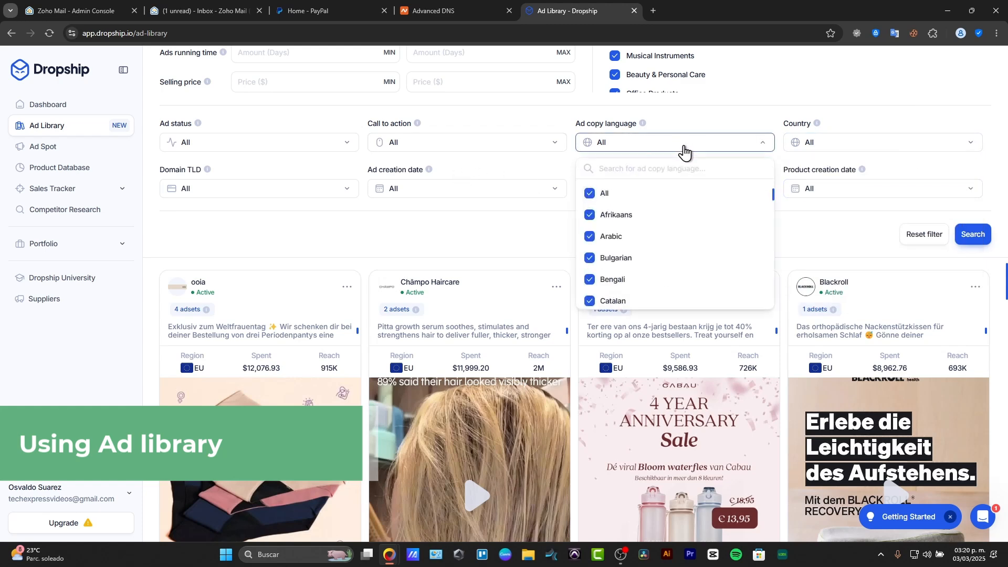
click(589, 193)
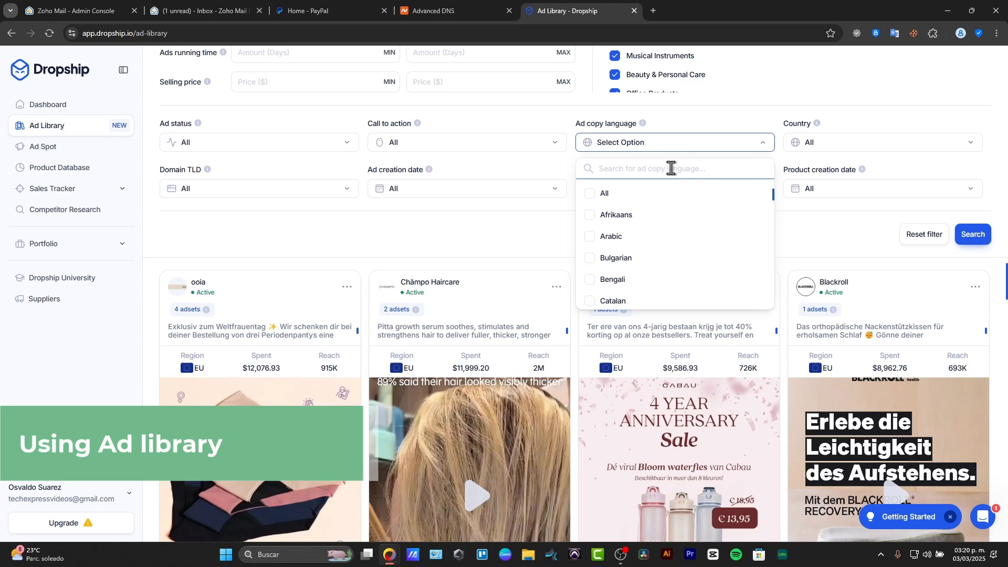
text(engli)
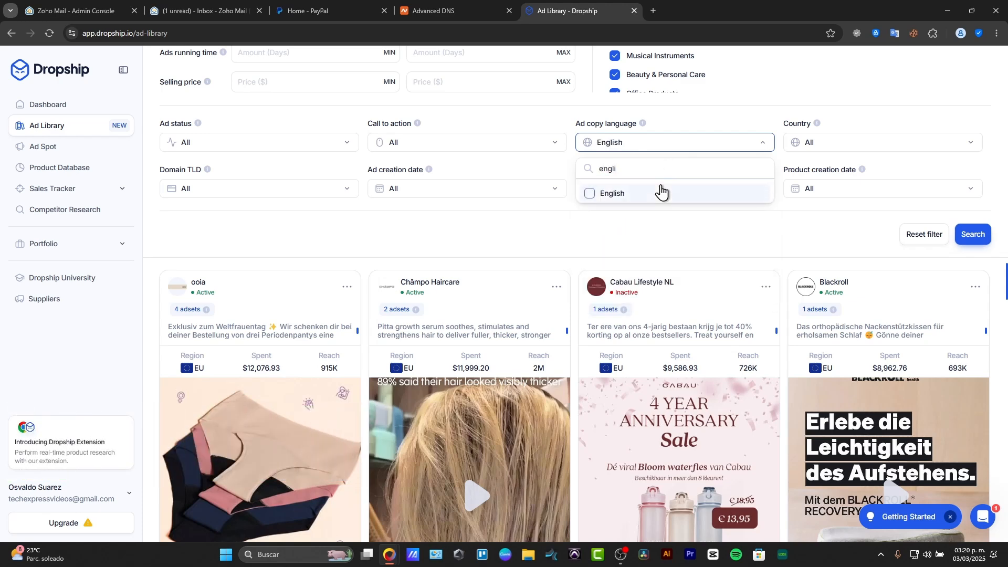
click(612, 193)
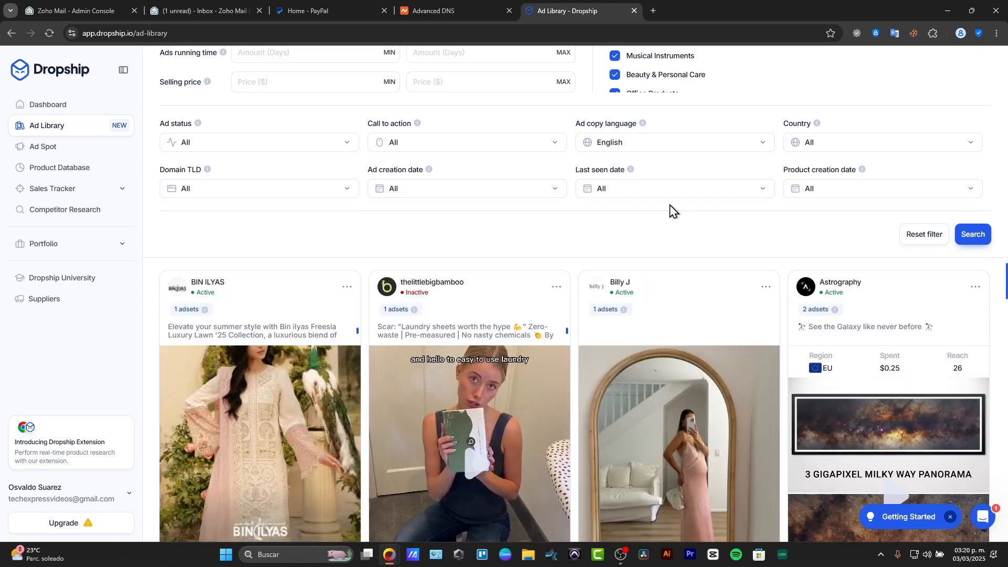
Browse further down the English ad results, then switch to the Product Database
scroll(down, 3)
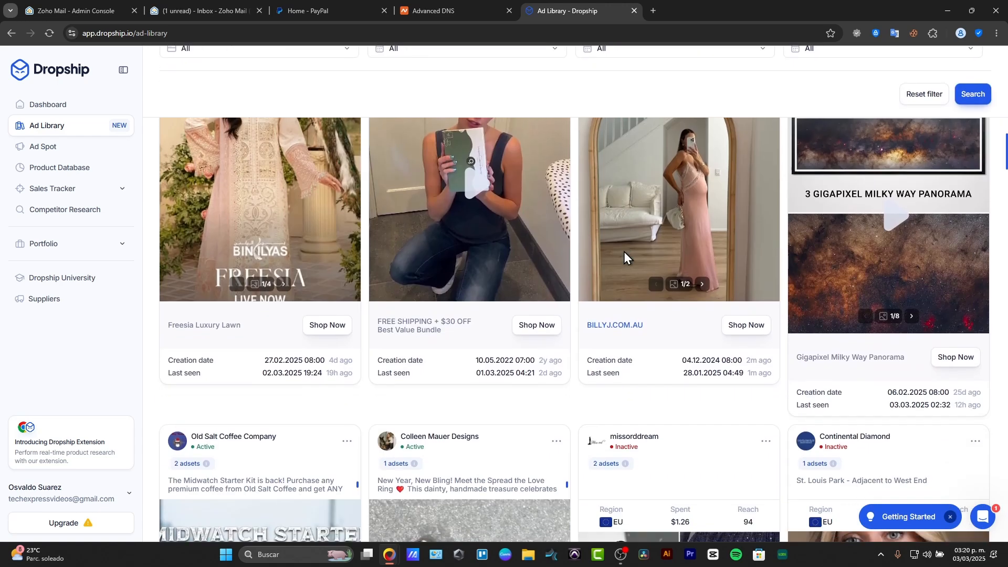
scroll(down, 3)
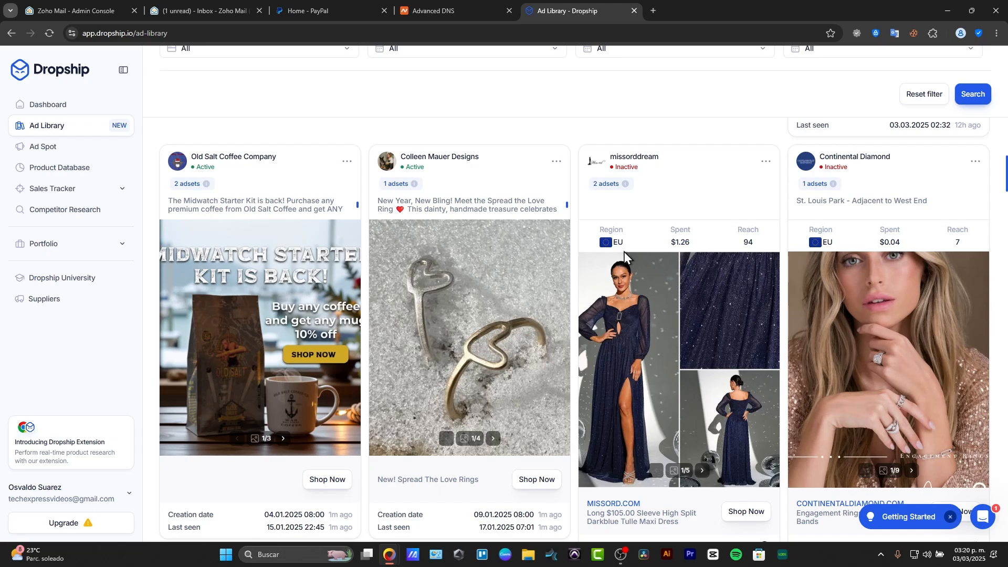
scroll(down, 3)
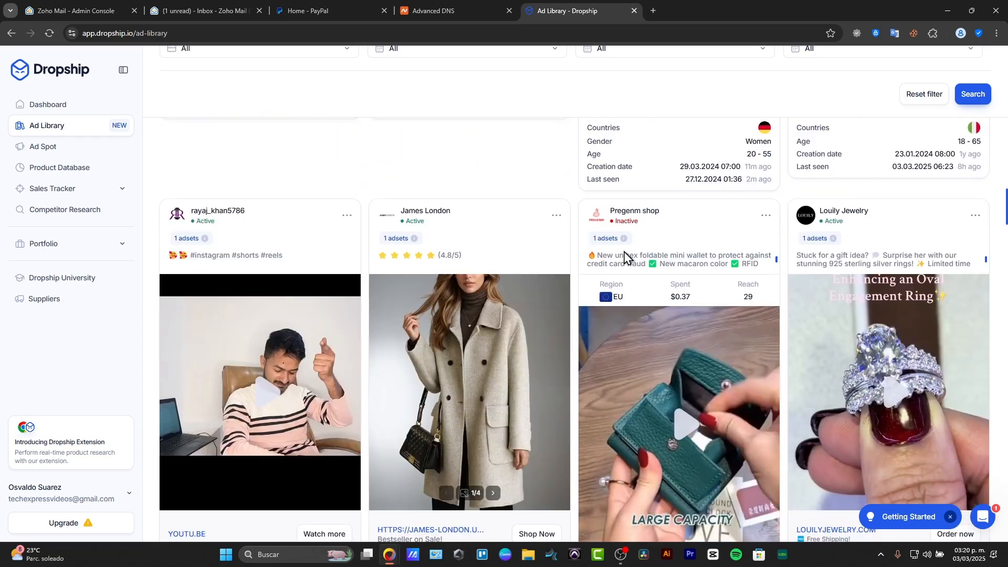
scroll(down, 3)
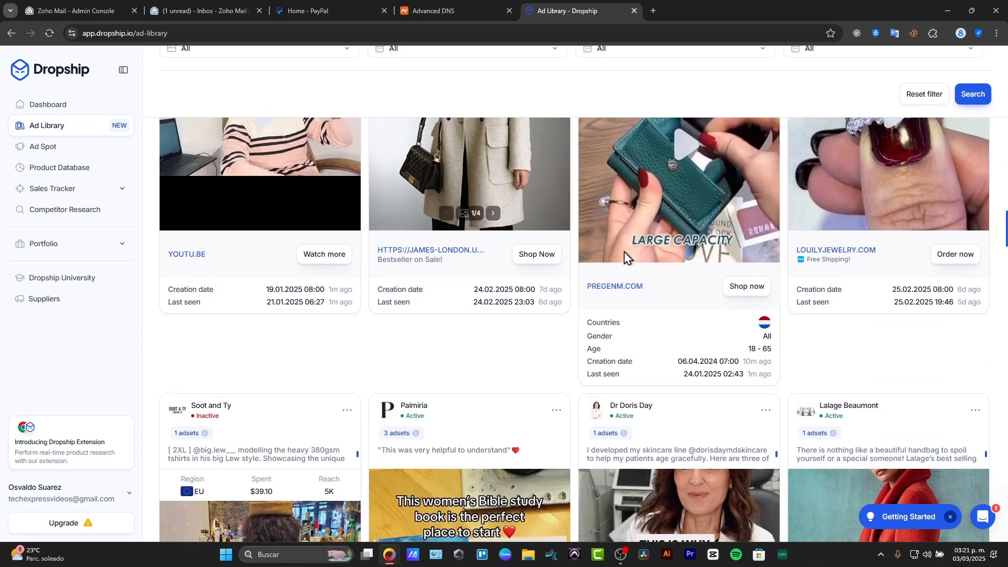
scroll(down, 3)
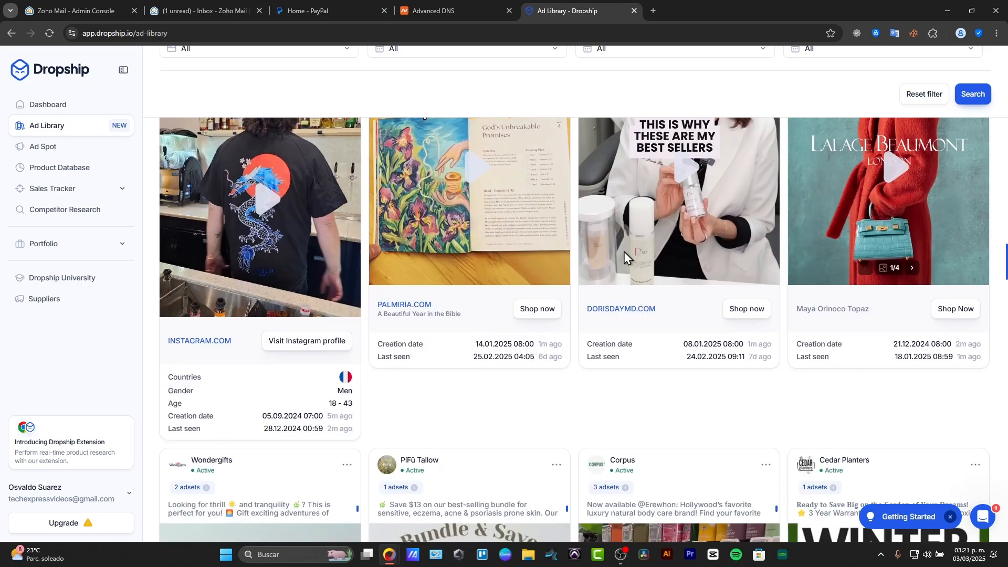
scroll(down, 3)
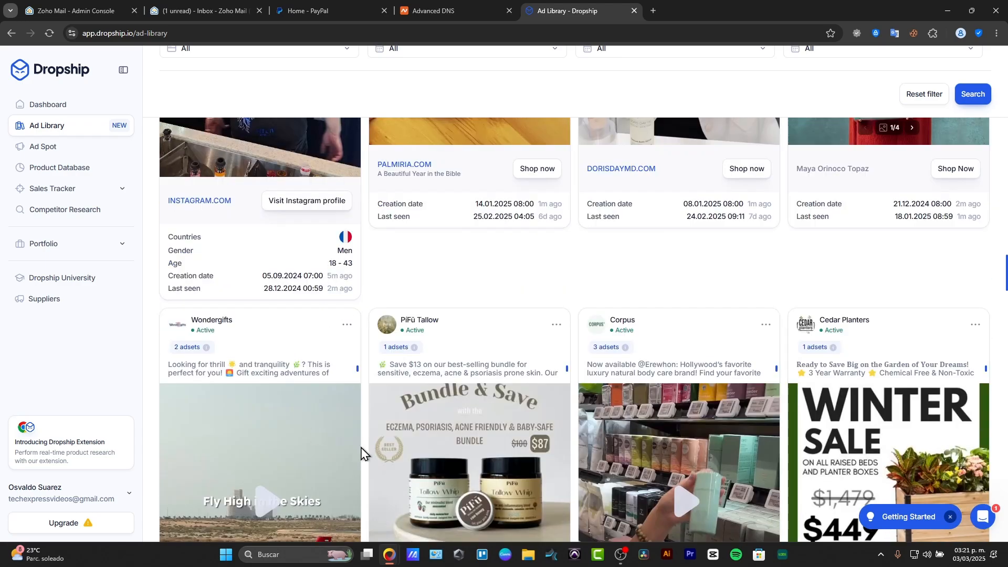
scroll(down, 3)
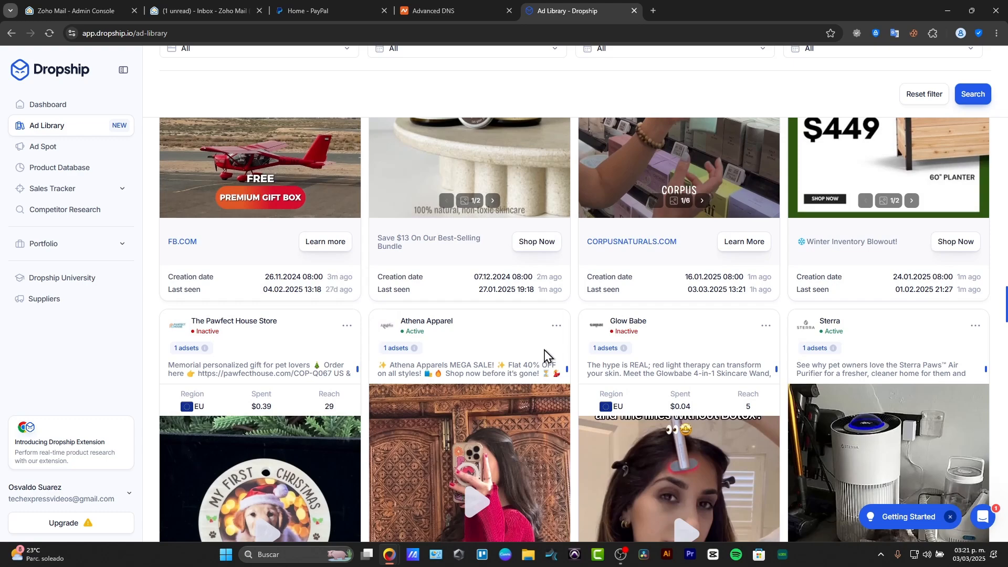
scroll(down, 3)
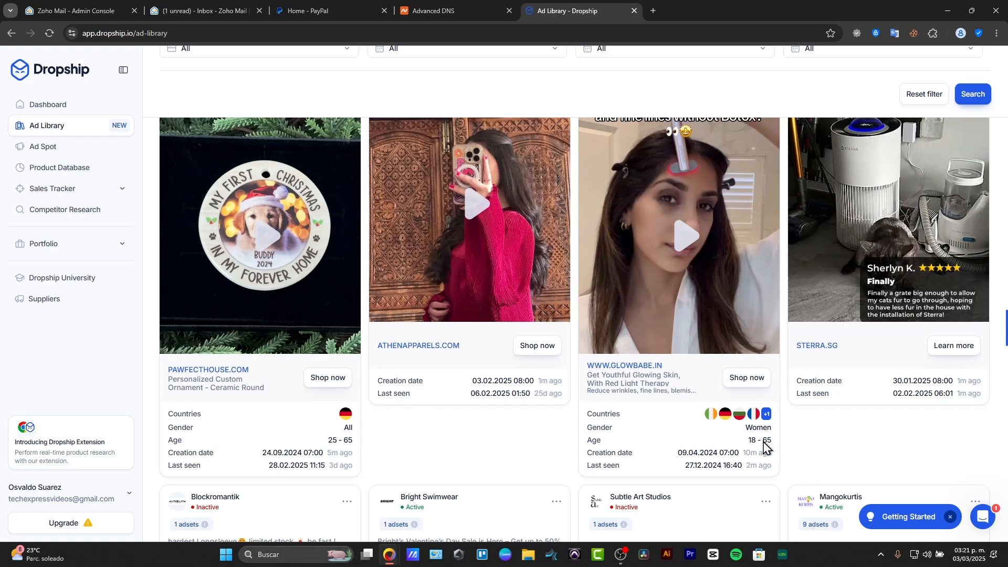
scroll(down, 3)
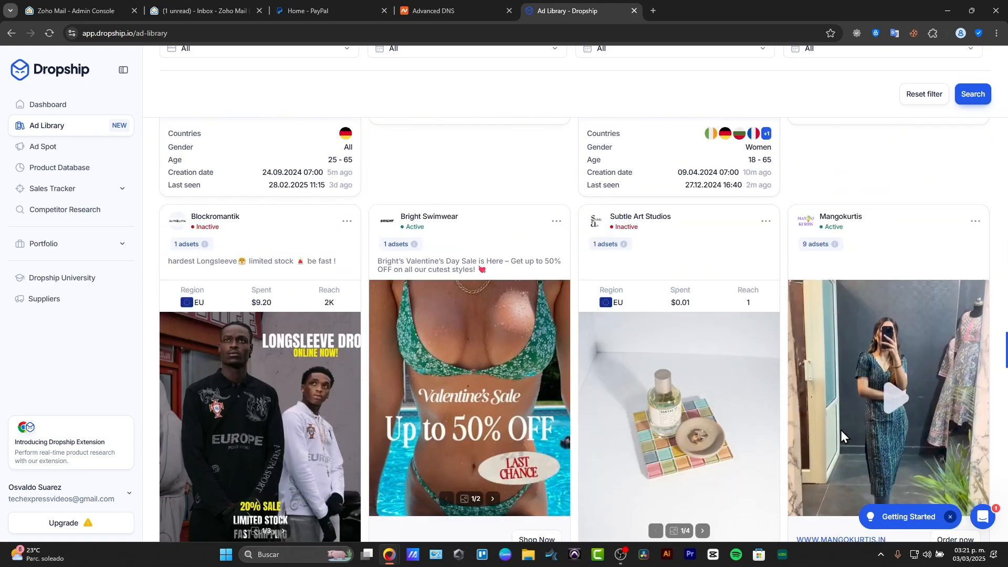
click(58, 167)
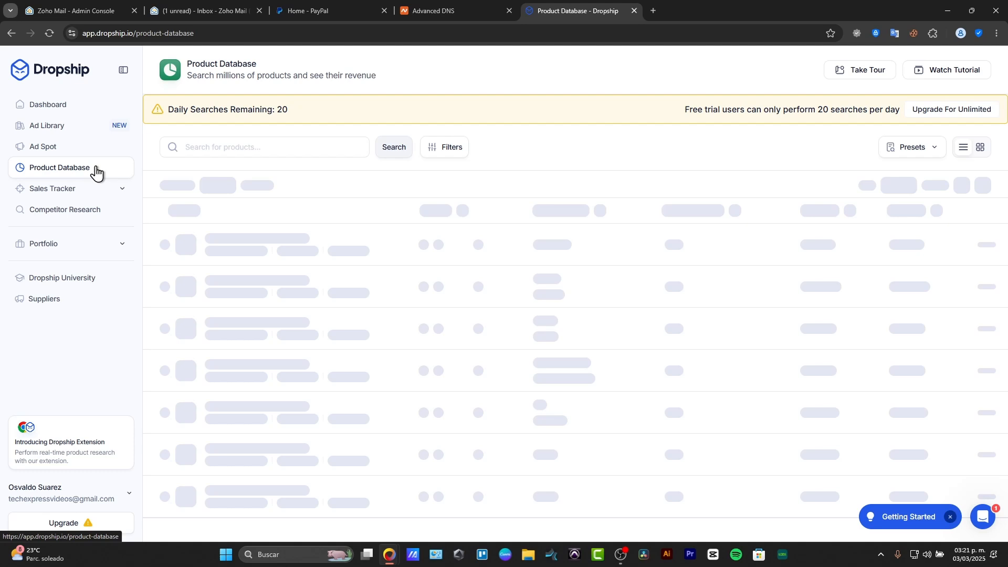
Show the filter panel for the 1,079-product Product Database list
click(392, 147)
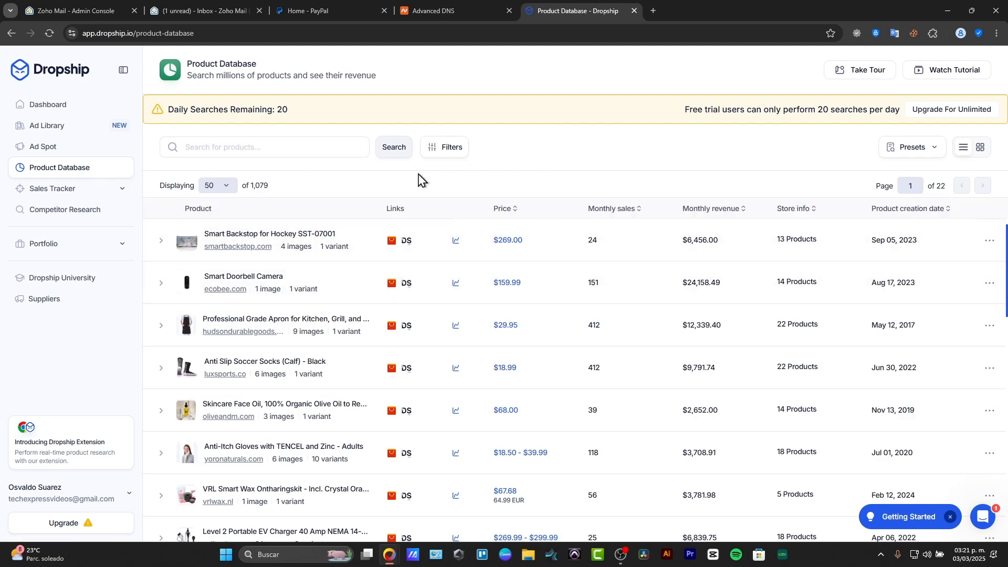
mouse_move(256, 234)
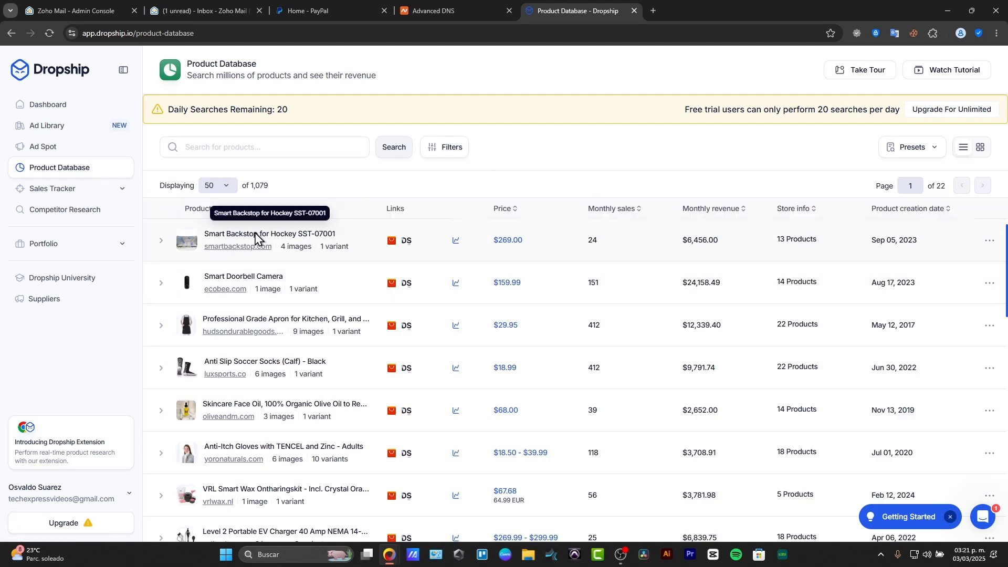
mouse_move(517, 258)
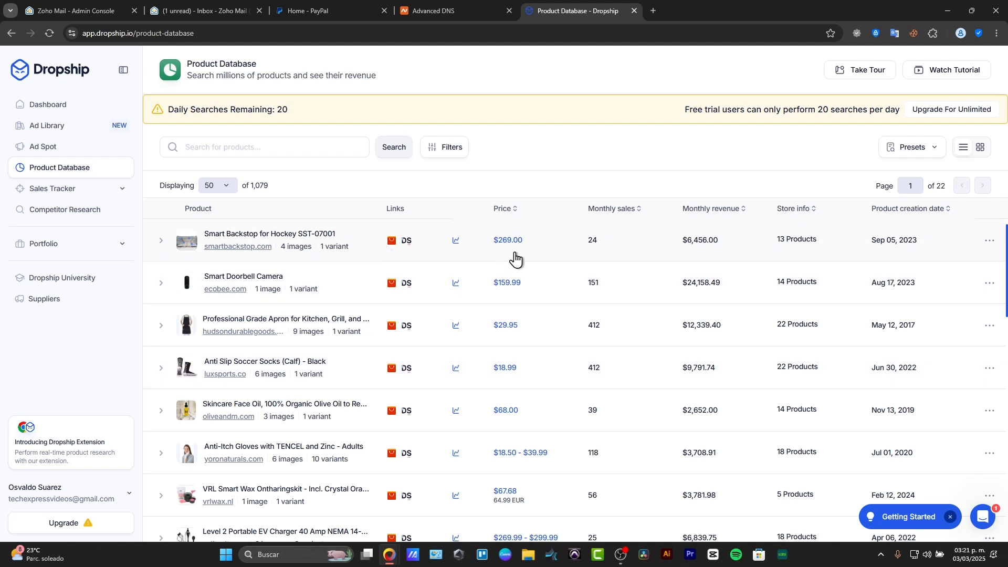
mouse_move(594, 255)
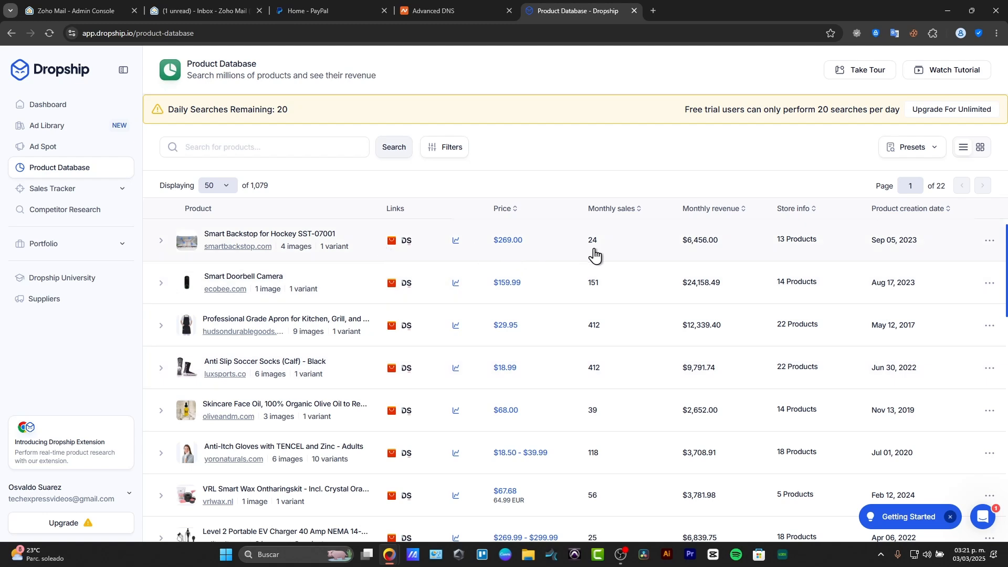
mouse_move(813, 250)
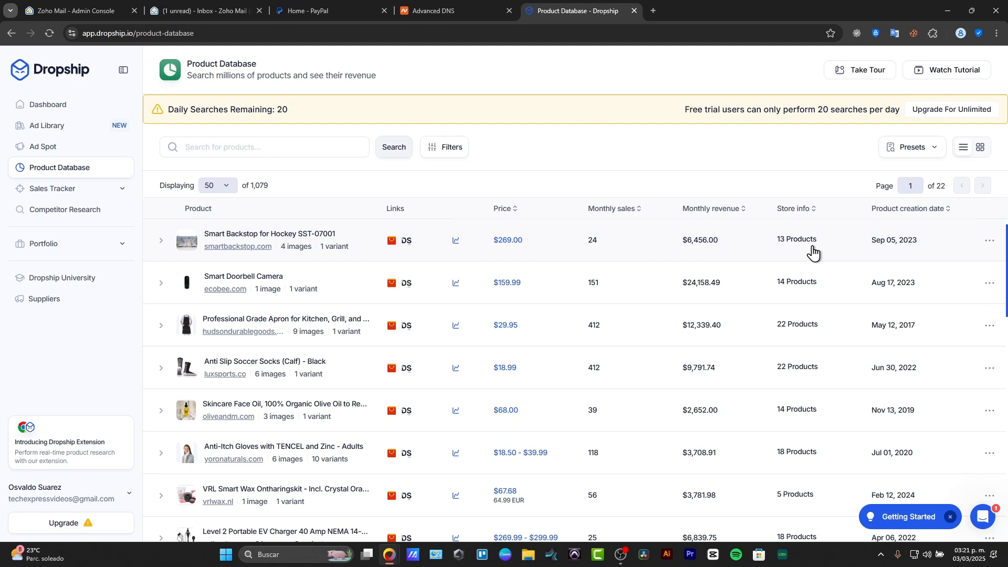
mouse_move(951, 236)
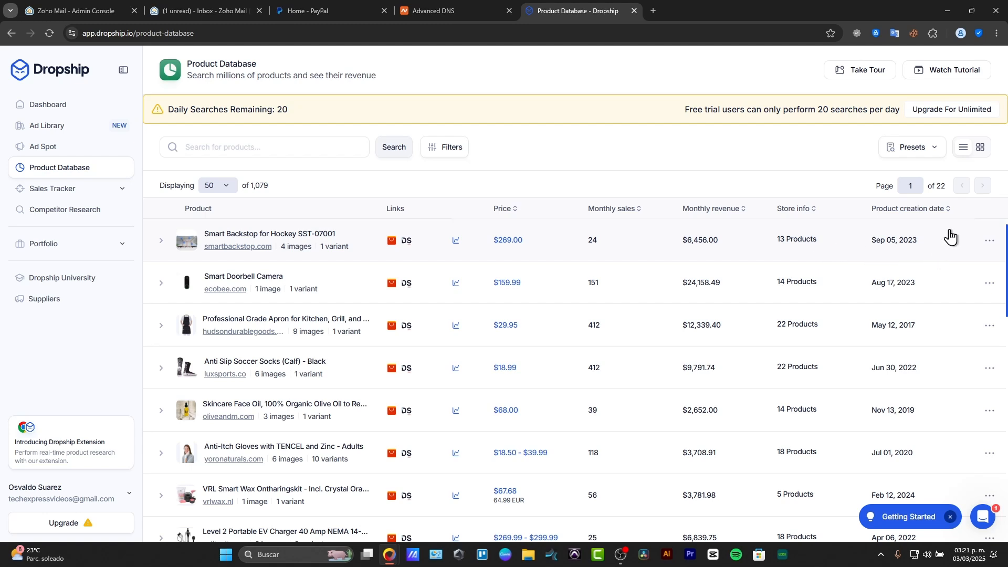
click(443, 147)
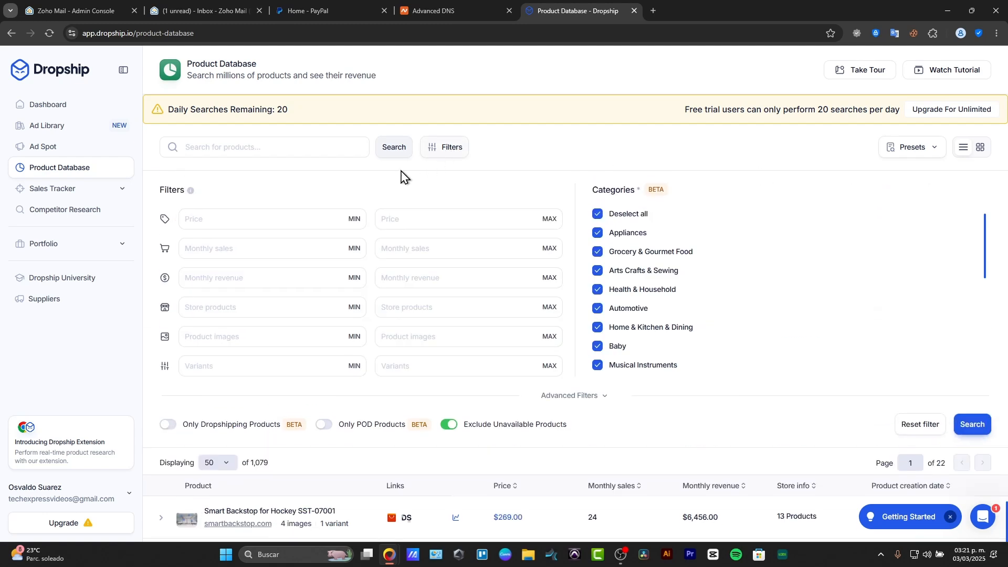
Touch the minimum price and store products filters, then open the Smart Backstop for Hockey store page ($269) via smartbackstop.com
click(271, 218)
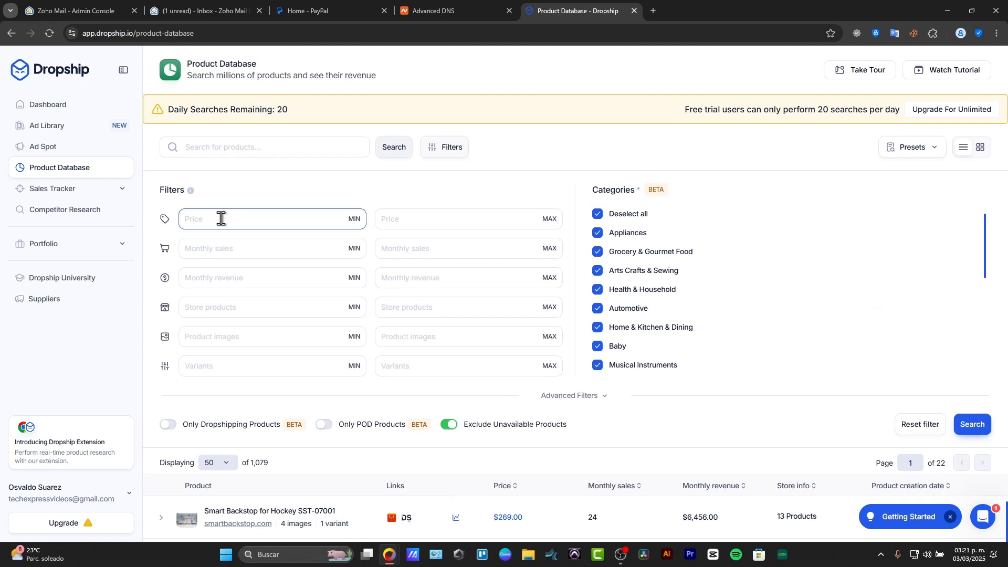
click(270, 307)
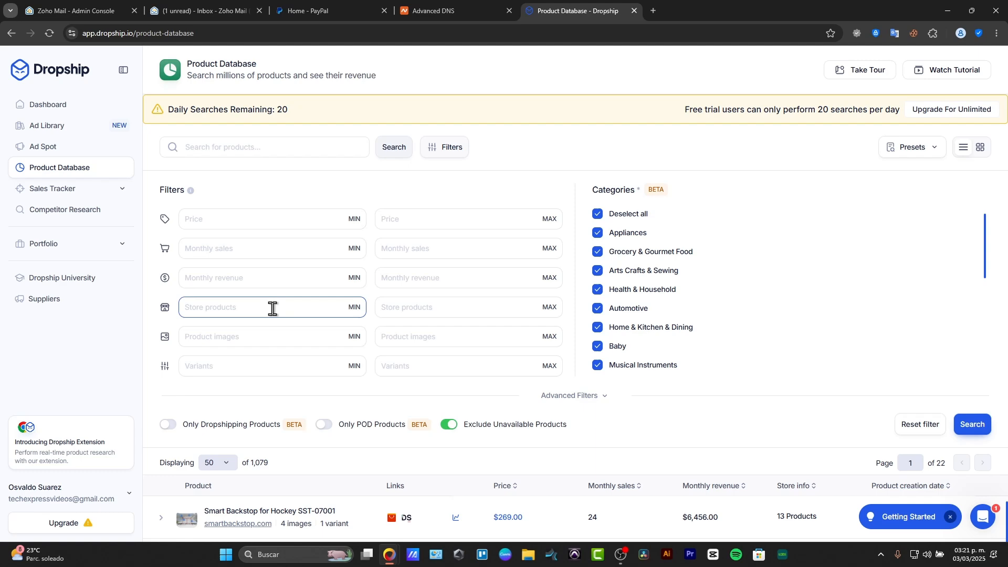
mouse_move(310, 170)
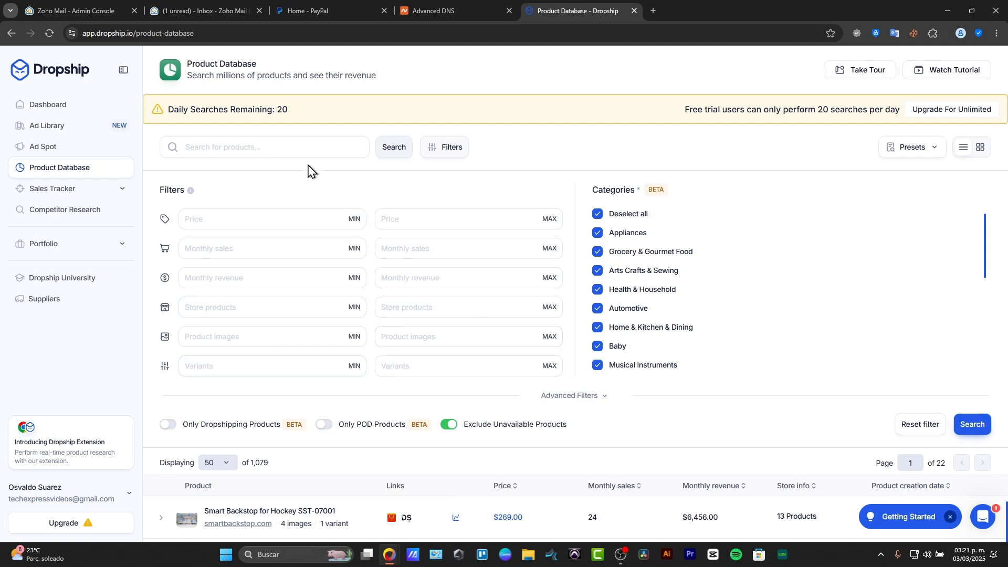
scroll(down, 3)
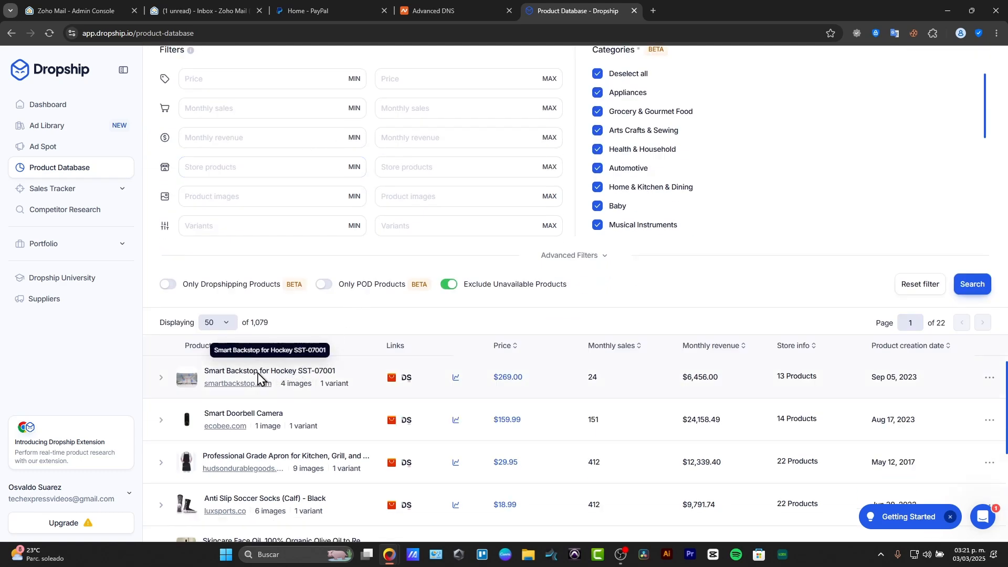
mouse_move(237, 383)
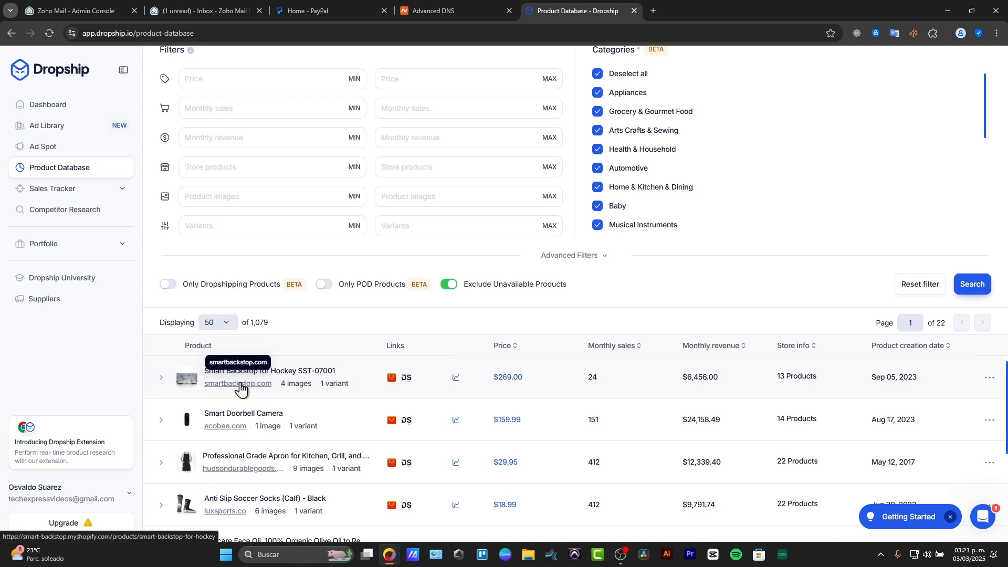
click(237, 383)
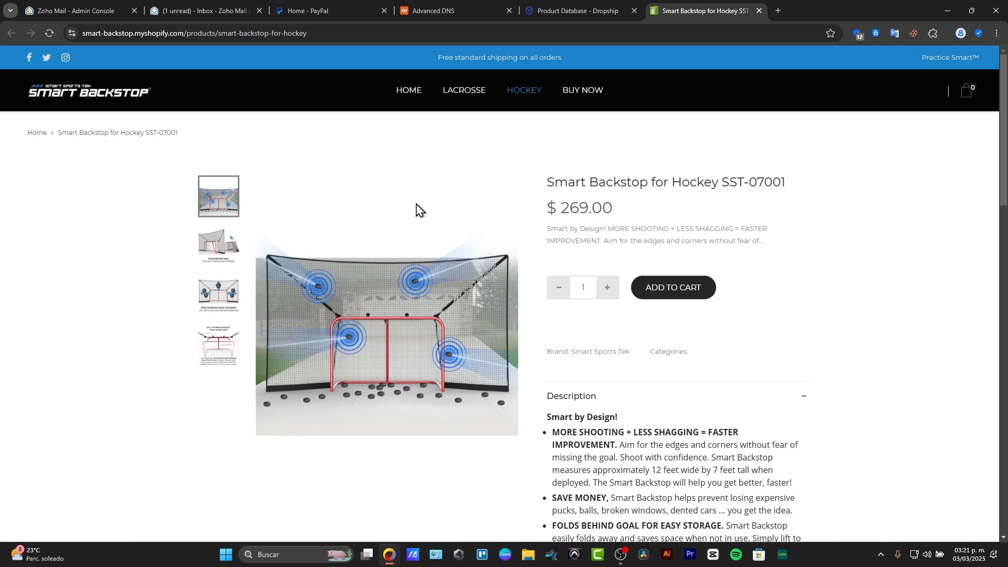
Scroll through the hockey backstop description and Smart Backstop homepage, then return to Dropship's Product Database
scroll(down, 3)
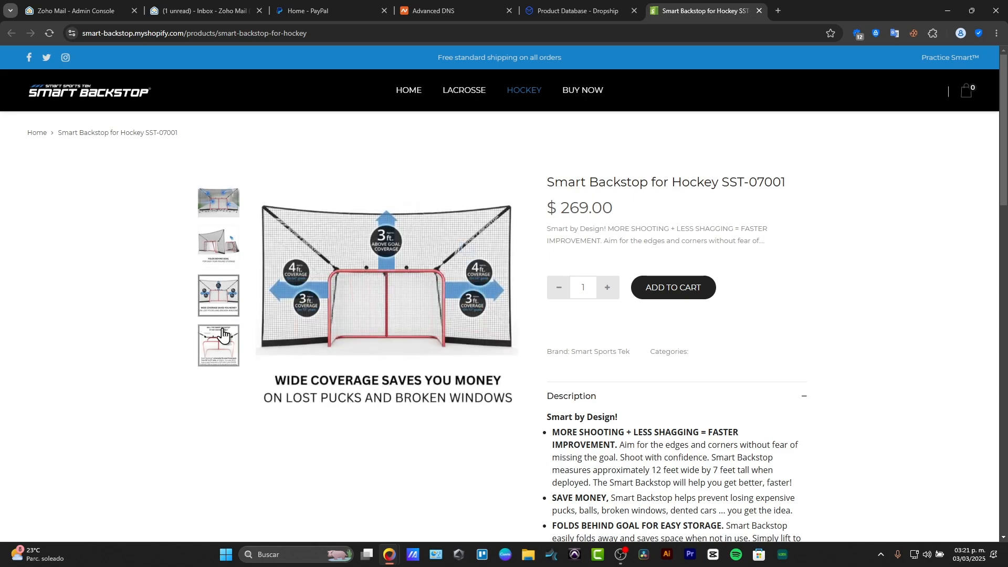
scroll(down, 3)
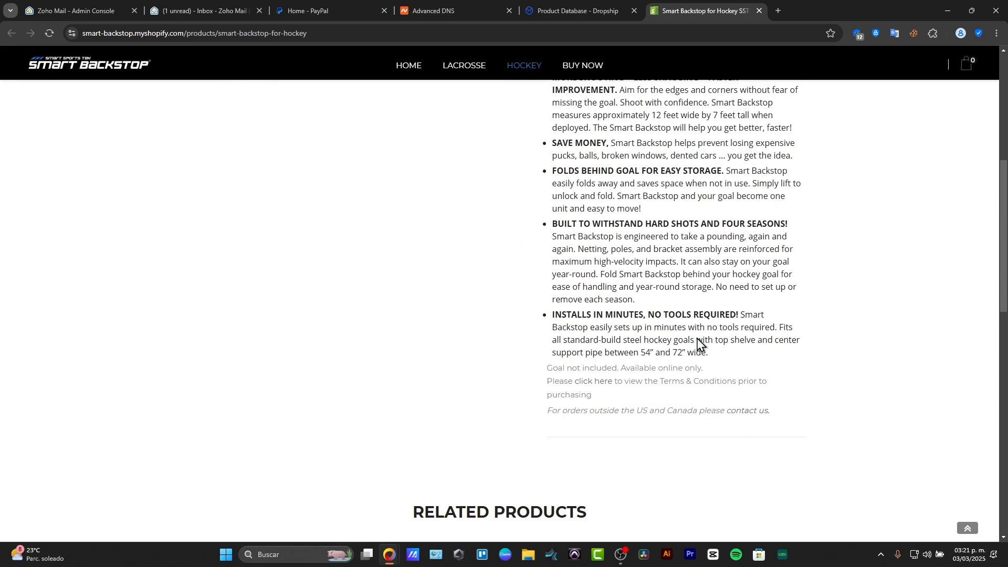
scroll(down, 3)
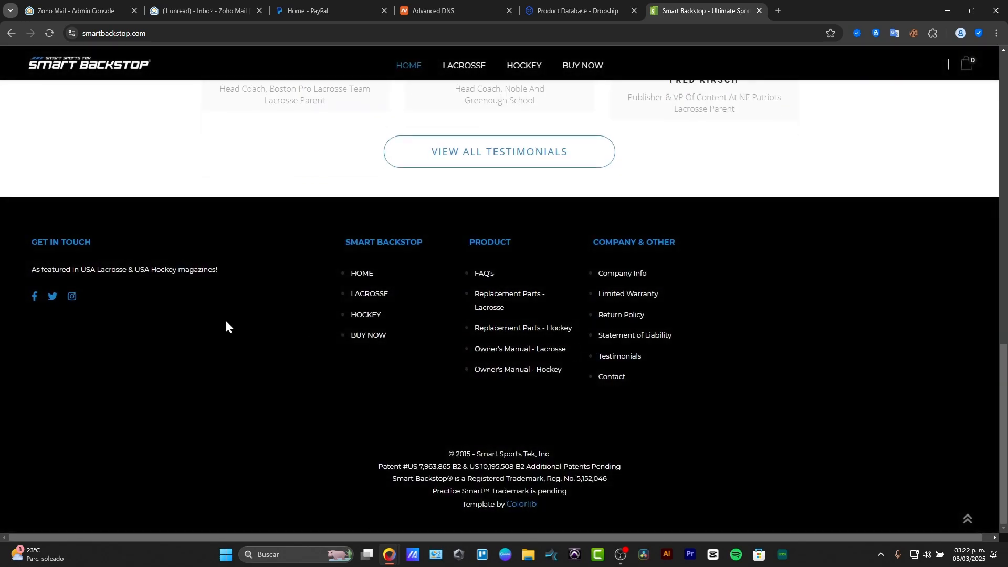
scroll(up, 3)
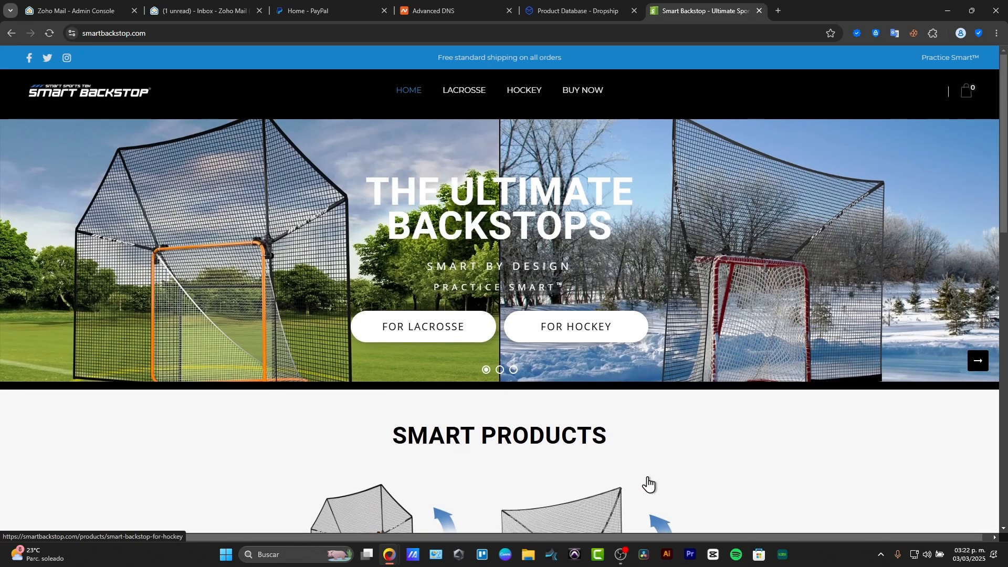
scroll(down, 3)
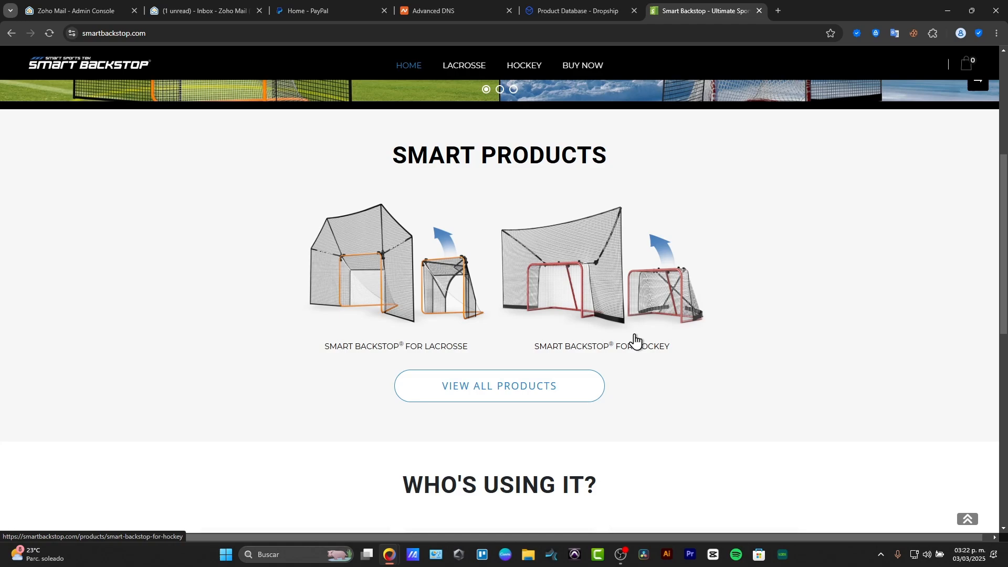
scroll(up, 3)
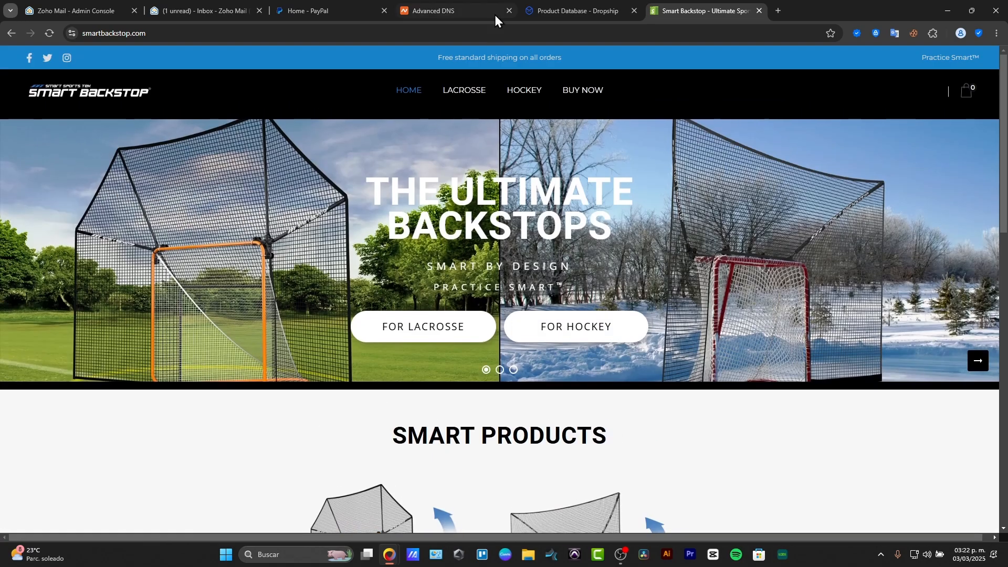
click(575, 10)
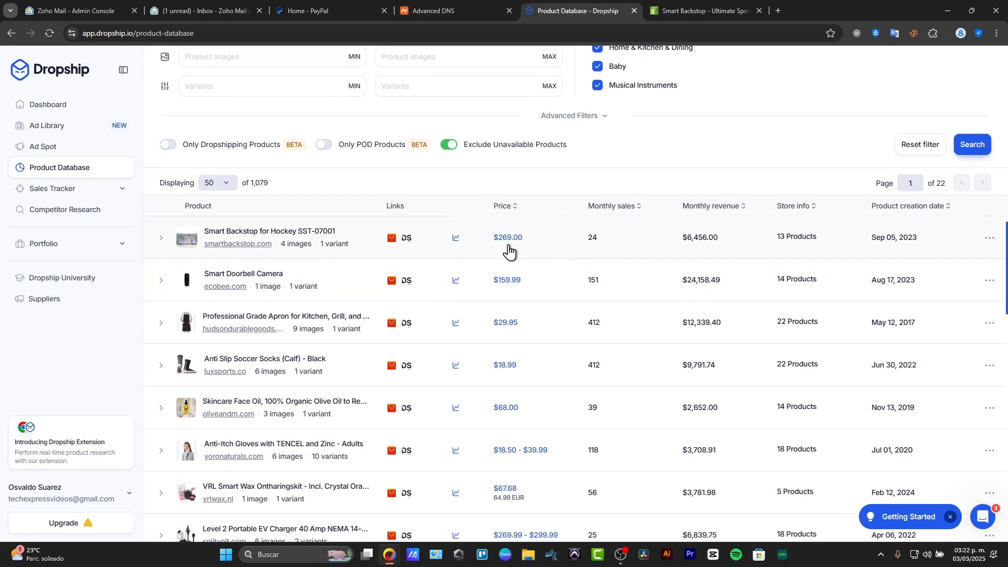
mouse_move(405, 238)
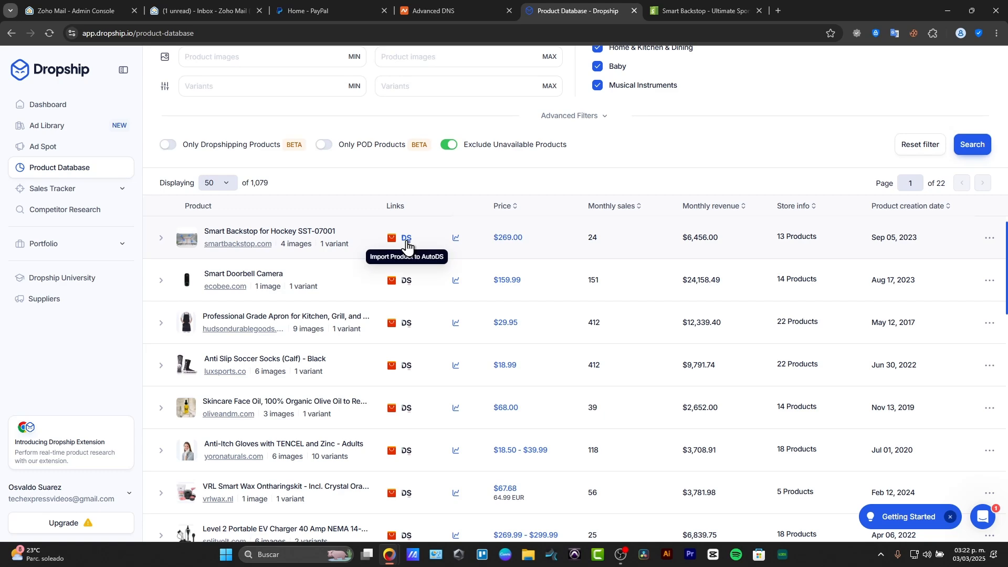
mouse_move(666, 138)
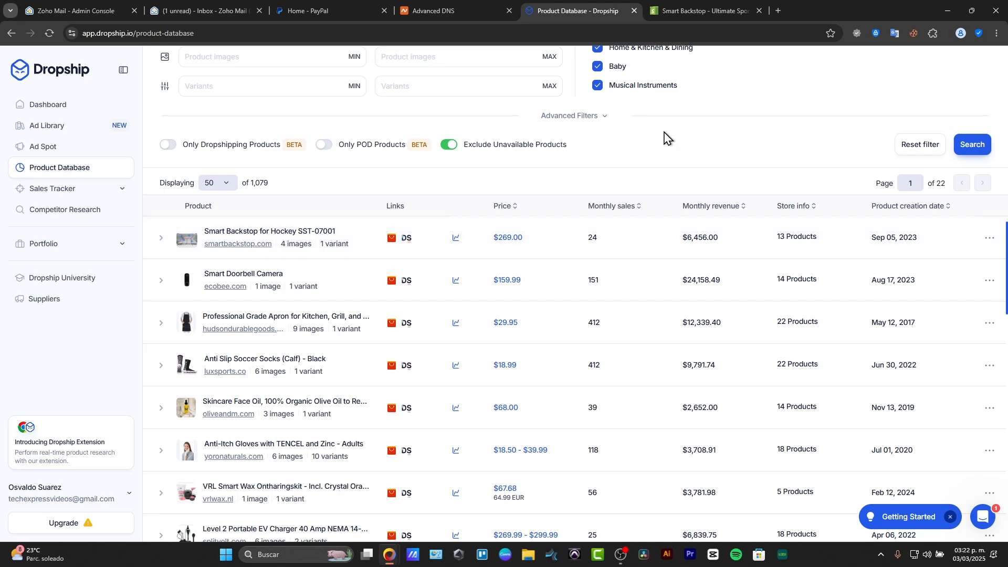
mouse_move(600, 200)
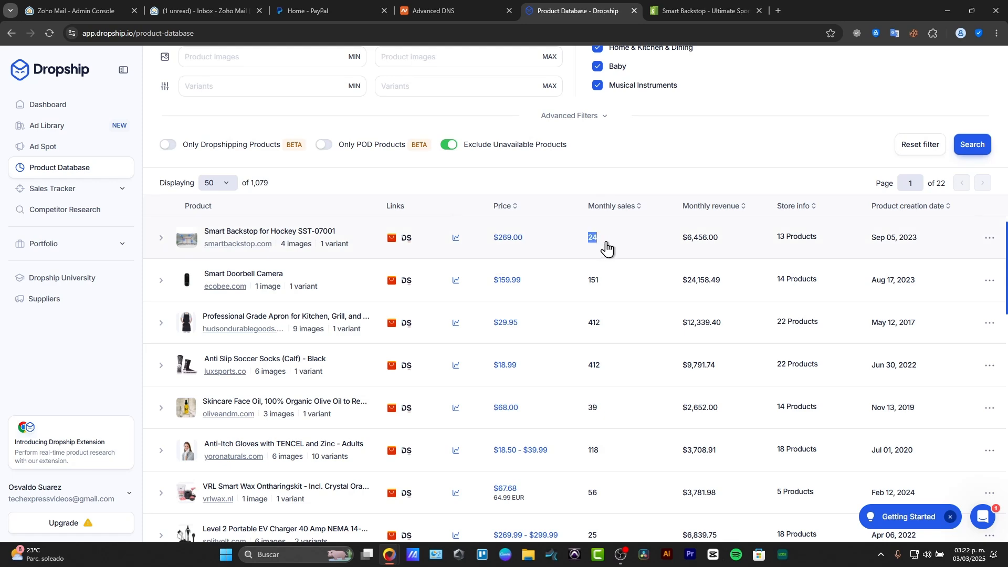
click(160, 237)
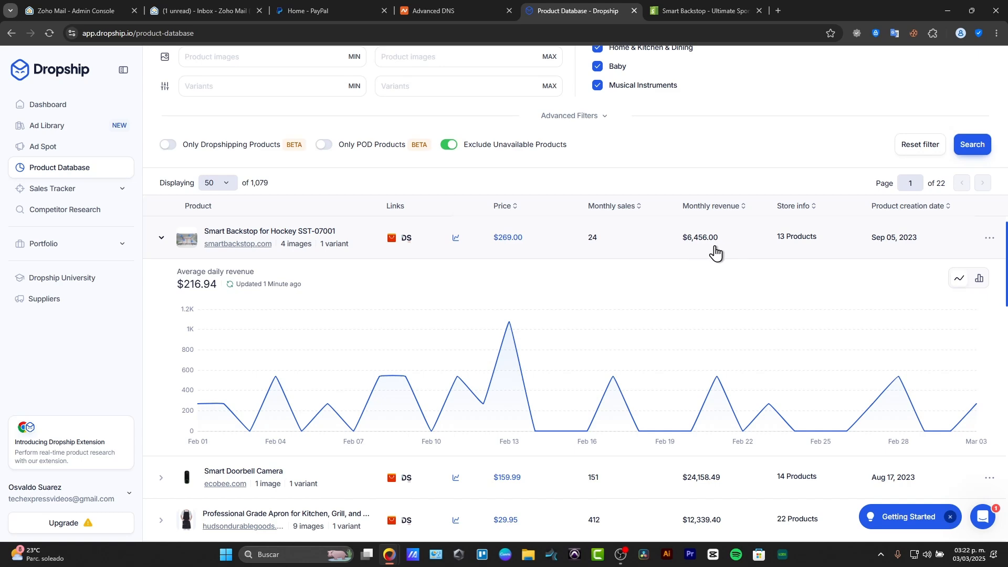
scroll(down, 3)
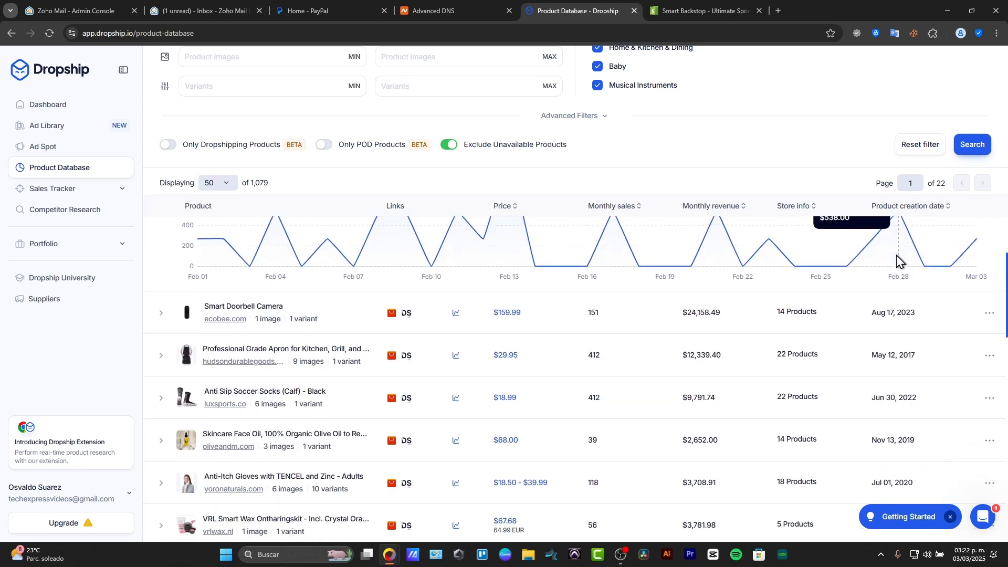
click(160, 239)
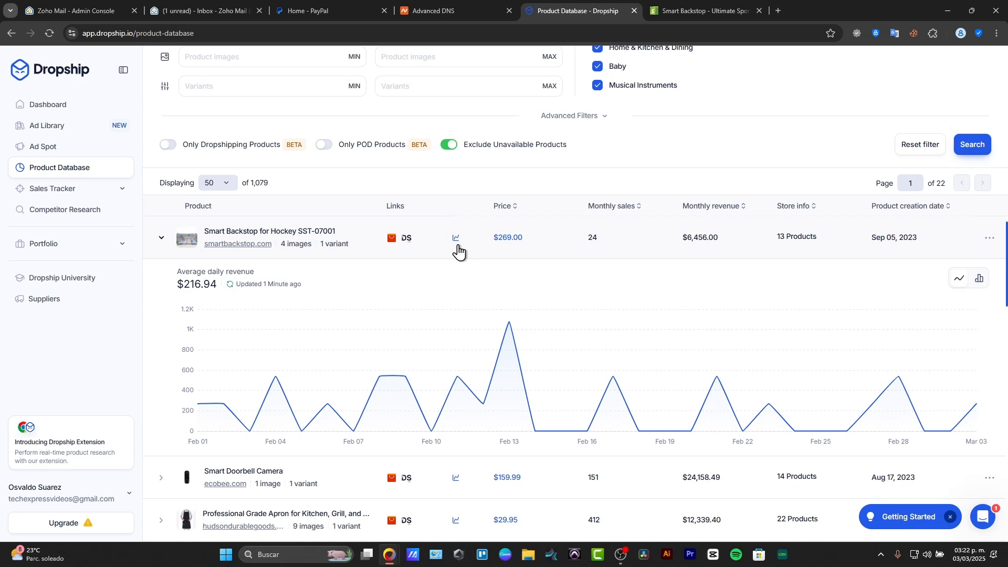
click(161, 237)
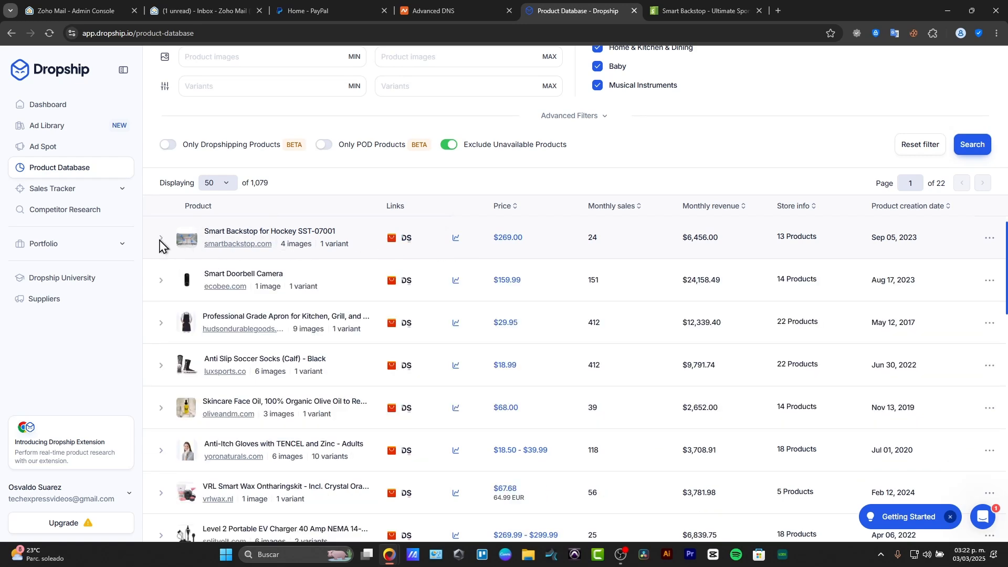
mouse_move(270, 284)
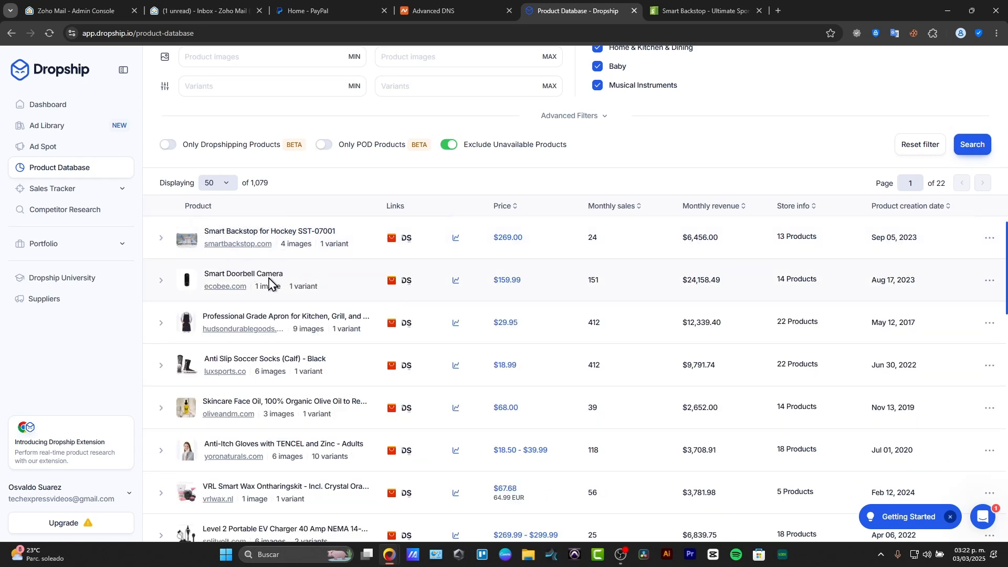
mouse_move(224, 285)
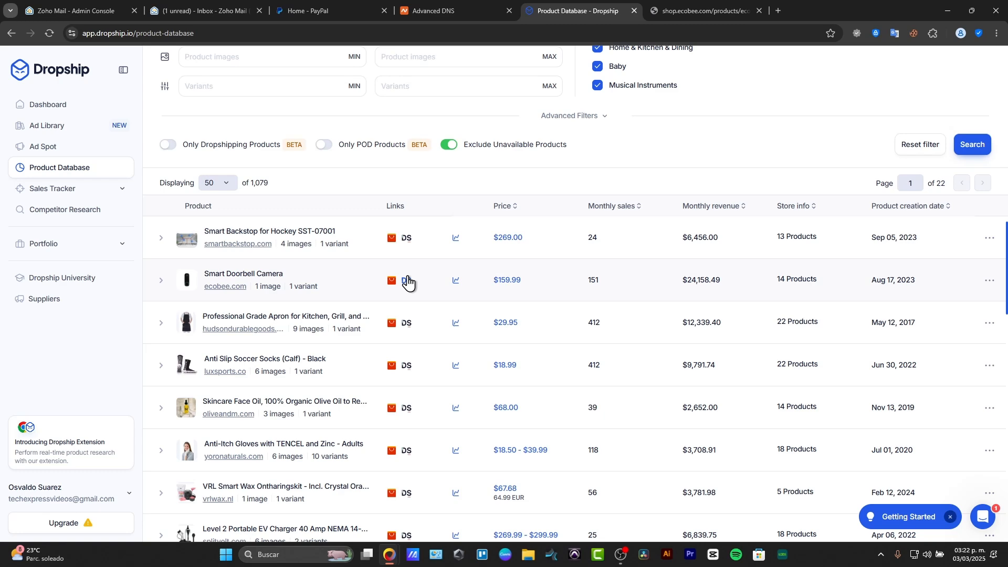
Expand the Smart Doorbell Camera row to its daily revenue chart and start its AutoDS import, opening Connect Store
click(405, 282)
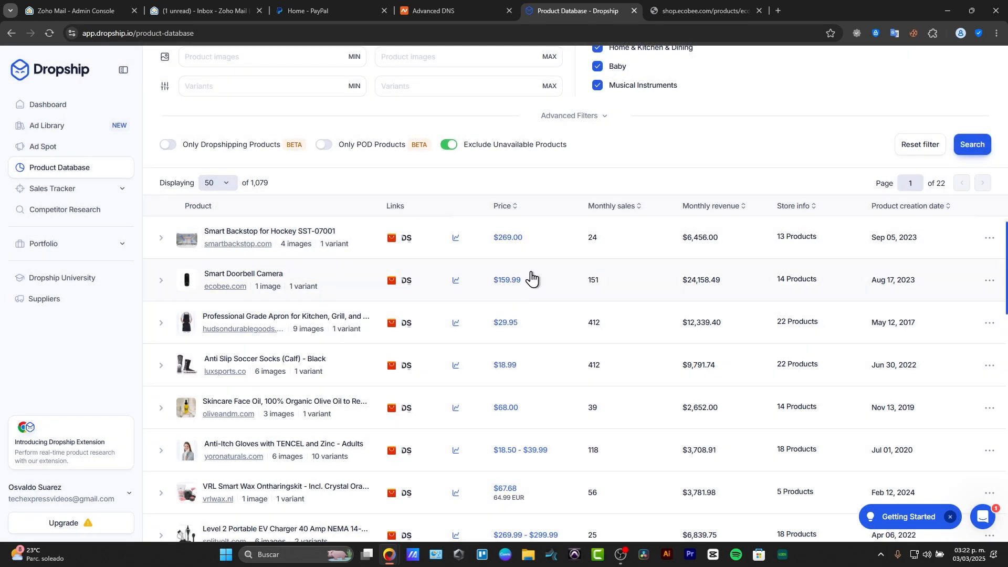
click(162, 280)
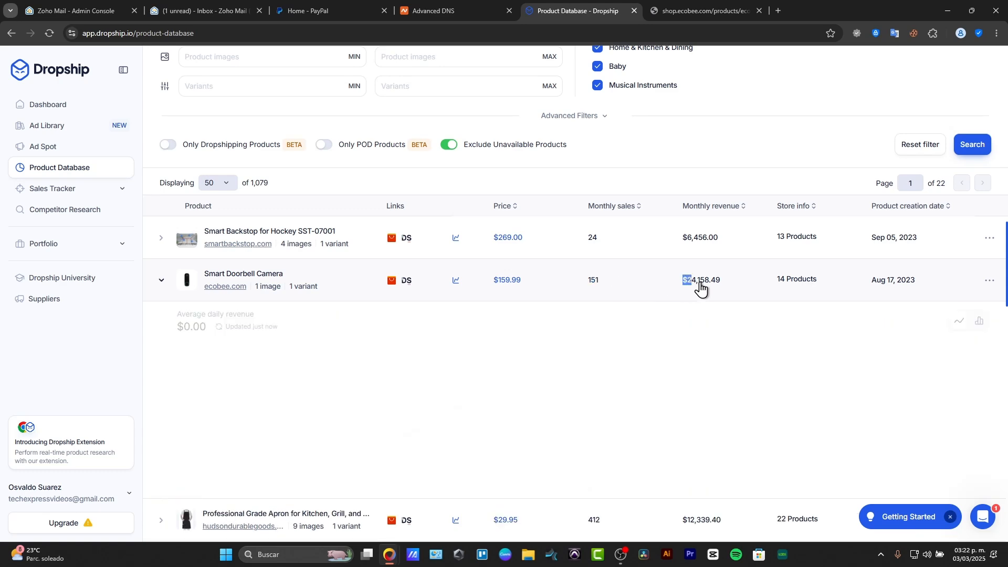
click(162, 279)
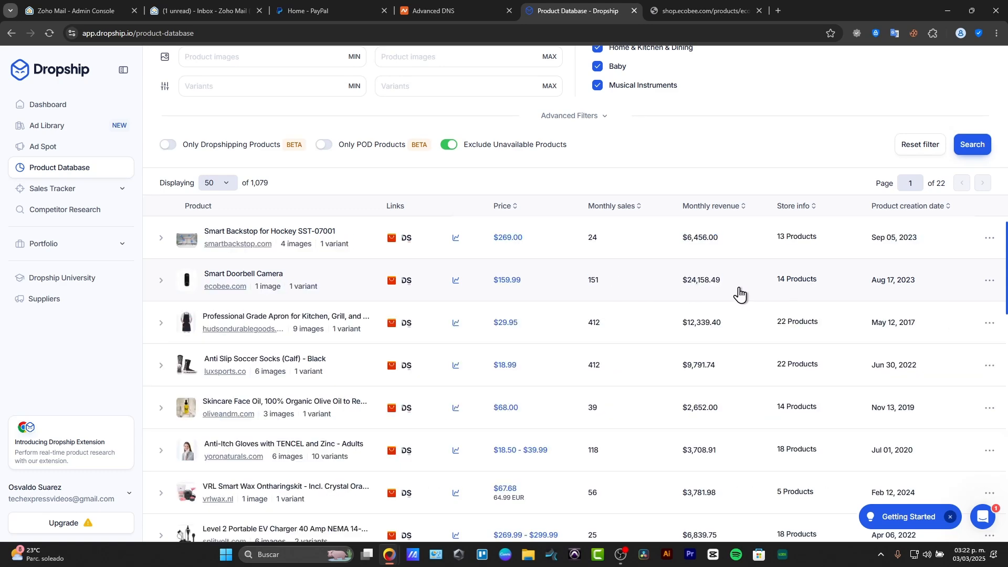
click(162, 281)
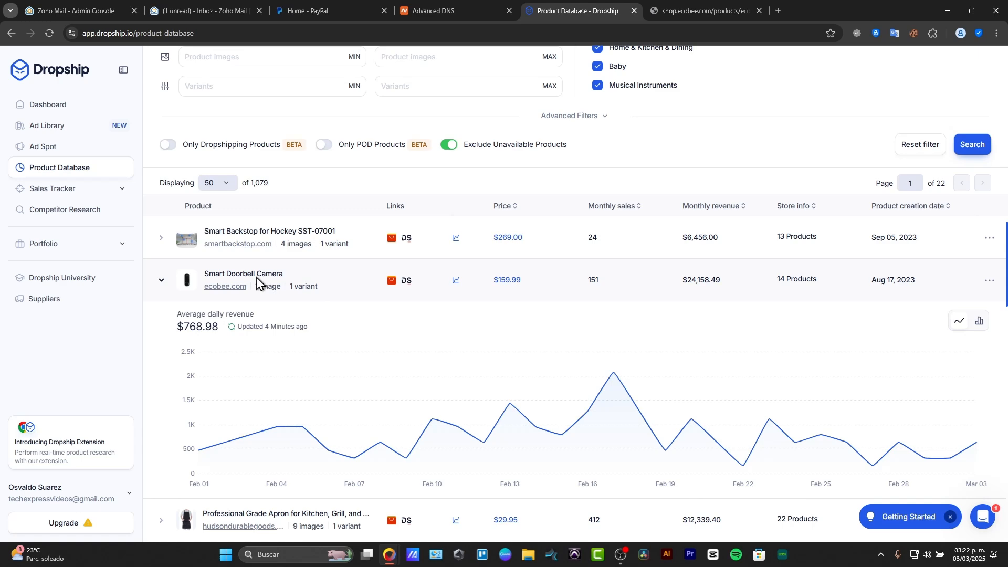
click(406, 280)
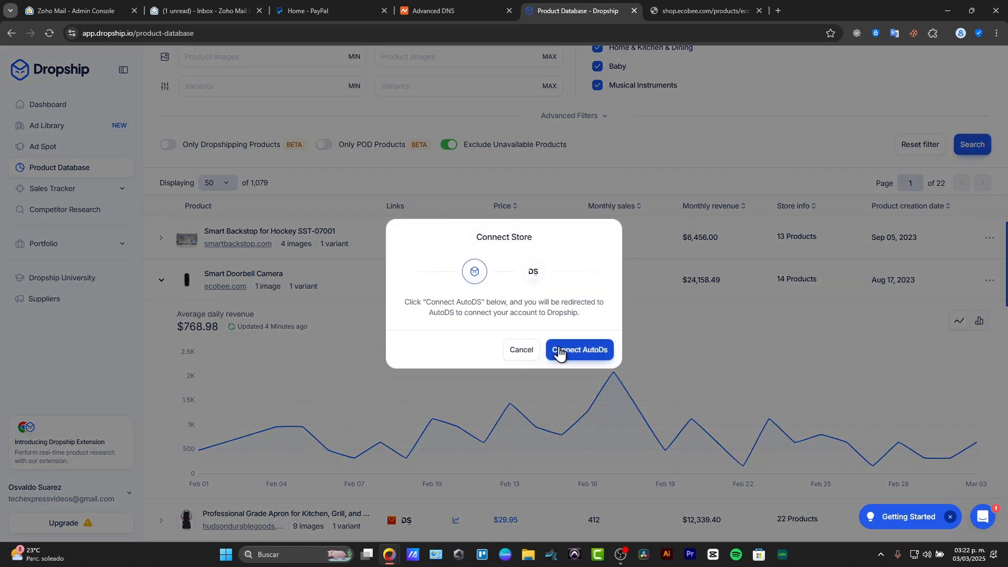
Proceed with Connect AutoDS to its integration page, then return to Dropship's Product Database
click(578, 348)
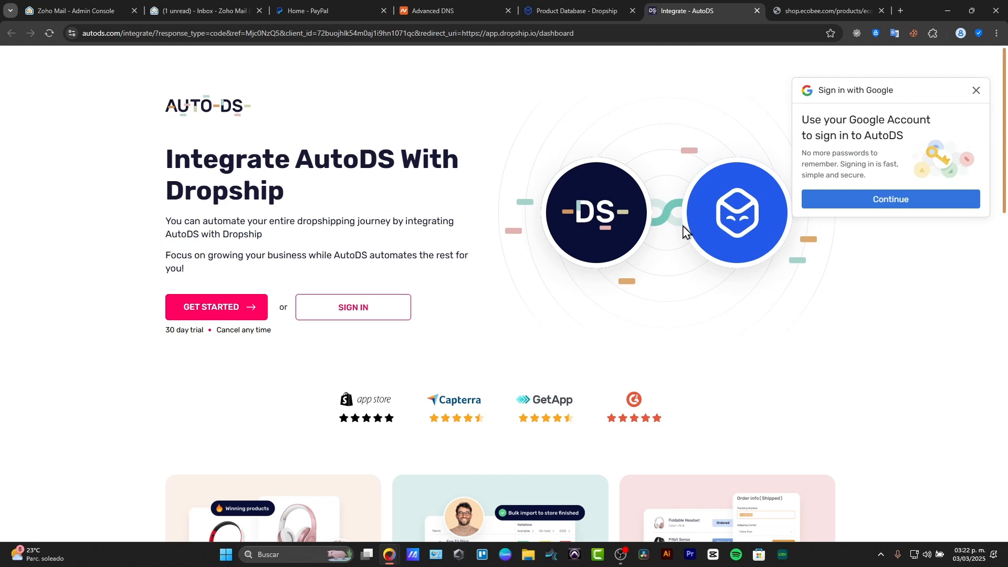
mouse_move(612, 250)
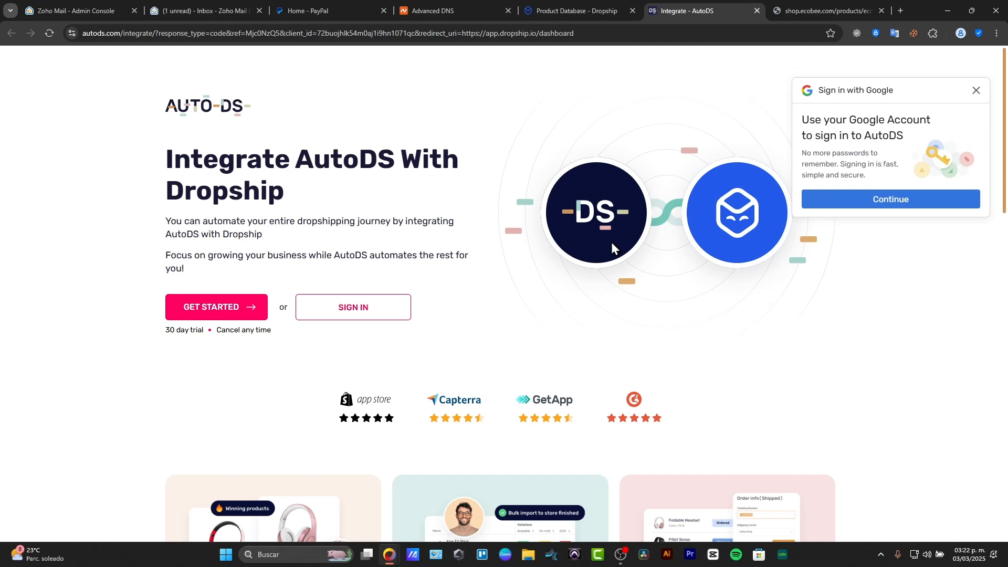
click(577, 10)
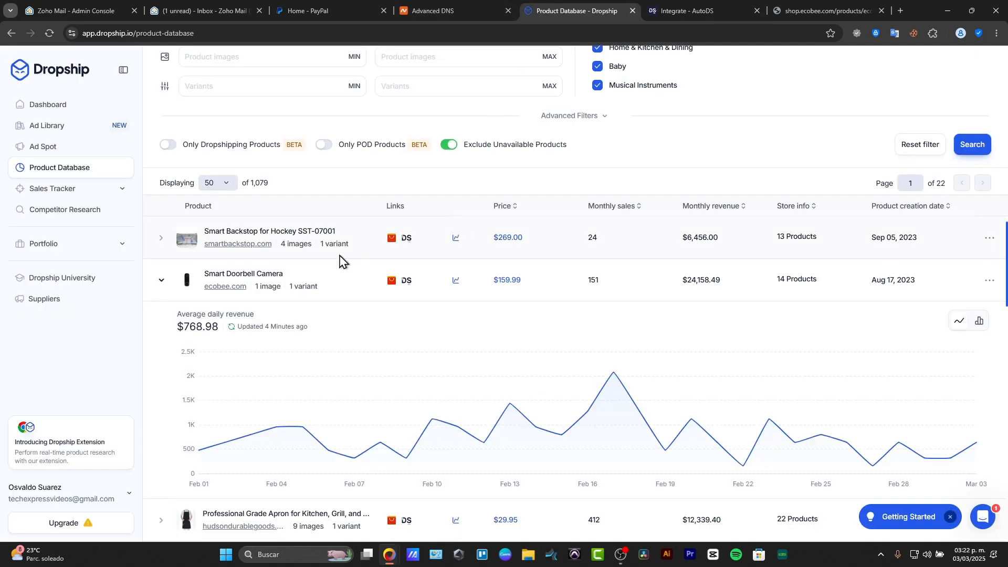
mouse_move(435, 301)
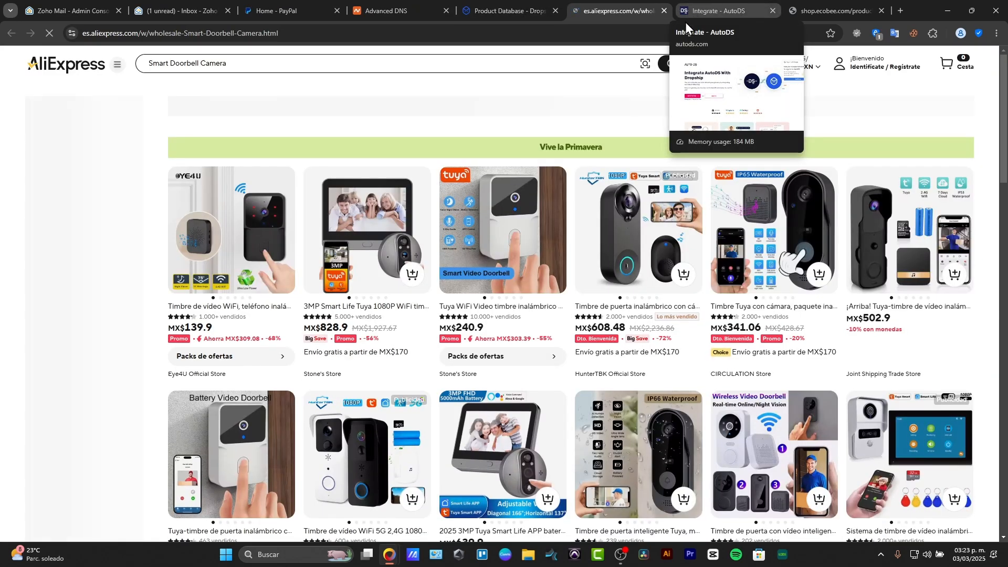
Switch to the ecobee tab and leave its missing doorbell page for the ecobee store homepage
click(644, 63)
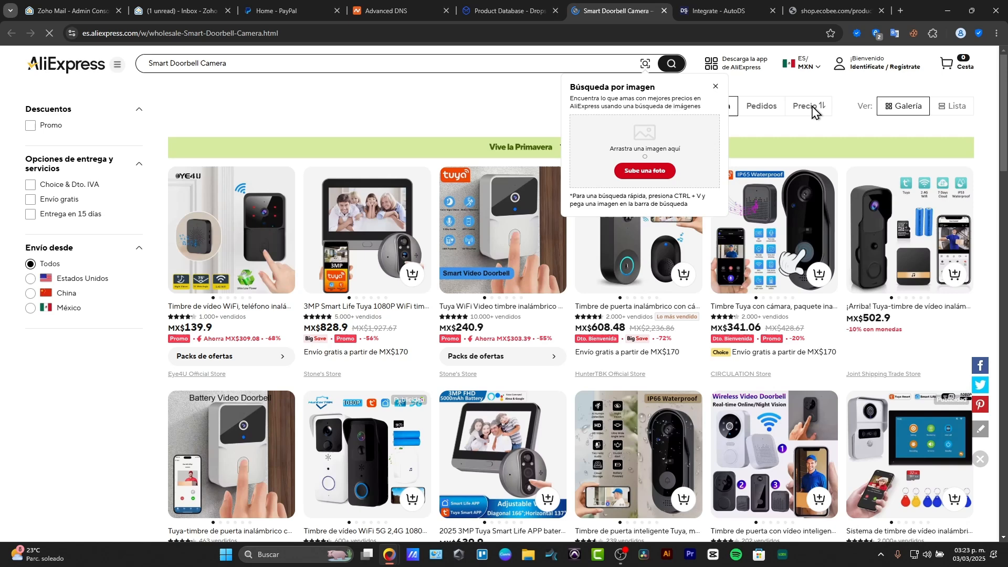
click(510, 10)
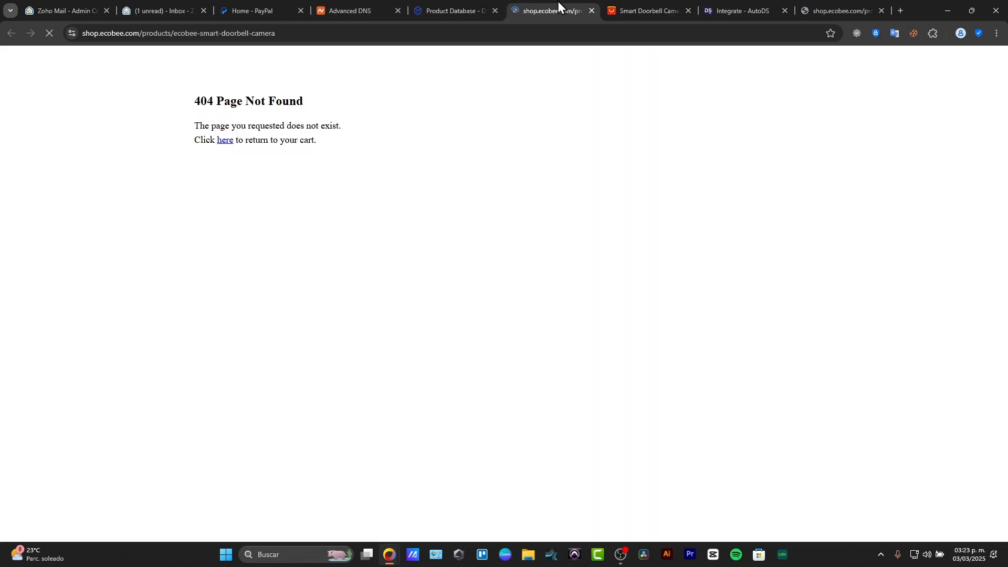
click(225, 140)
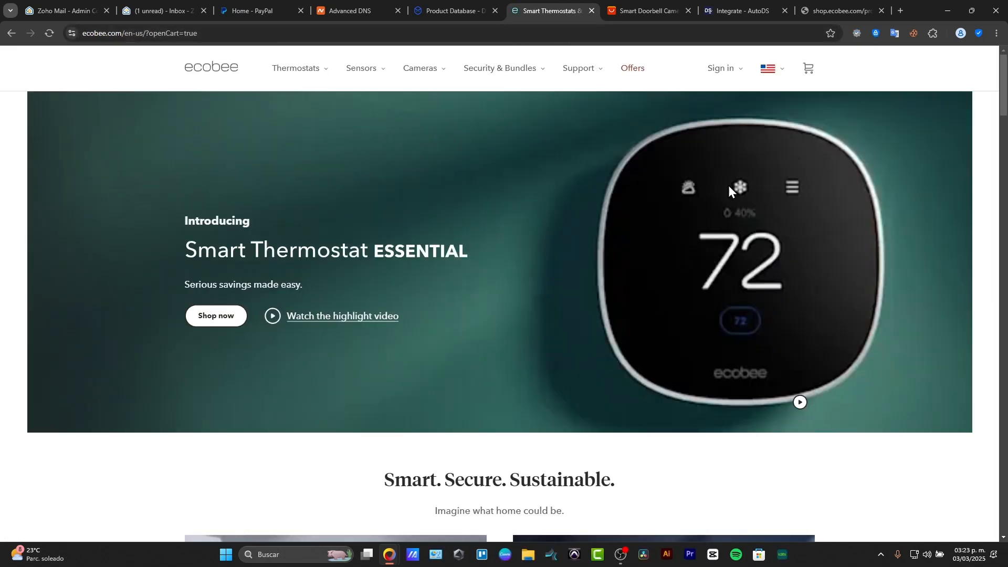
click(810, 68)
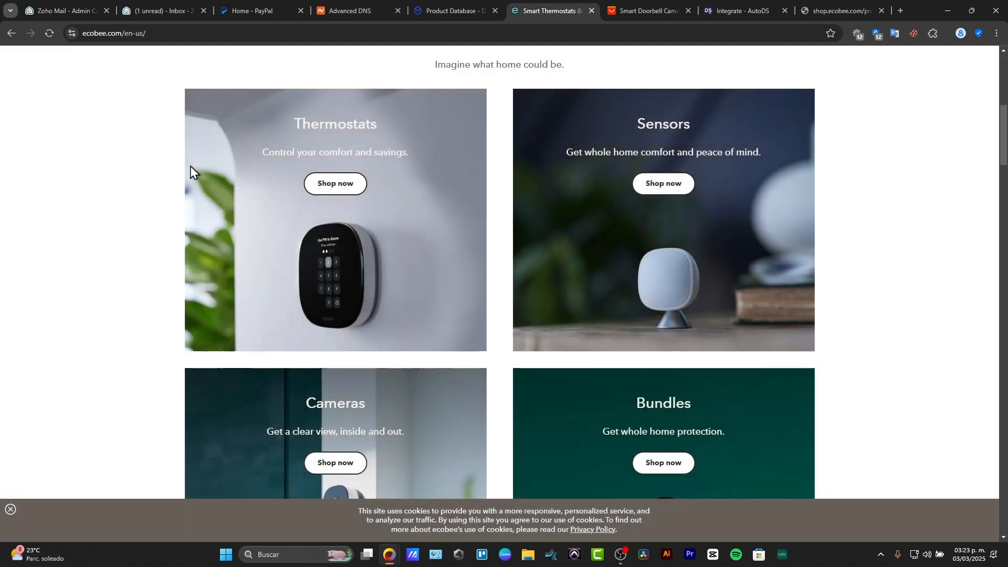
Scroll the ecobee homepage toward the footer, then return to the Dropship Product Database
scroll(down, 3)
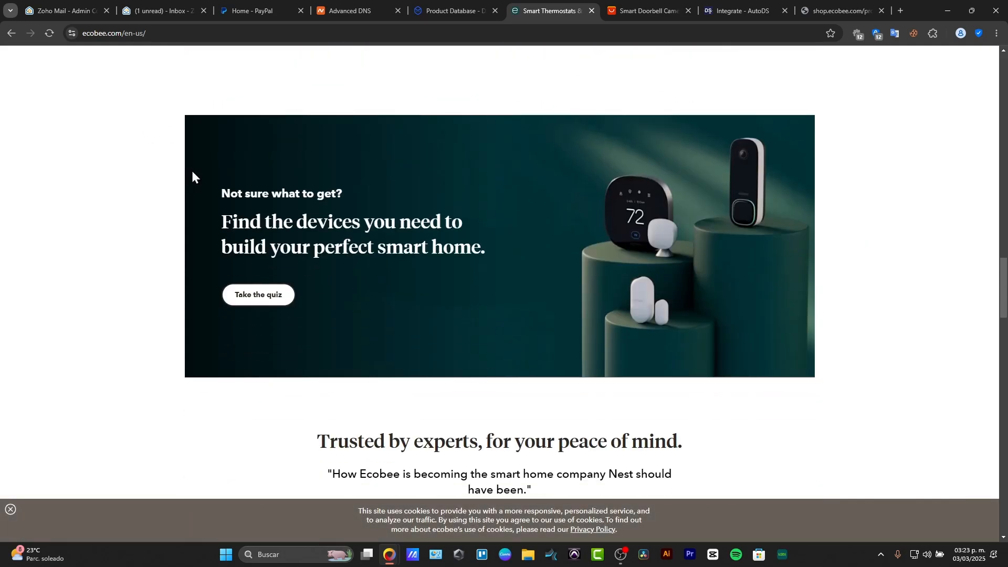
scroll(down, 3)
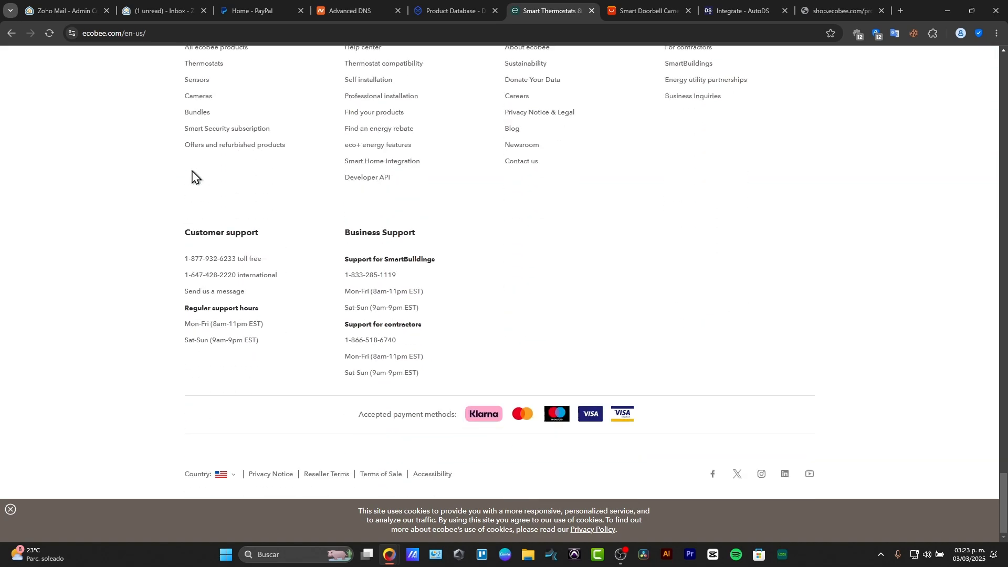
scroll(up, 3)
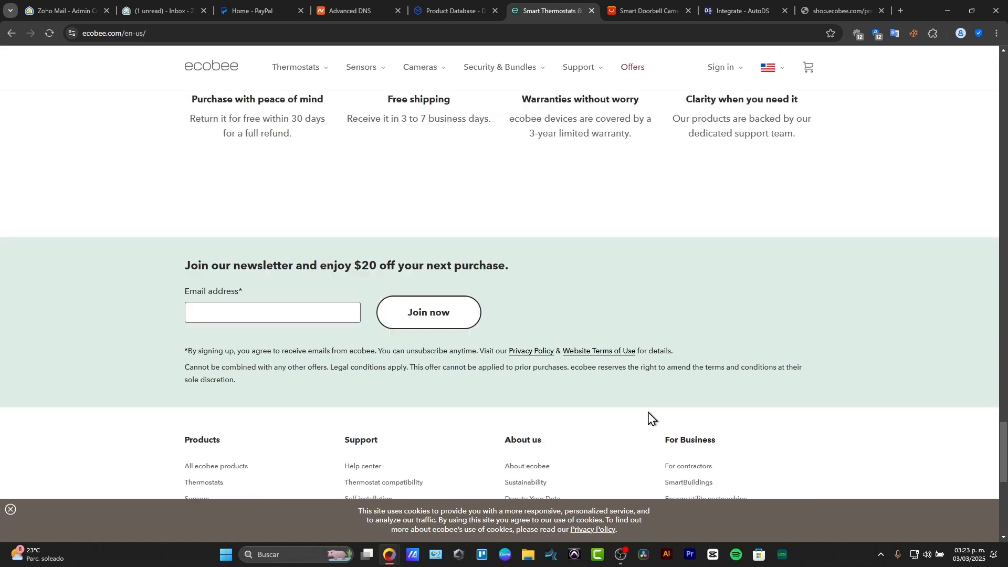
click(451, 10)
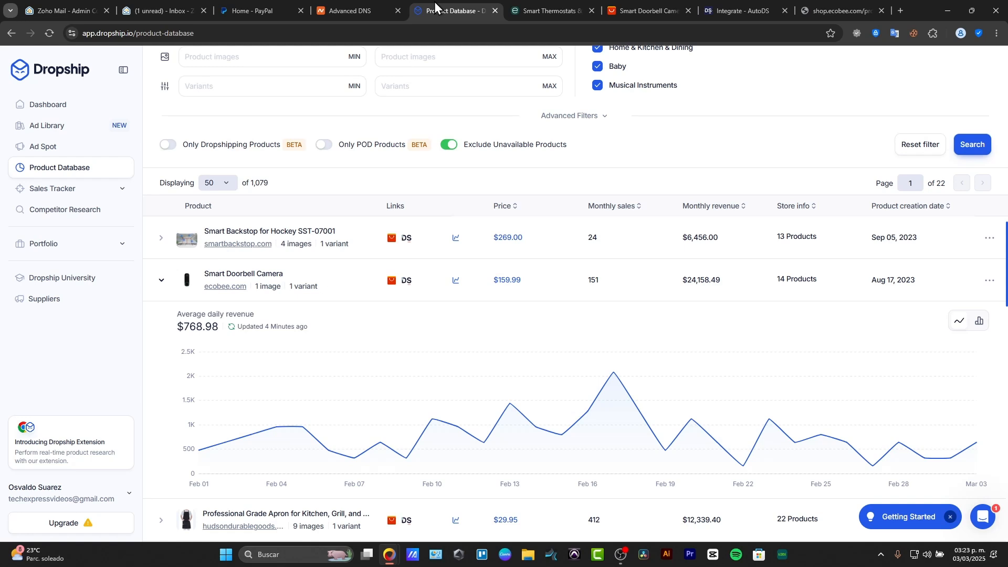
mouse_move(75, 194)
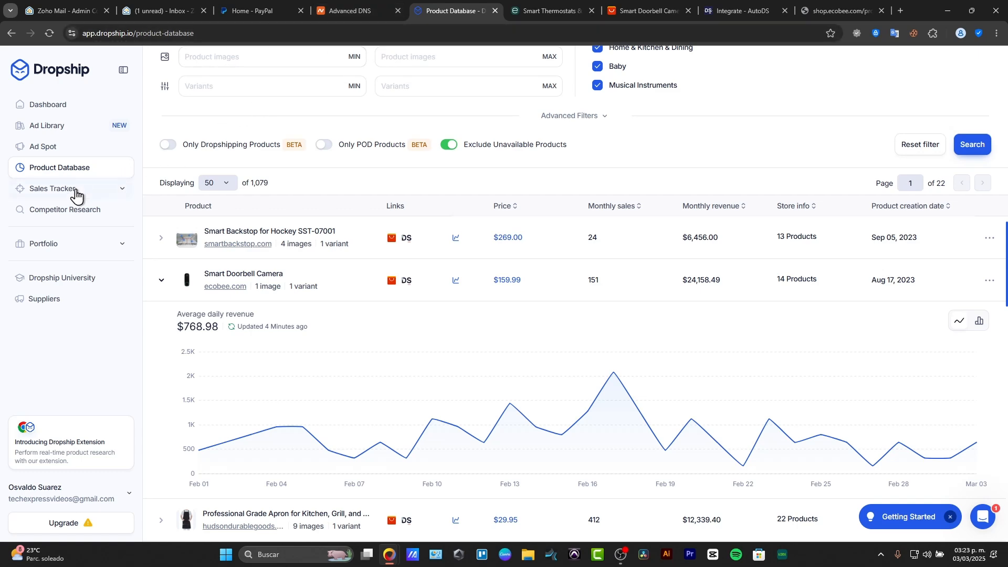
Copy the ecobee address from its tab into the Competitor Research search box
click(65, 212)
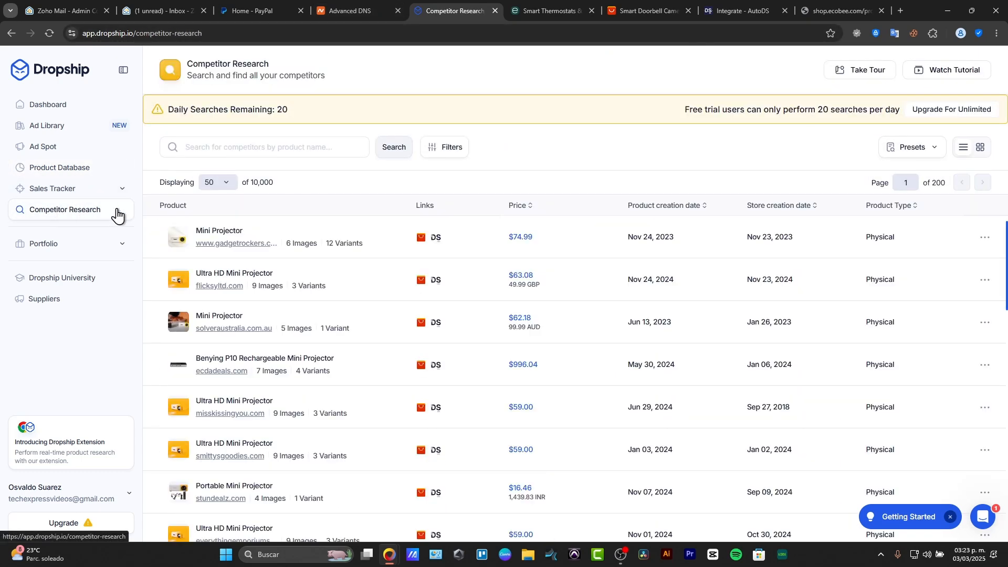
click(548, 11)
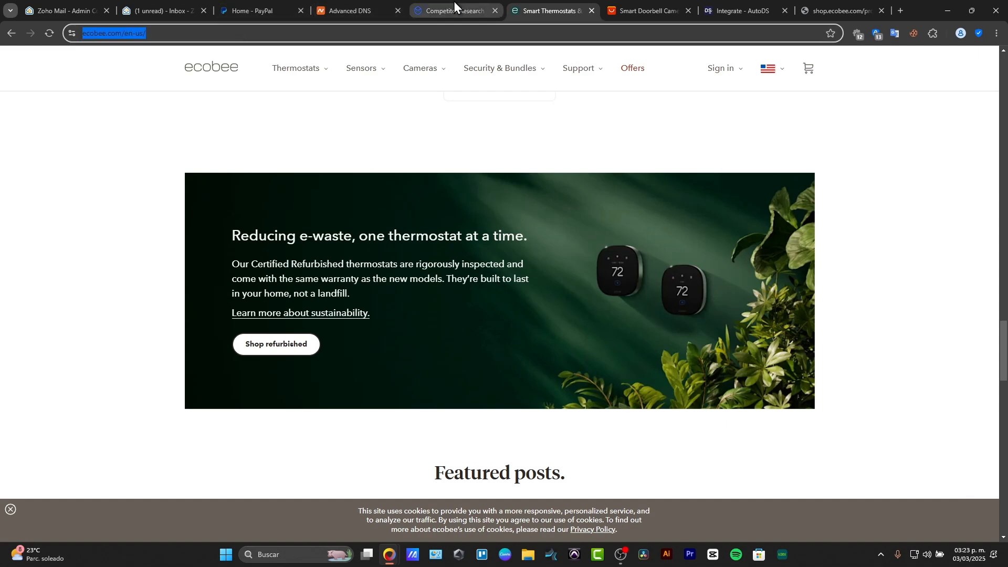
click(453, 11)
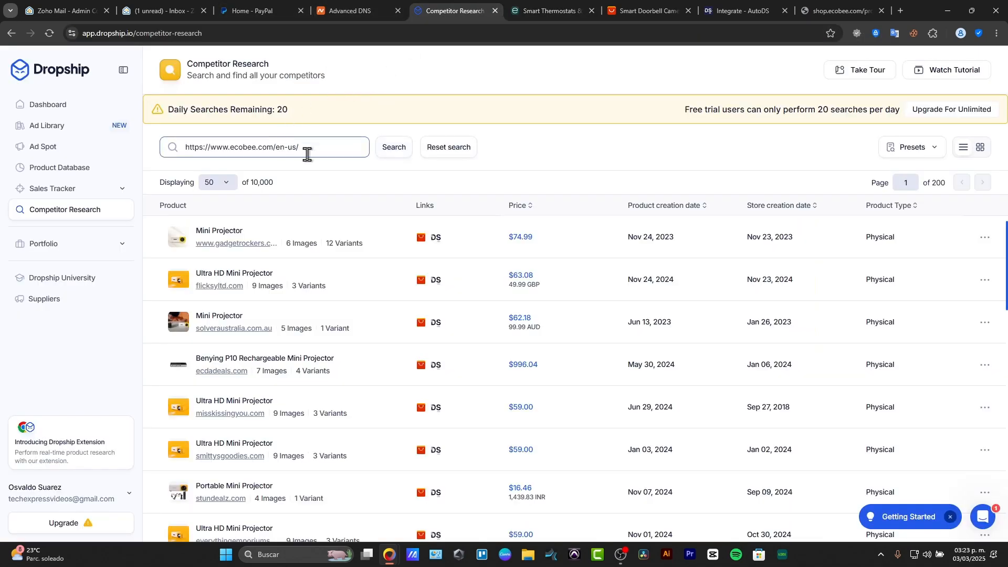
click(392, 147)
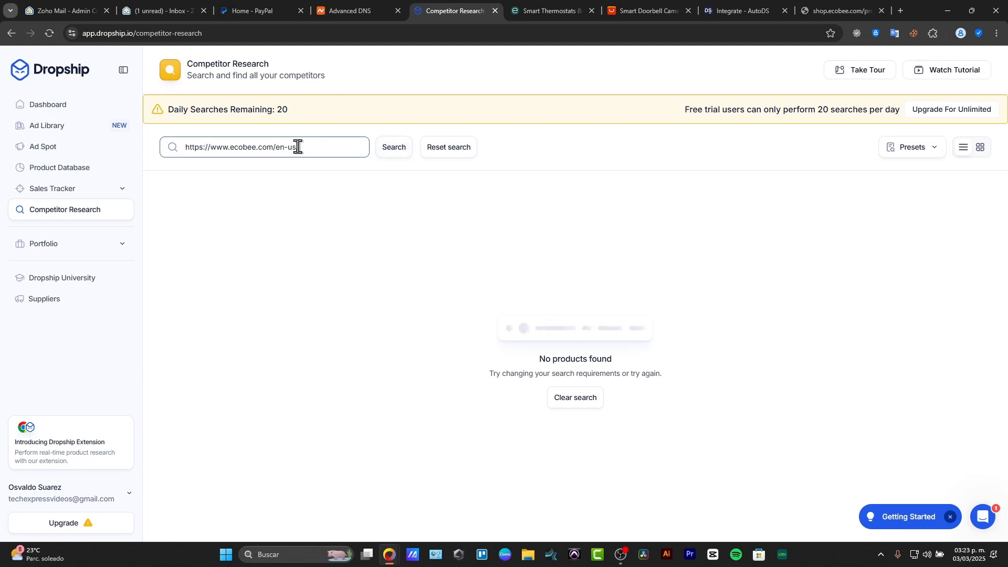
key(Backspace)
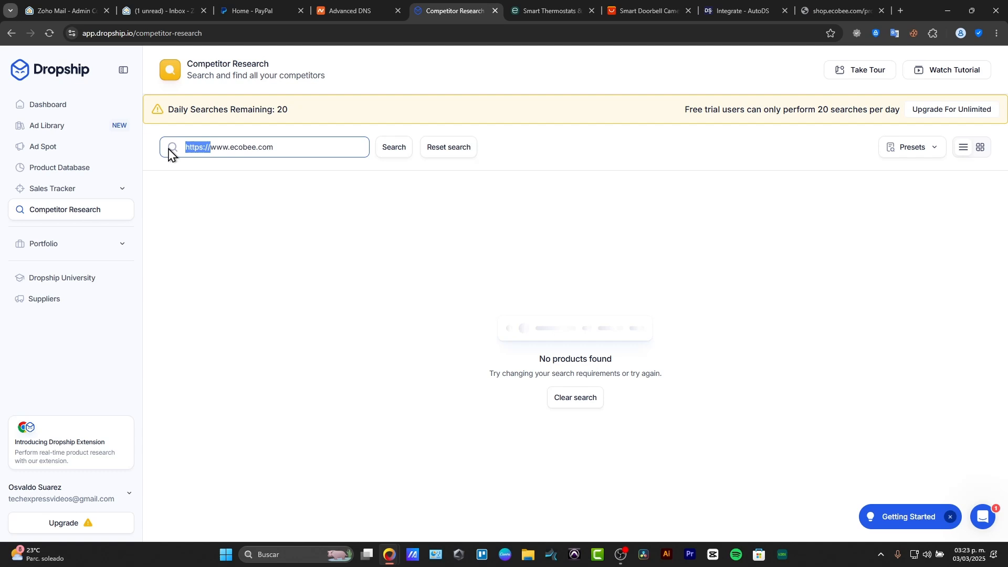
click(392, 147)
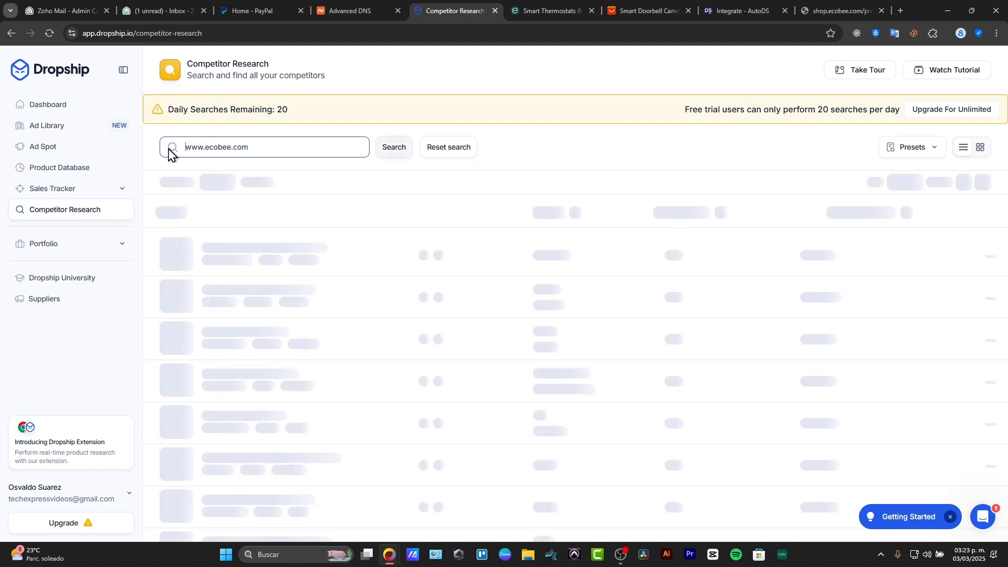
click(393, 147)
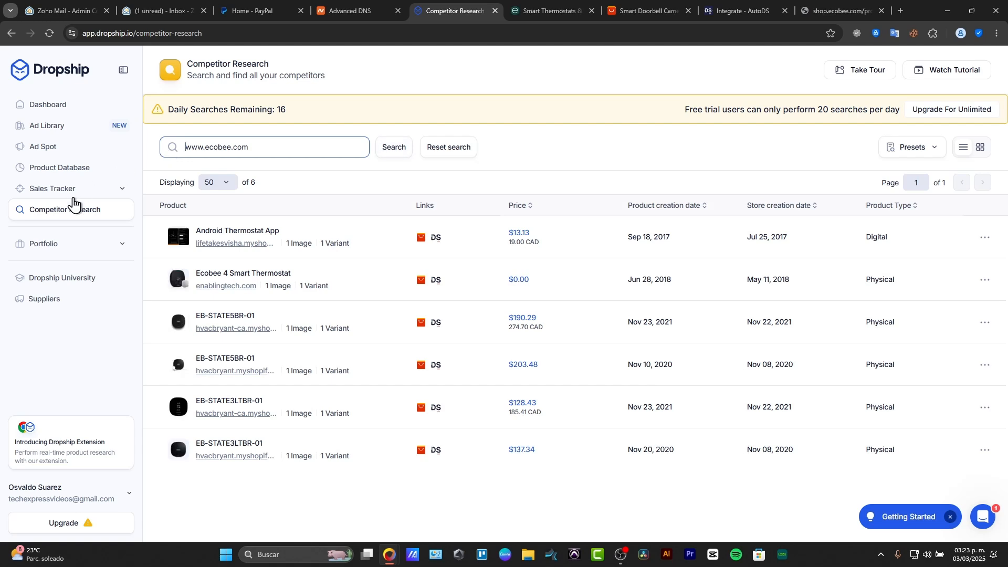
mouse_move(248, 282)
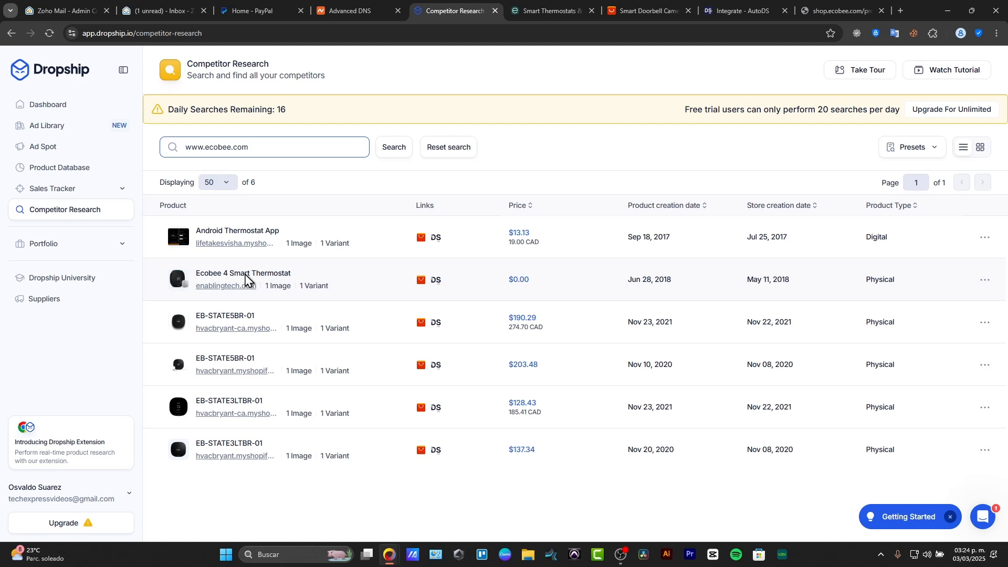
mouse_move(266, 308)
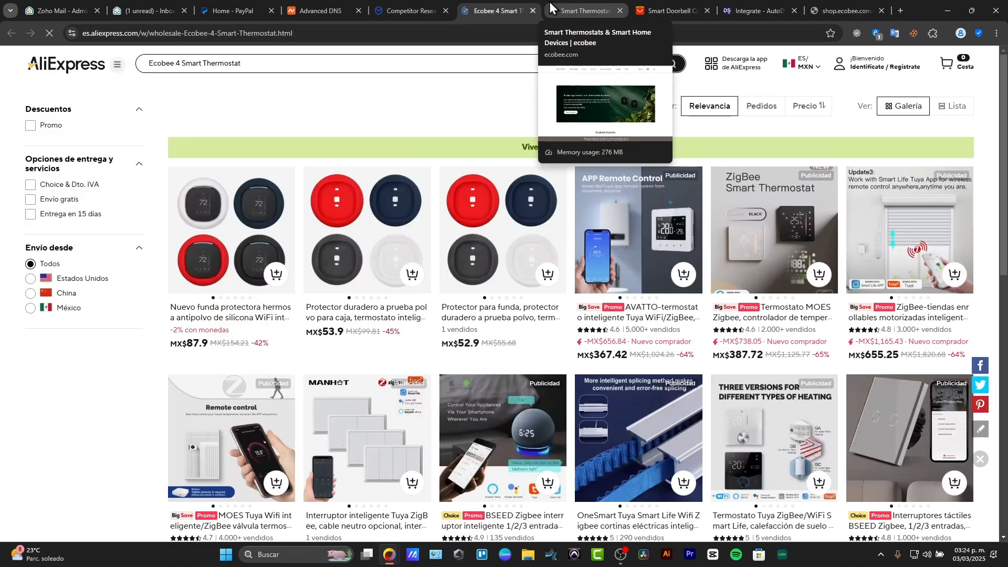
Return to the Competitor Research results, then visit the empty Collections page under Portfolio
click(408, 10)
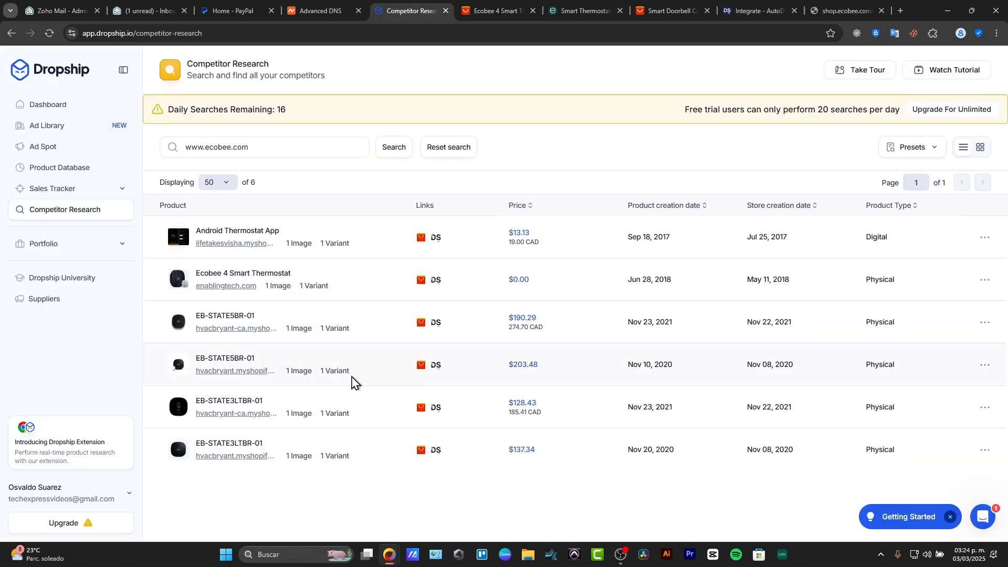
double_click(655, 236)
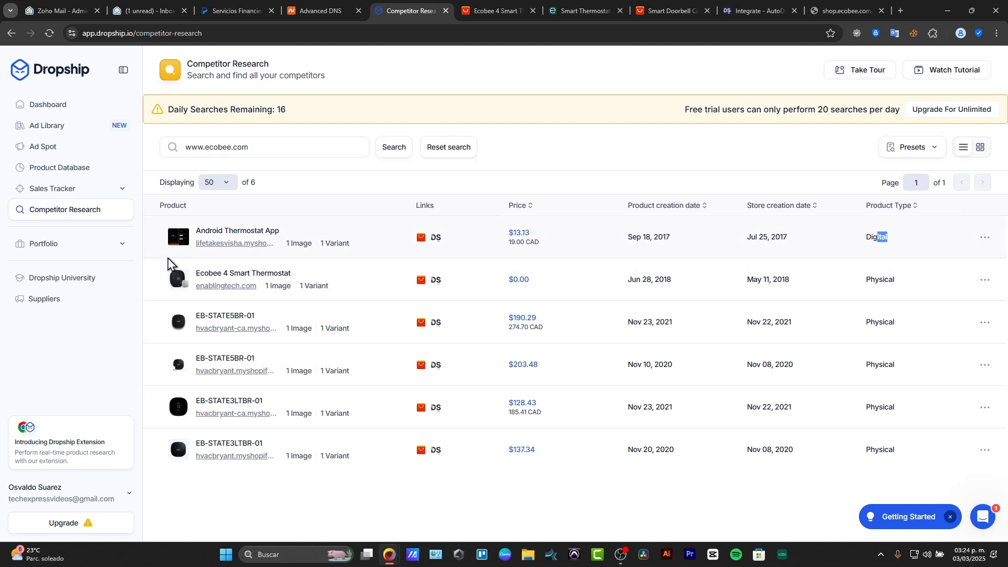
mouse_move(115, 257)
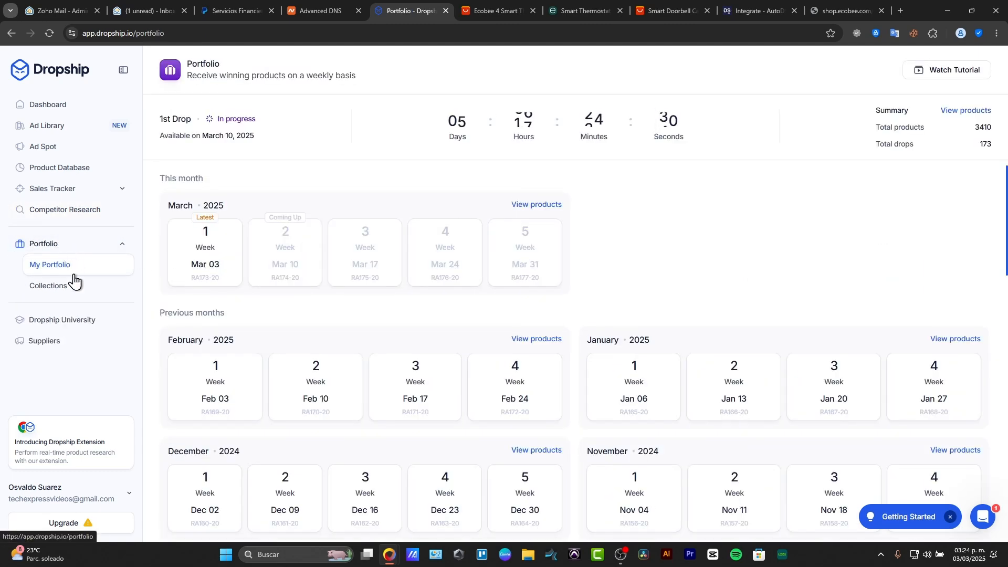
click(47, 286)
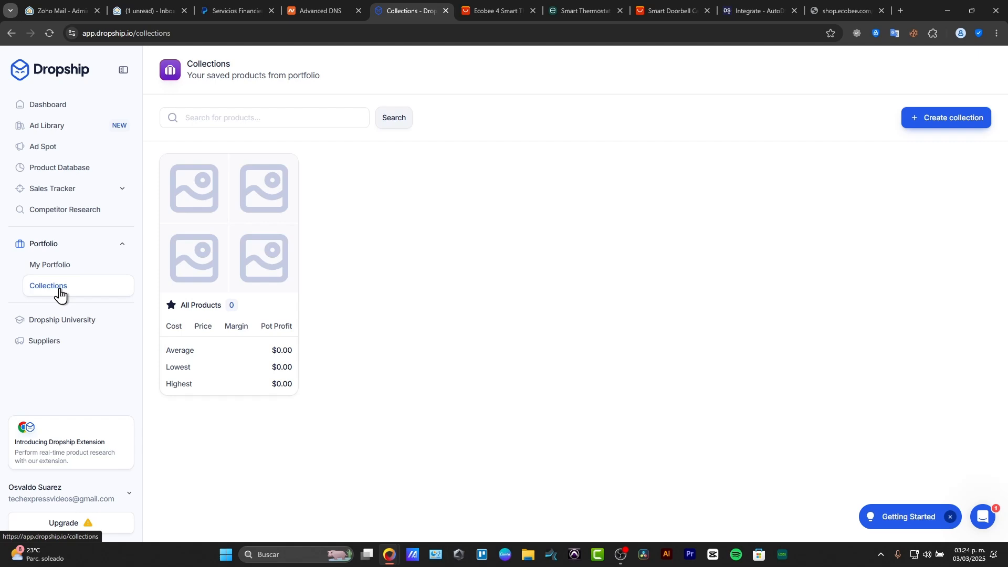
mouse_move(63, 193)
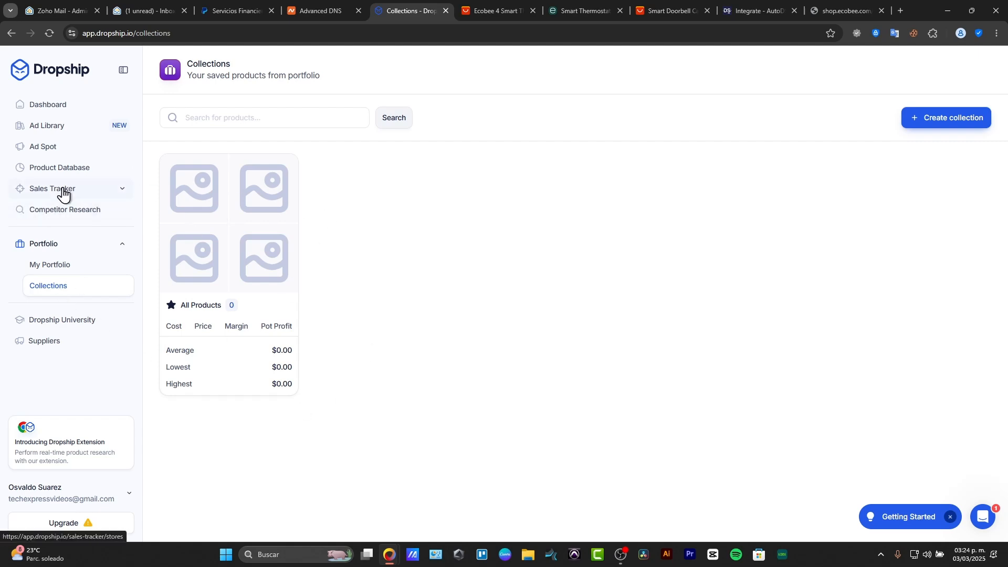
Visit Sales Tracker and the ad-blocked Ad Spot, then return to the Product Database
click(53, 188)
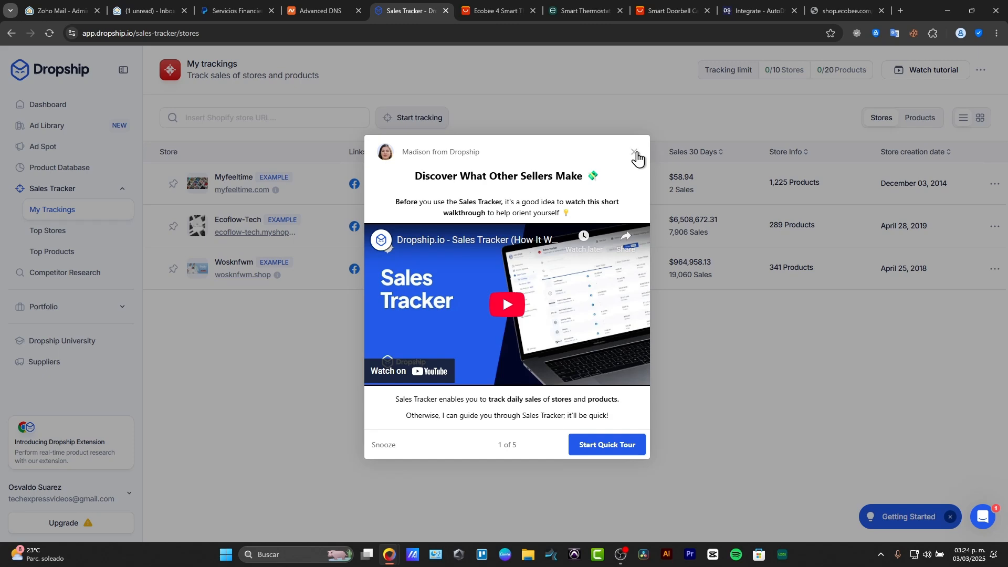
click(43, 147)
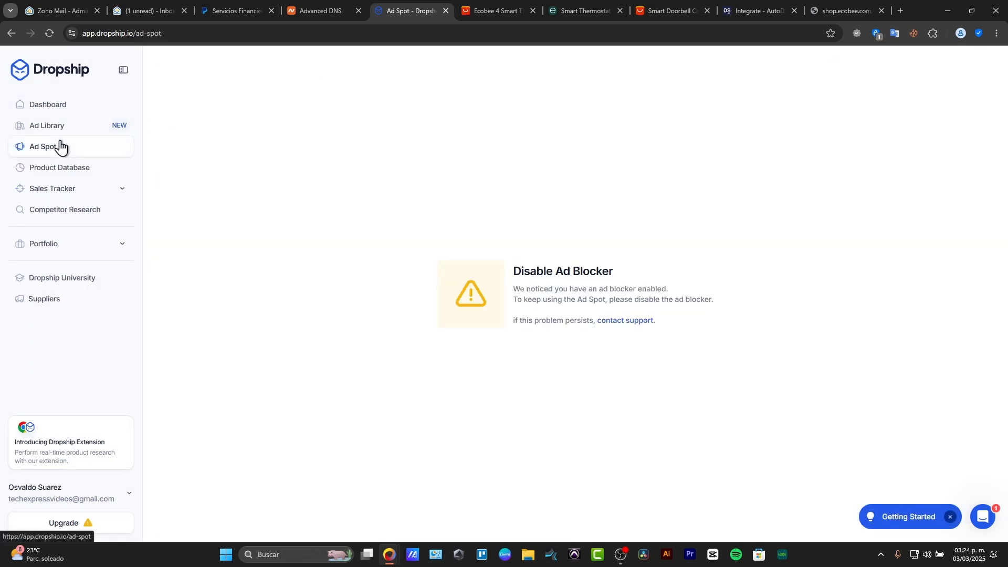
click(59, 167)
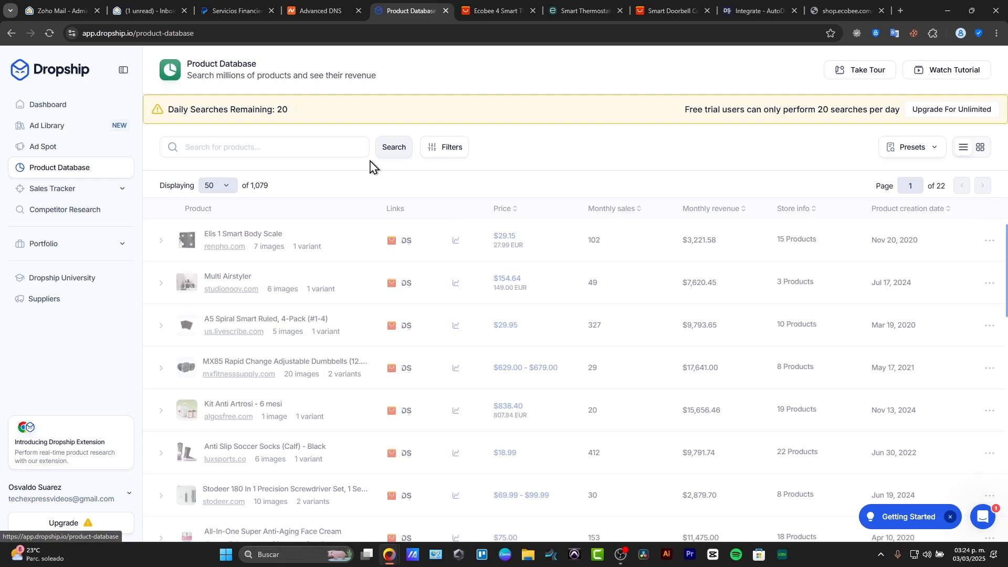
mouse_move(359, 304)
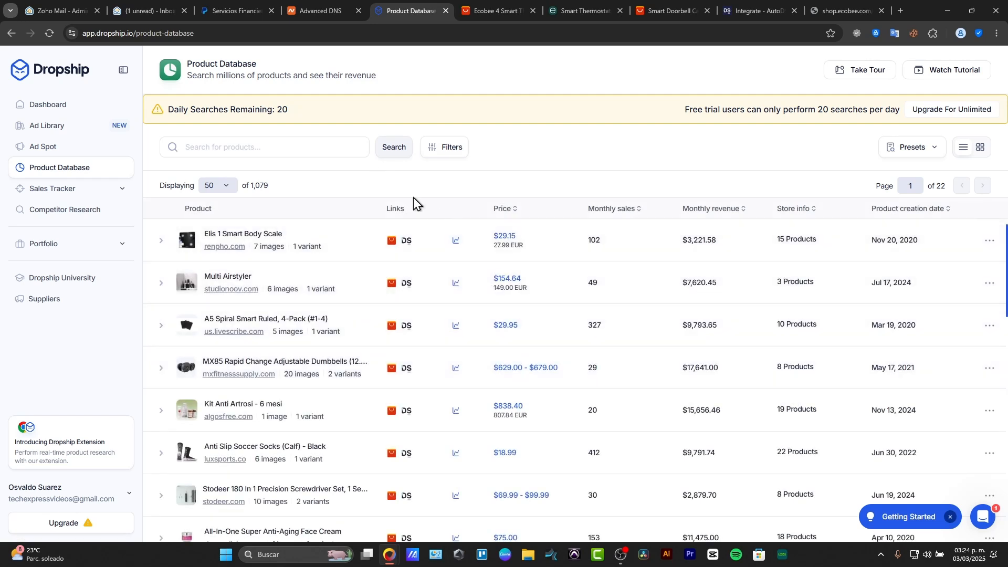
mouse_move(726, 224)
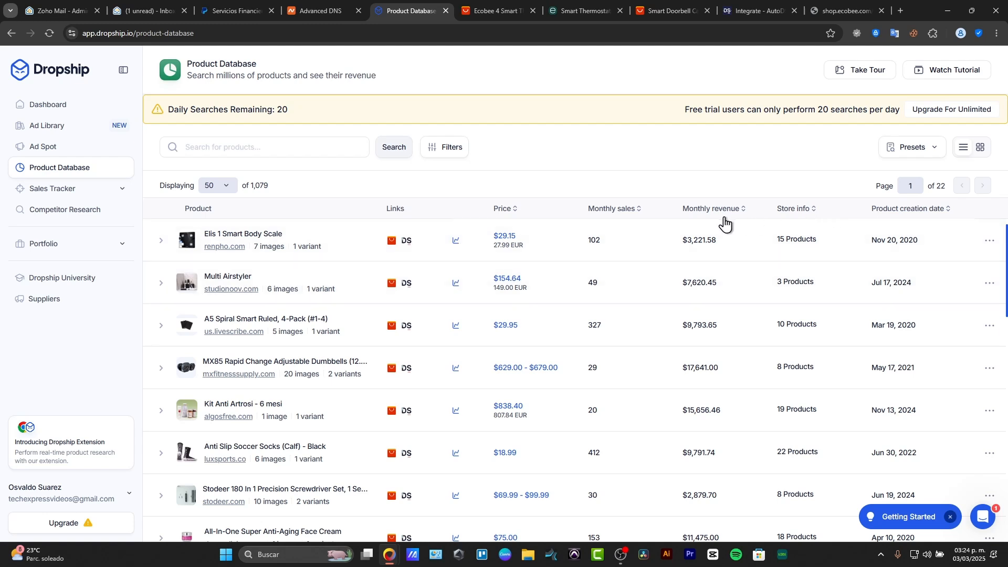
Sort the Product Database by monthly revenue, glancing at the AliExpress thermostat results while it loads
click(712, 208)
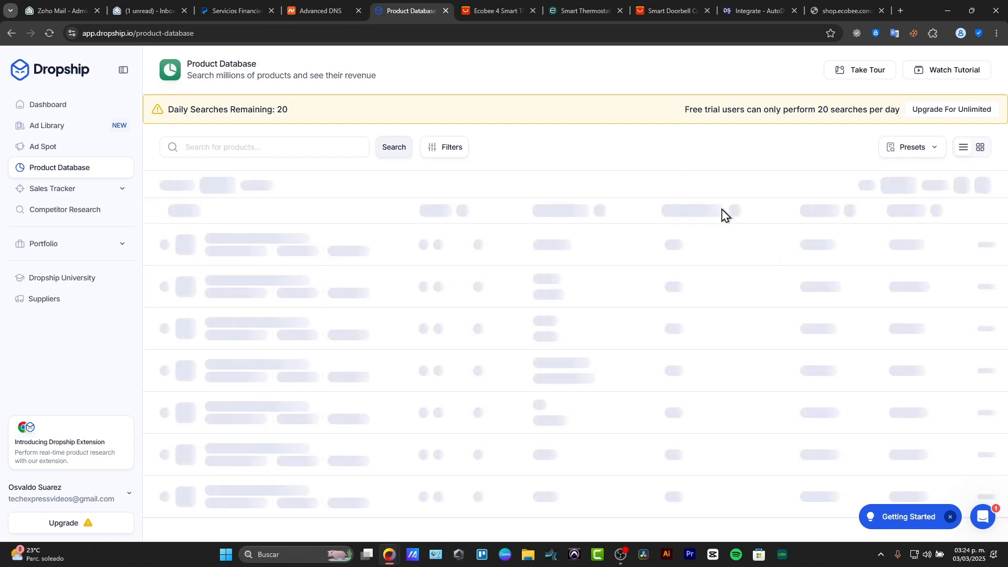
mouse_move(577, 197)
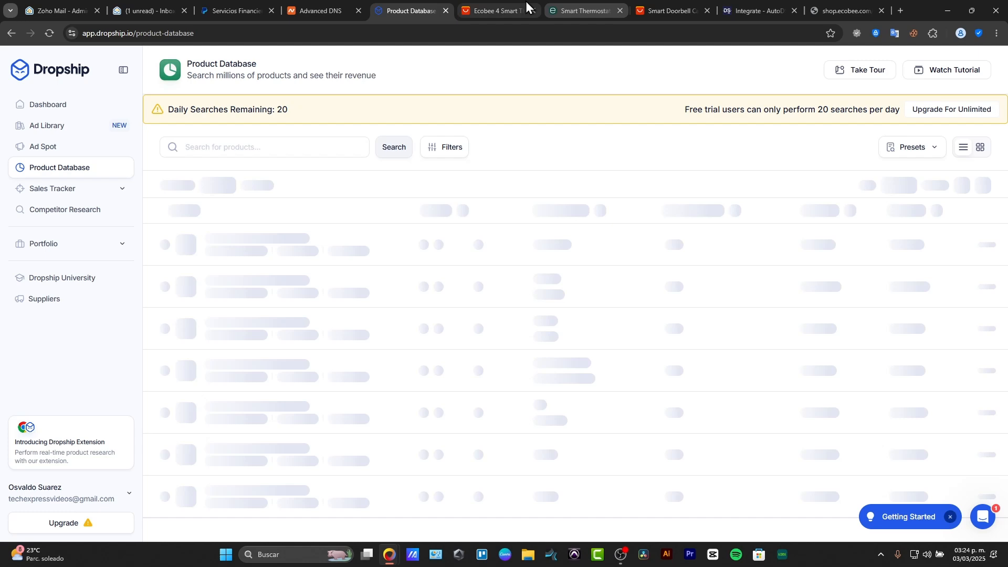
click(494, 10)
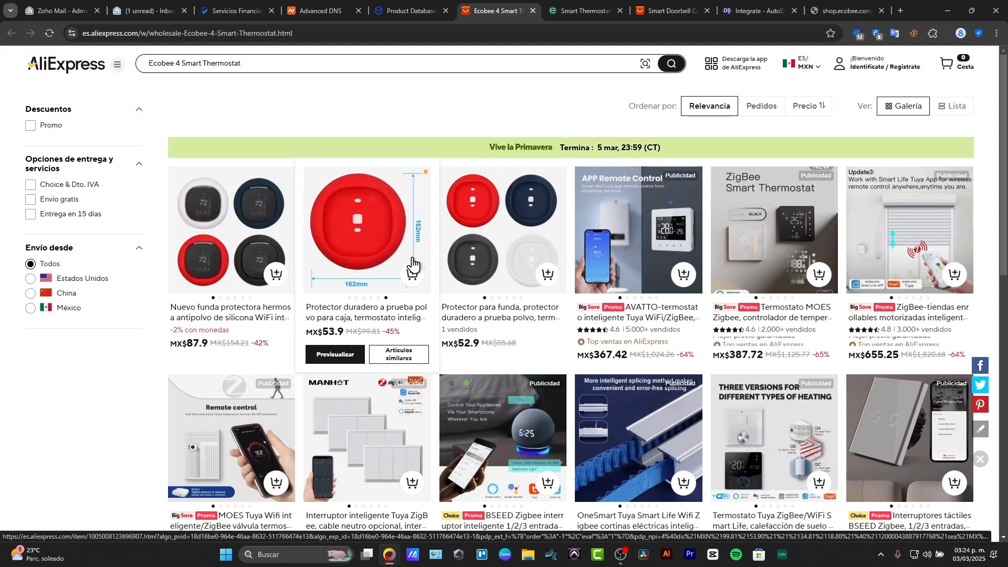
click(408, 10)
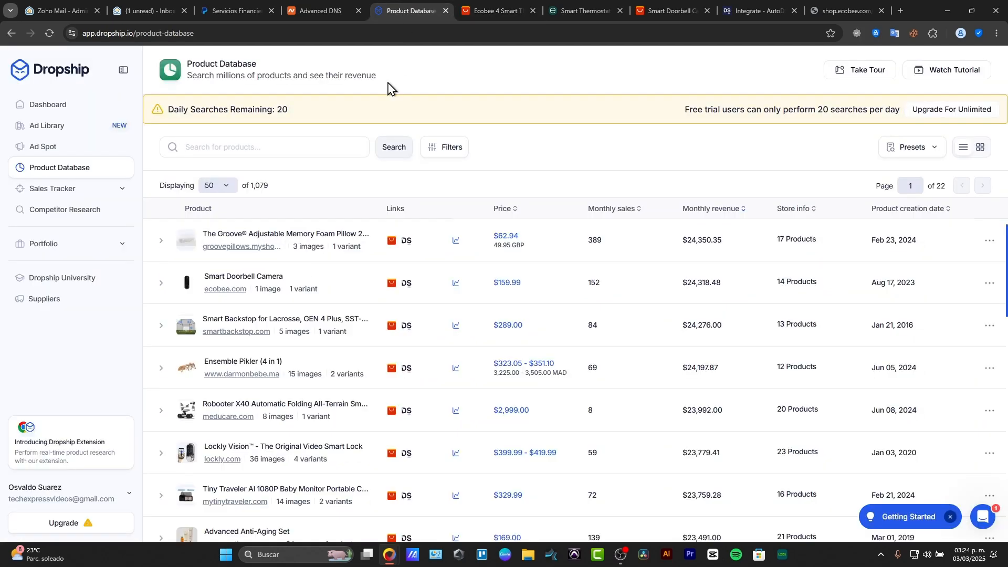
mouse_move(738, 254)
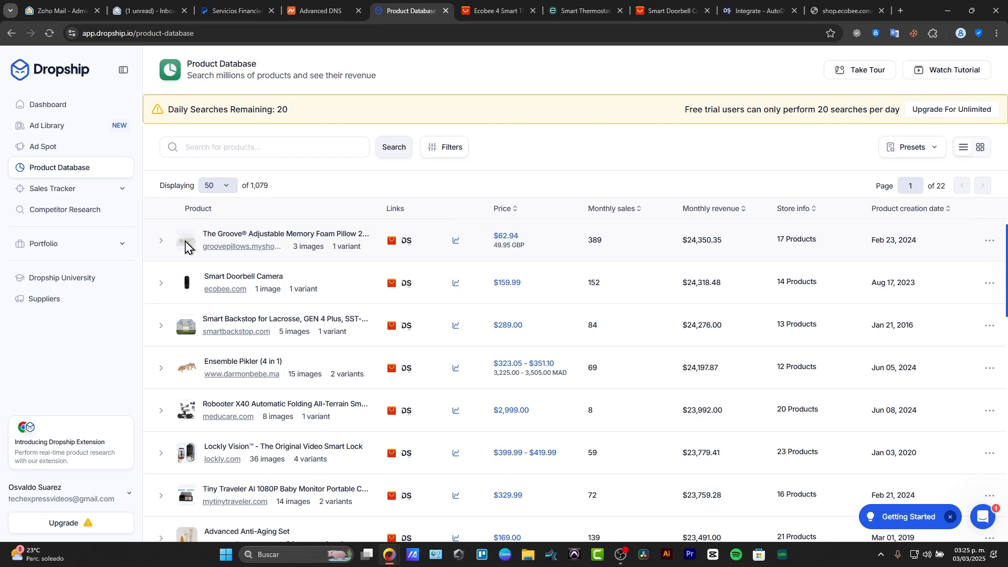
Expand the Smart Doorbell Camera's daily revenue chart and open its AliExpress listing in a new tab
click(161, 283)
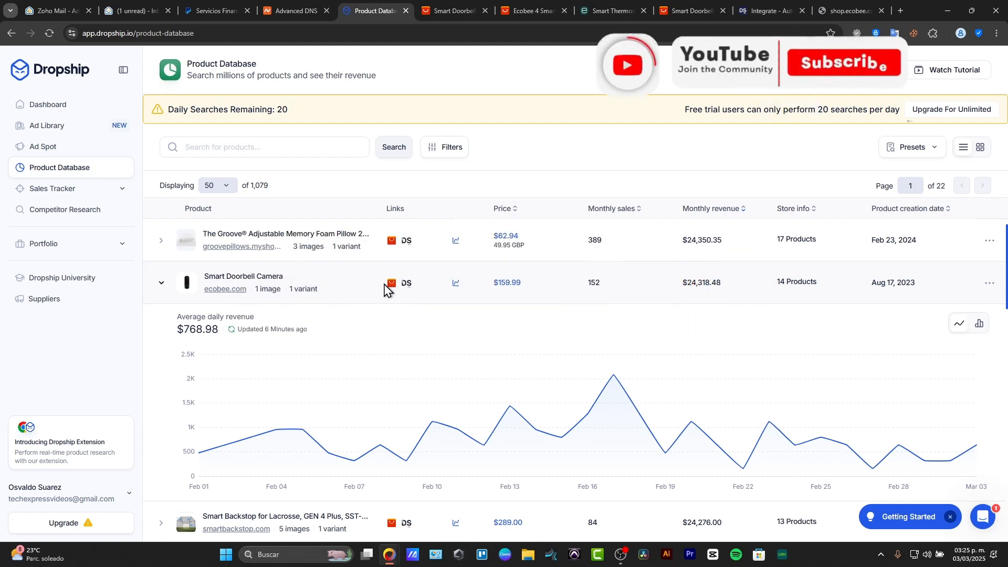
click(842, 61)
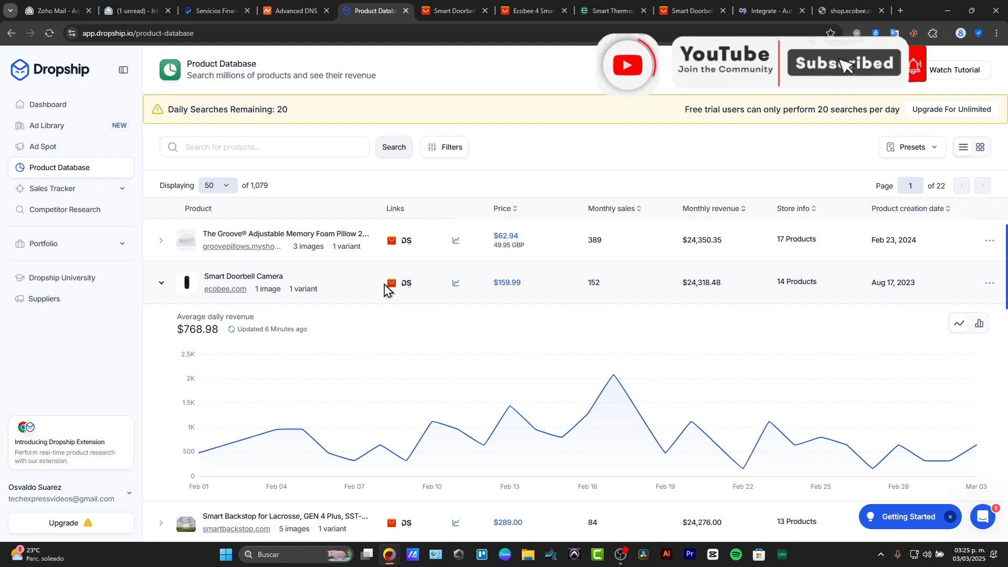